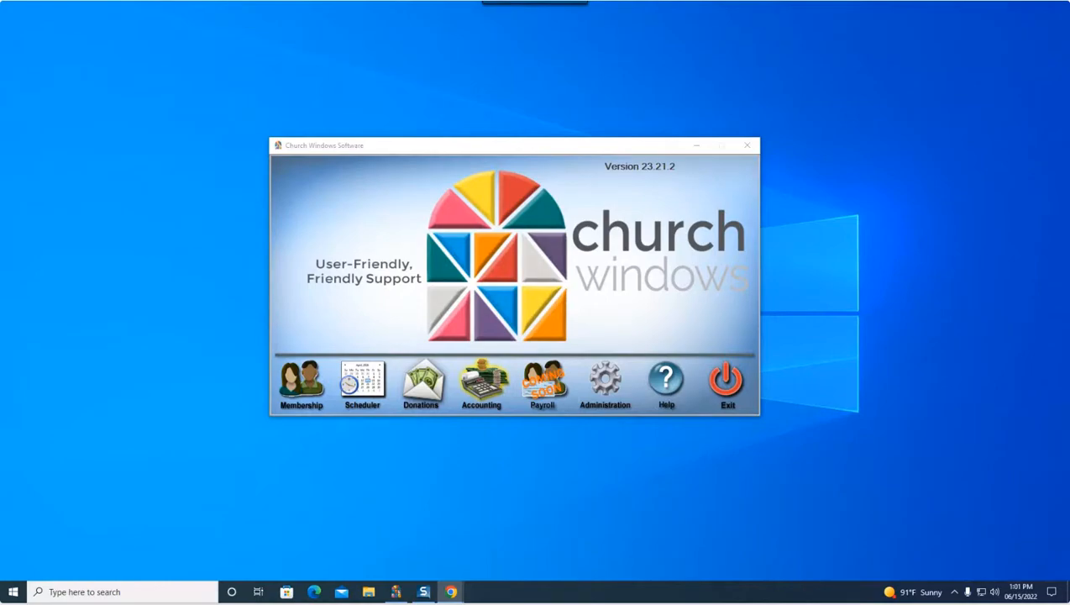
Open the Accounting module for the Jan–Dec 2022 period from the launcher.
{"action": "left_click", "coordinate": [481, 384]}
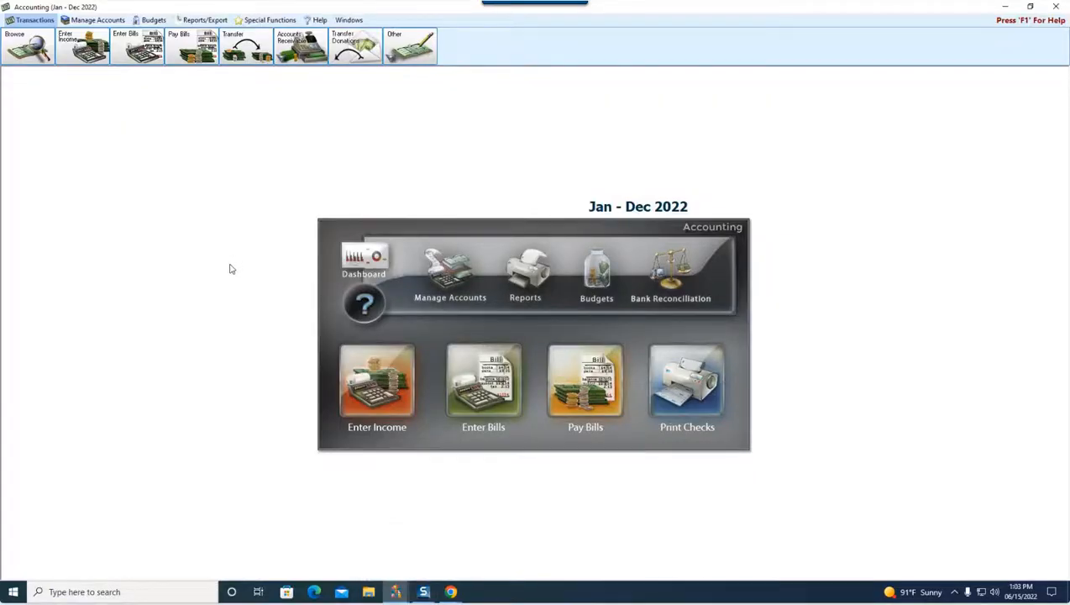
{"action": "mouse_move", "coordinate": [142, 267]}
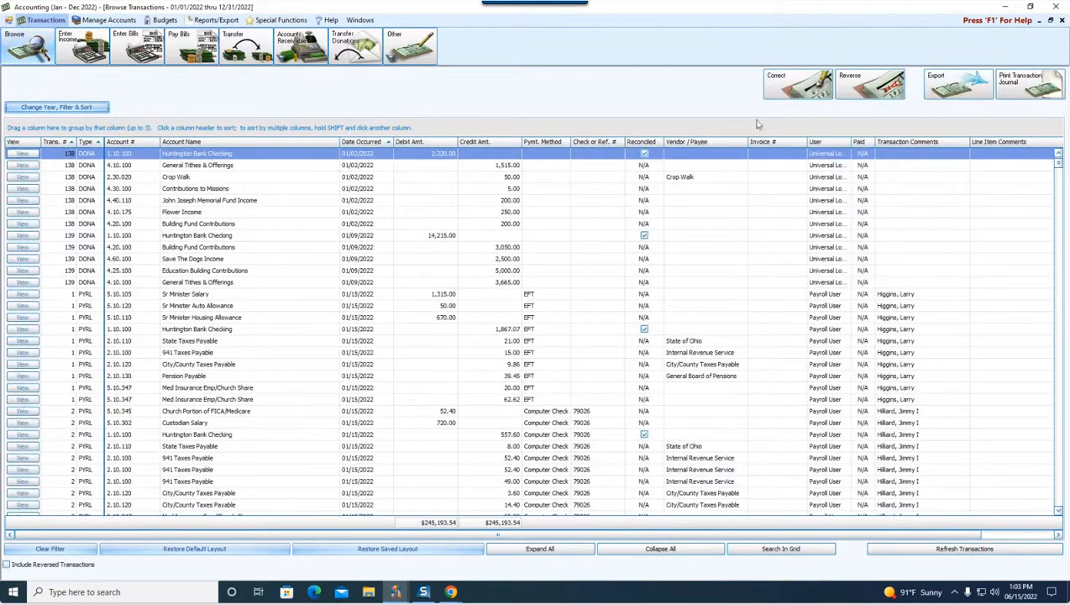
{"action": "mouse_move", "coordinate": [776, 46]}
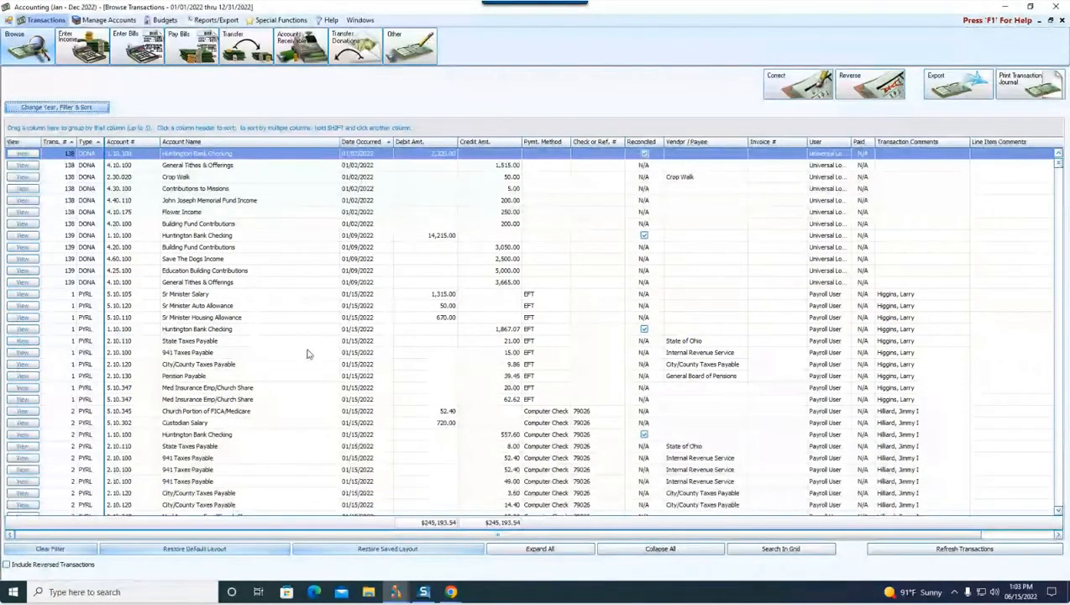
{"action": "mouse_move", "coordinate": [311, 348]}
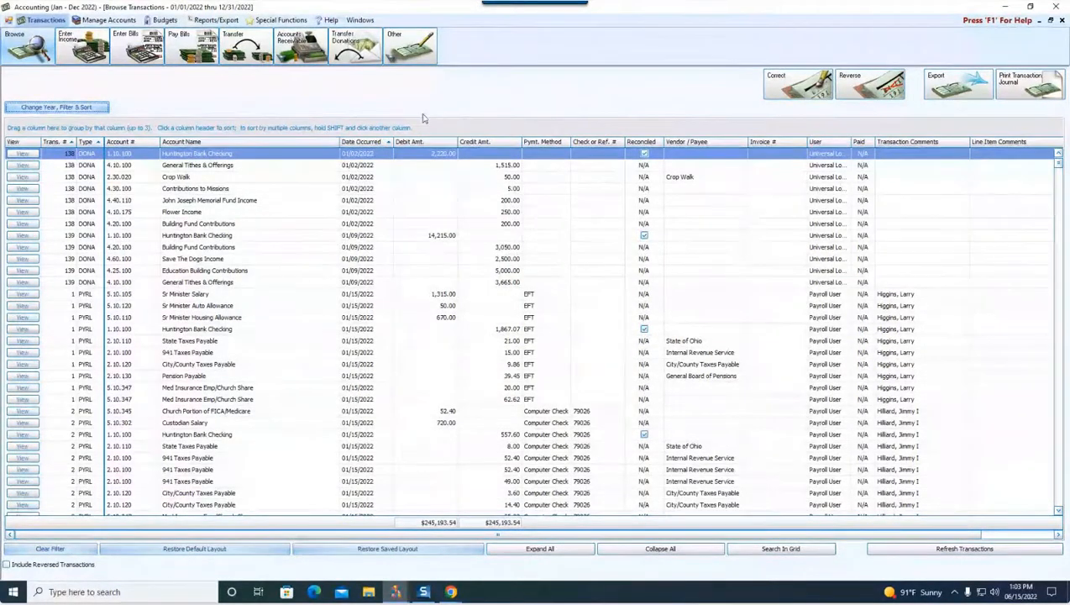
{"action": "mouse_move", "coordinate": [465, 96]}
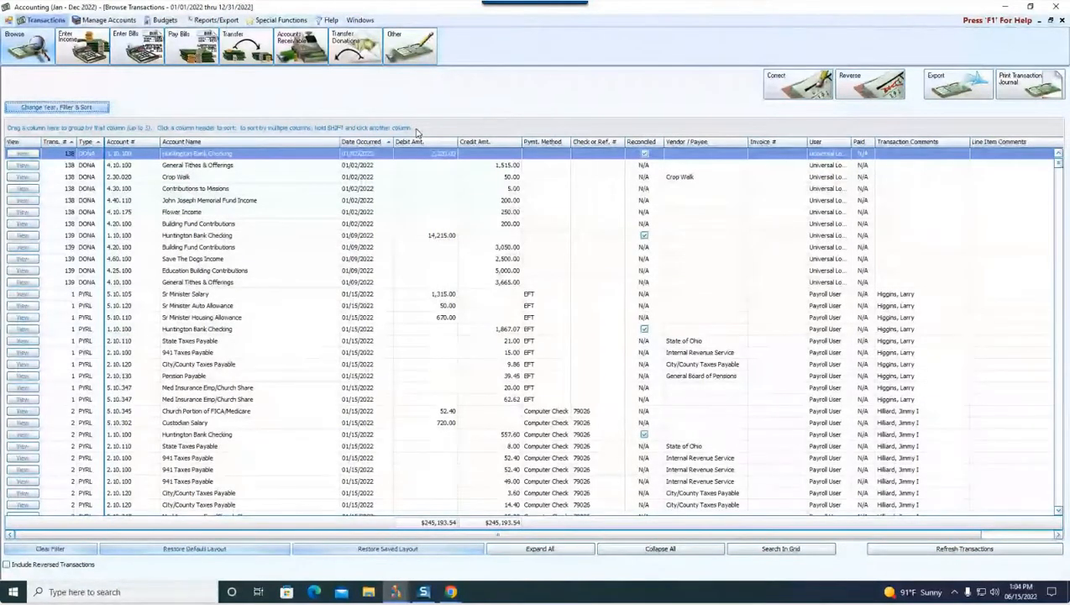
{"action": "mouse_move", "coordinate": [94, 106]}
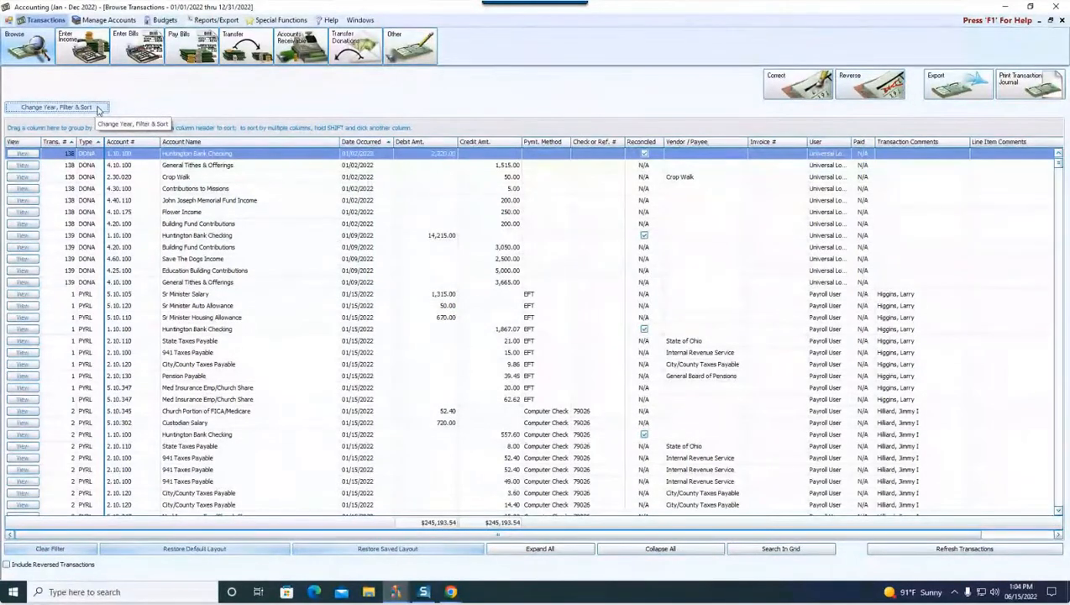
Filter the 2022 transaction list to INCM (Income) transactions only.
{"action": "left_click", "coordinate": [57, 107]}
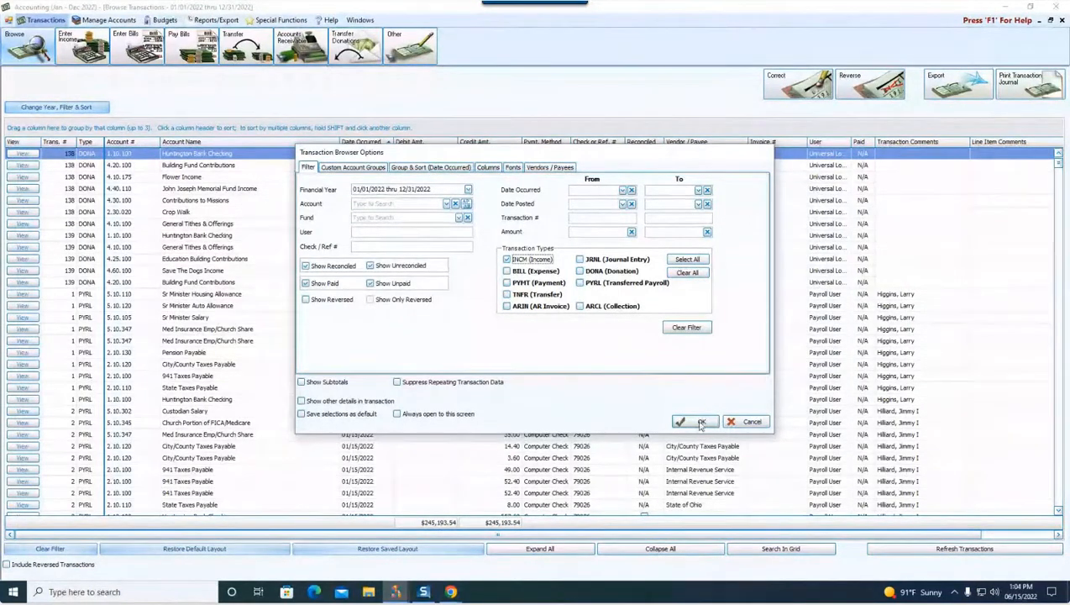
{"action": "left_click", "coordinate": [695, 421]}
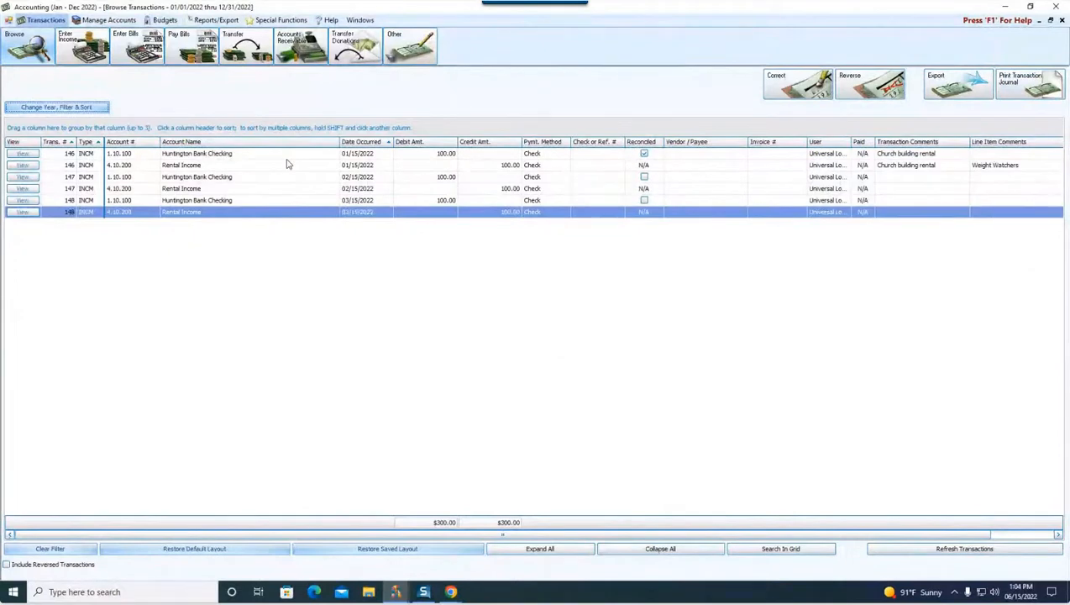
{"action": "mouse_move", "coordinate": [349, 155]}
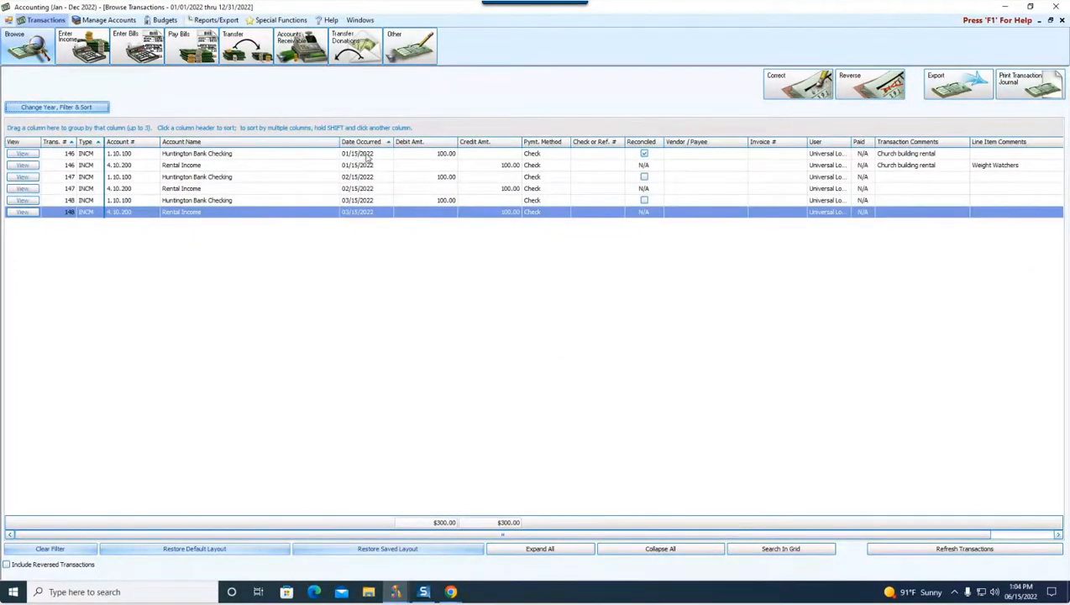
{"action": "mouse_move", "coordinate": [419, 161]}
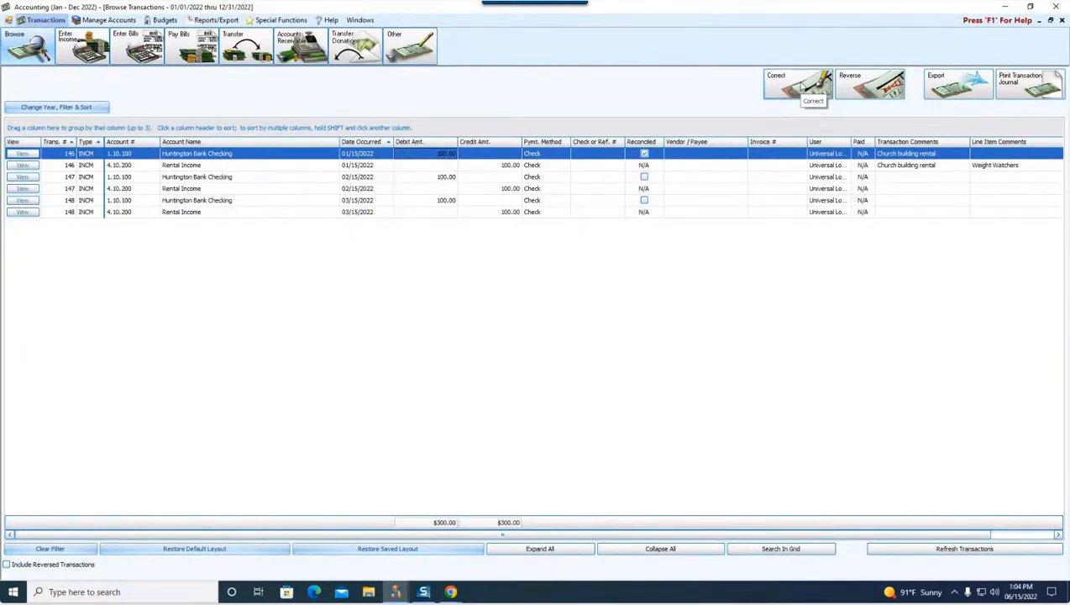
{"action": "left_click", "coordinate": [797, 84]}
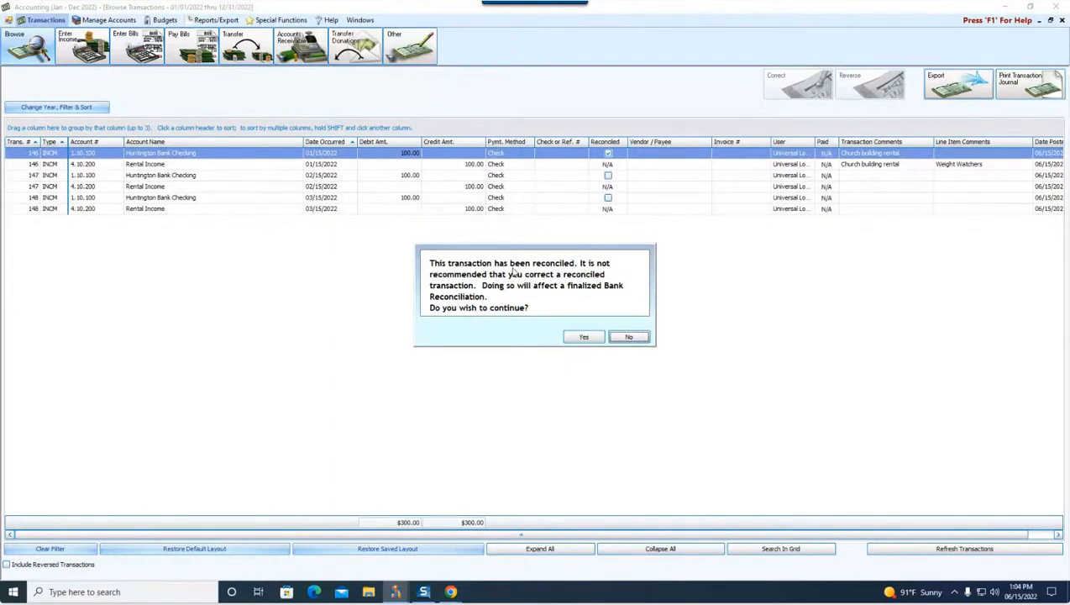
{"action": "mouse_move", "coordinate": [473, 277]}
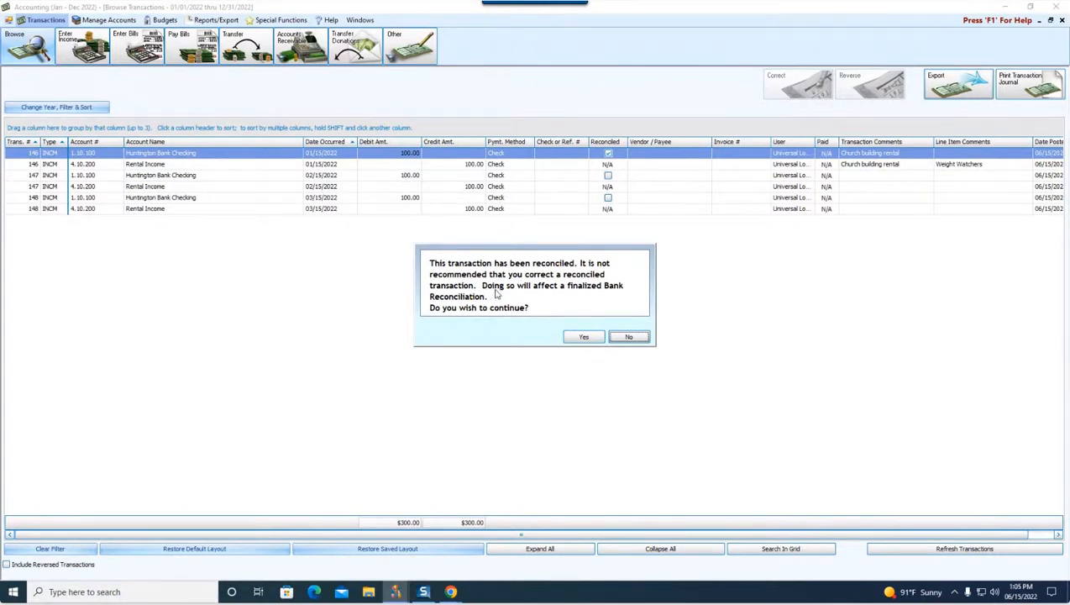
{"action": "mouse_move", "coordinate": [521, 331]}
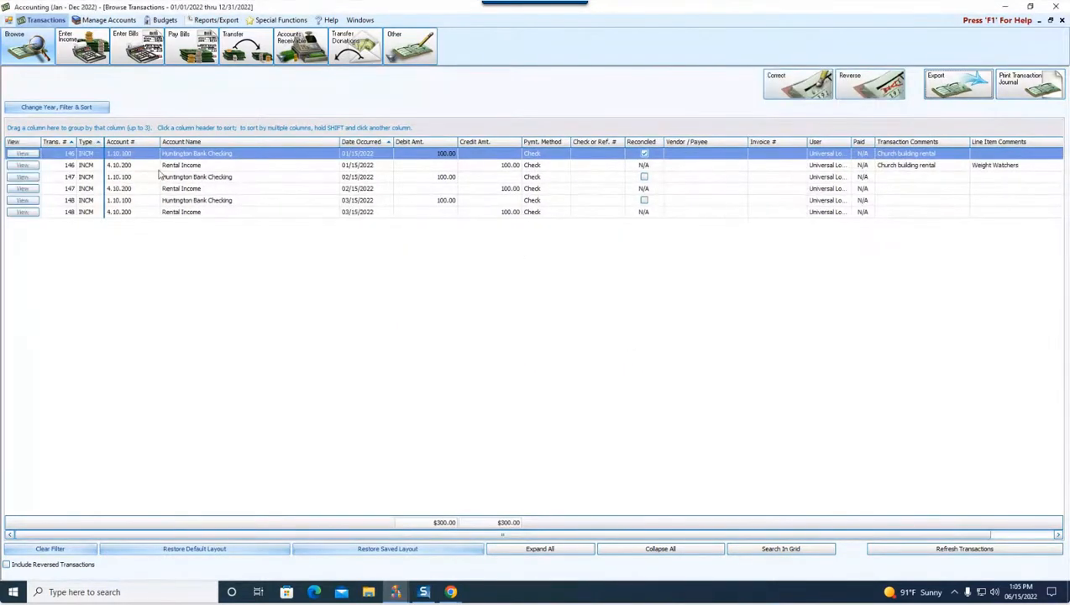
Correct transaction 147 so its Check or Ref # reads 64879 and save the correction.
{"action": "left_click", "coordinate": [197, 176]}
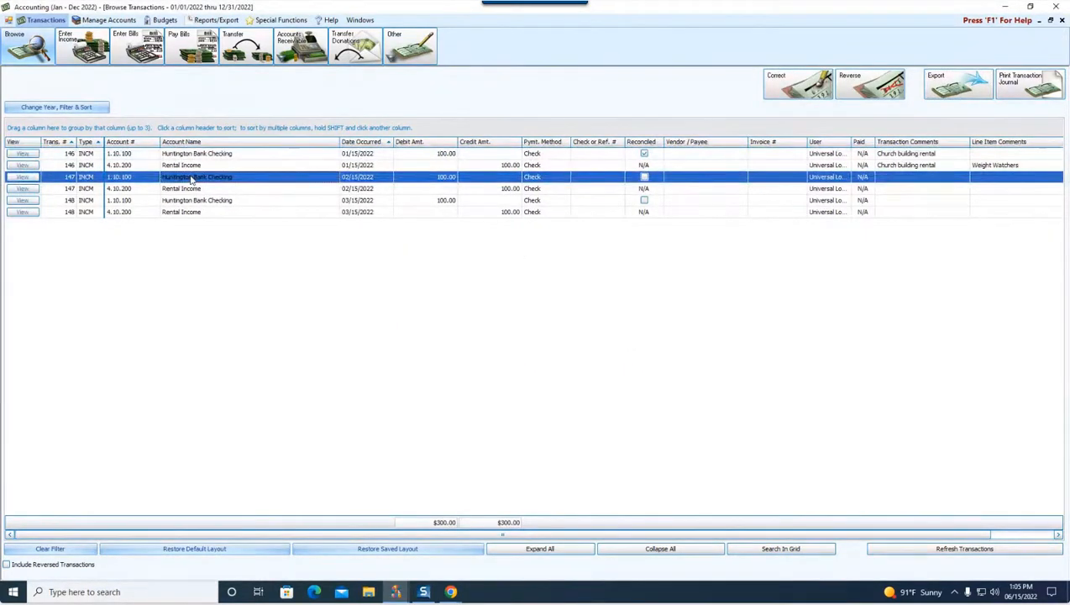
{"action": "left_click", "coordinate": [796, 84]}
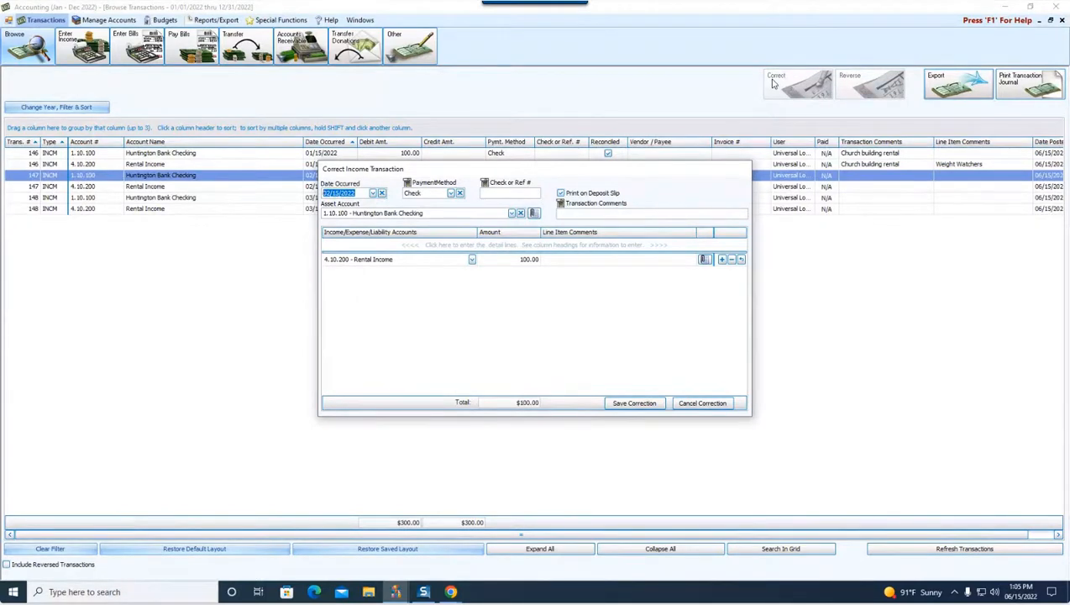
{"action": "mouse_move", "coordinate": [741, 94]}
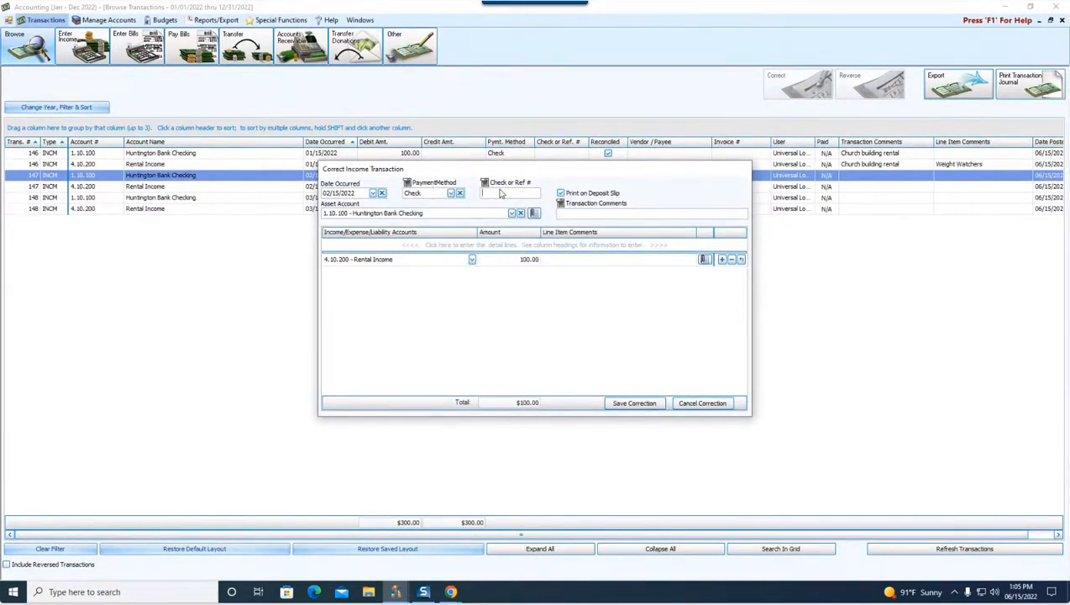
{"action": "type", "text": "6"}
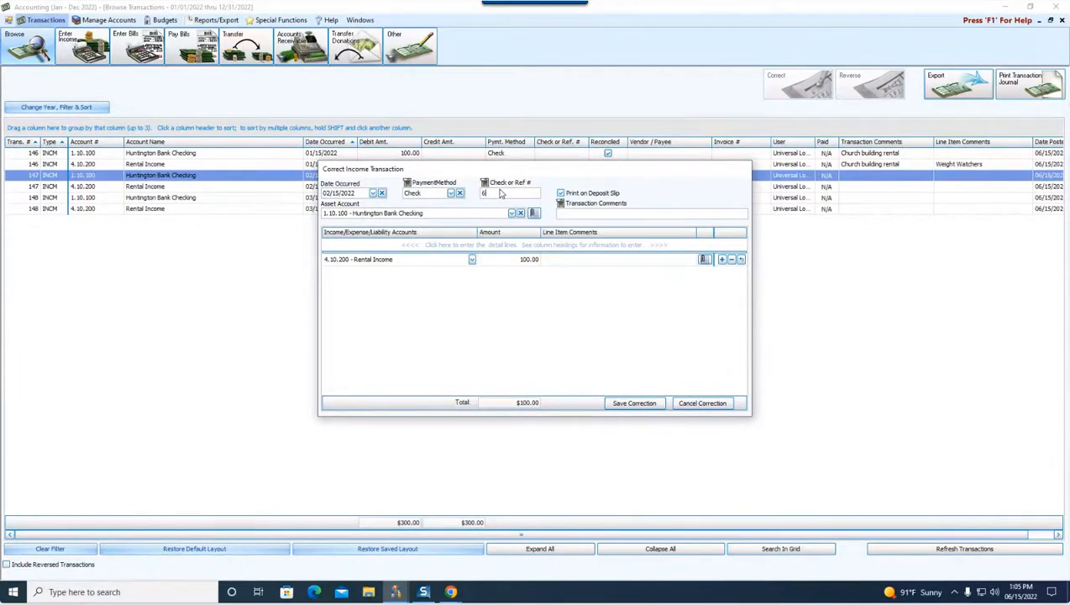
{"action": "type", "text": "4879"}
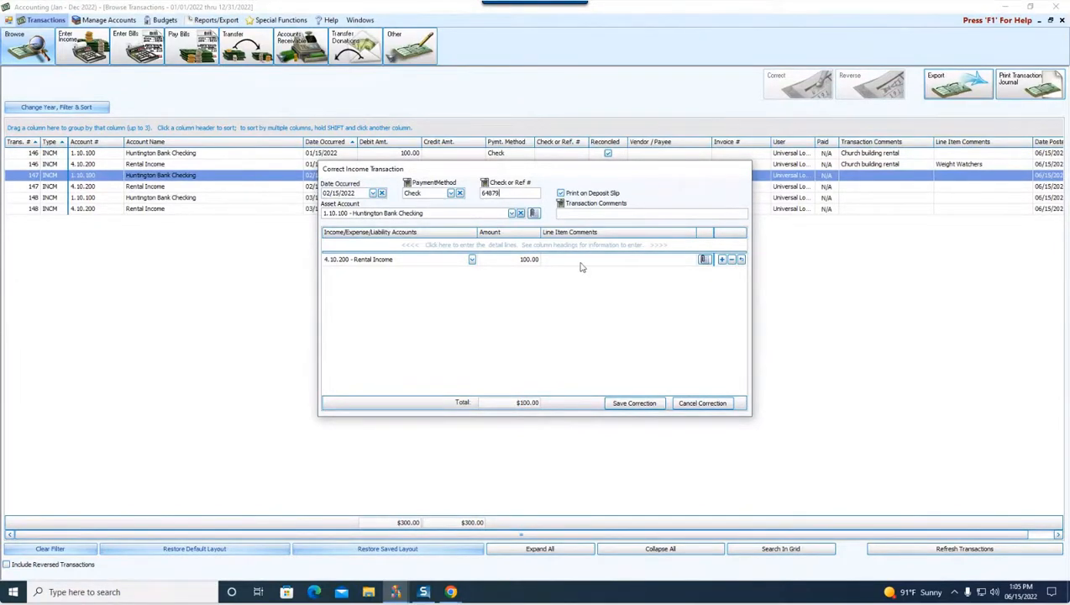
{"action": "left_click", "coordinate": [634, 402]}
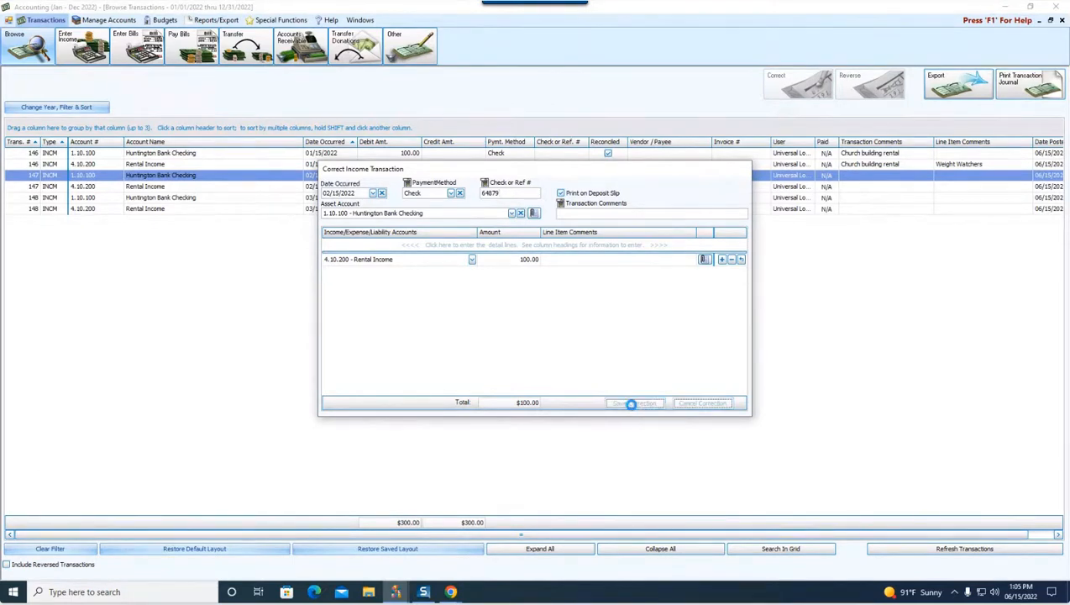
{"action": "left_click", "coordinate": [634, 403]}
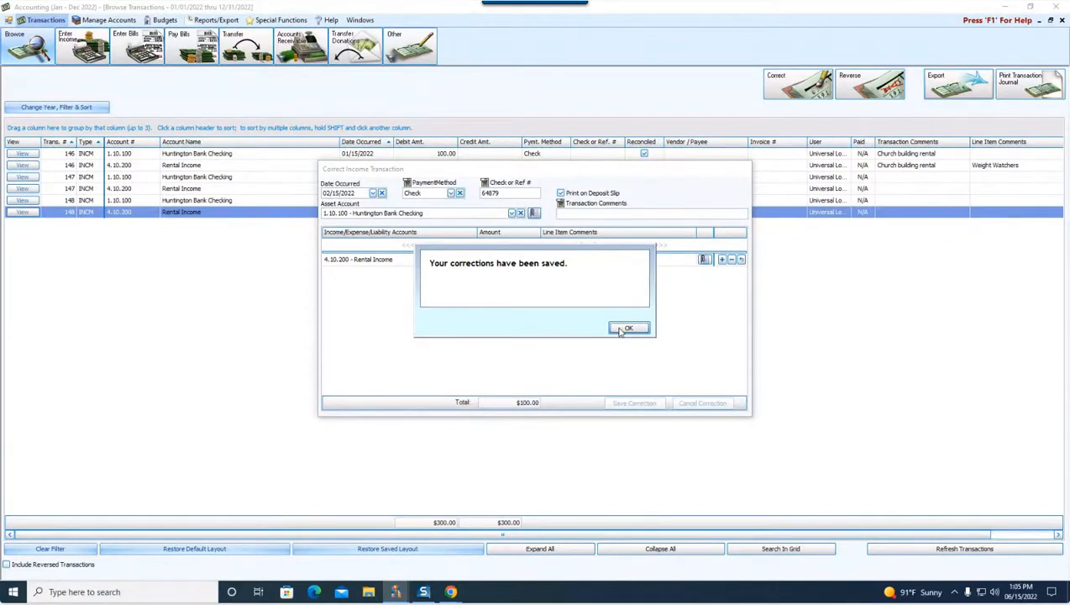
{"action": "left_click", "coordinate": [627, 327]}
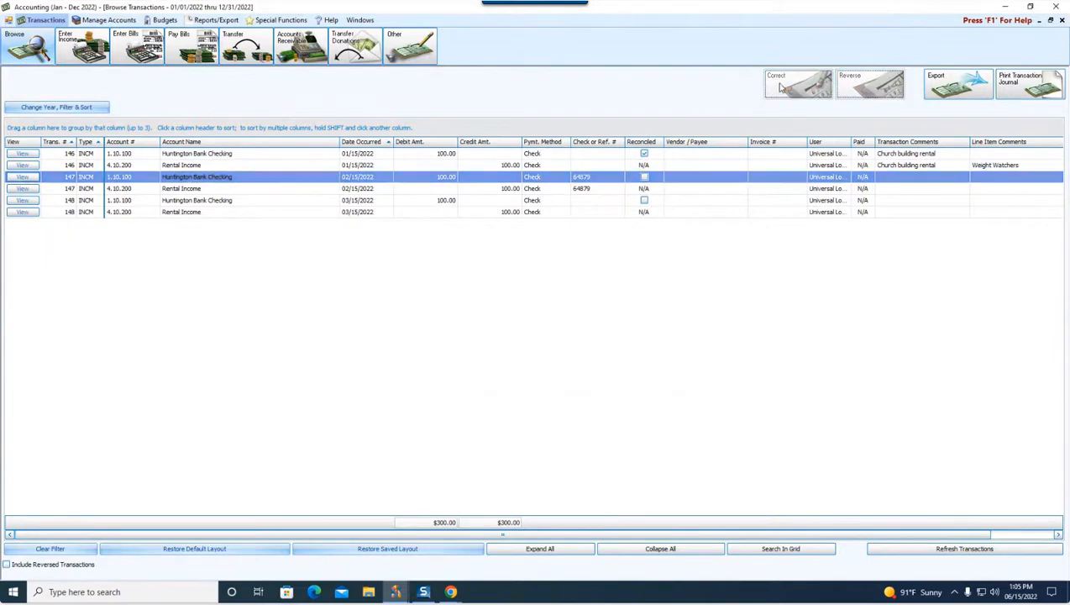
Save a transaction comment and a rental income line item comment on transaction 147.
{"action": "left_click", "coordinate": [797, 84]}
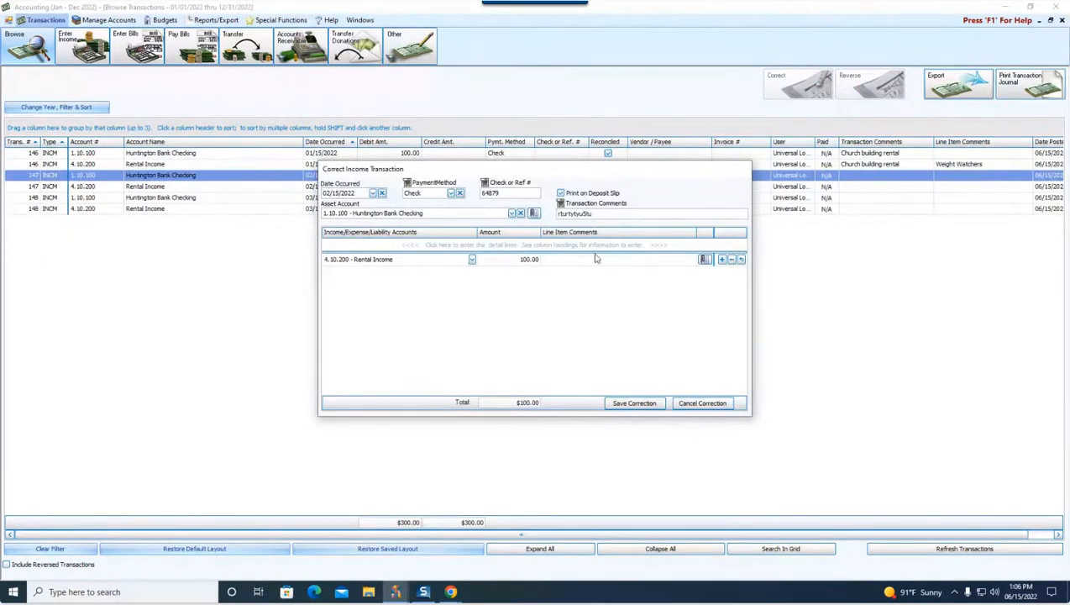
{"action": "left_click", "coordinate": [614, 259]}
{"action": "type", "text": "556576756rtjo7te"}
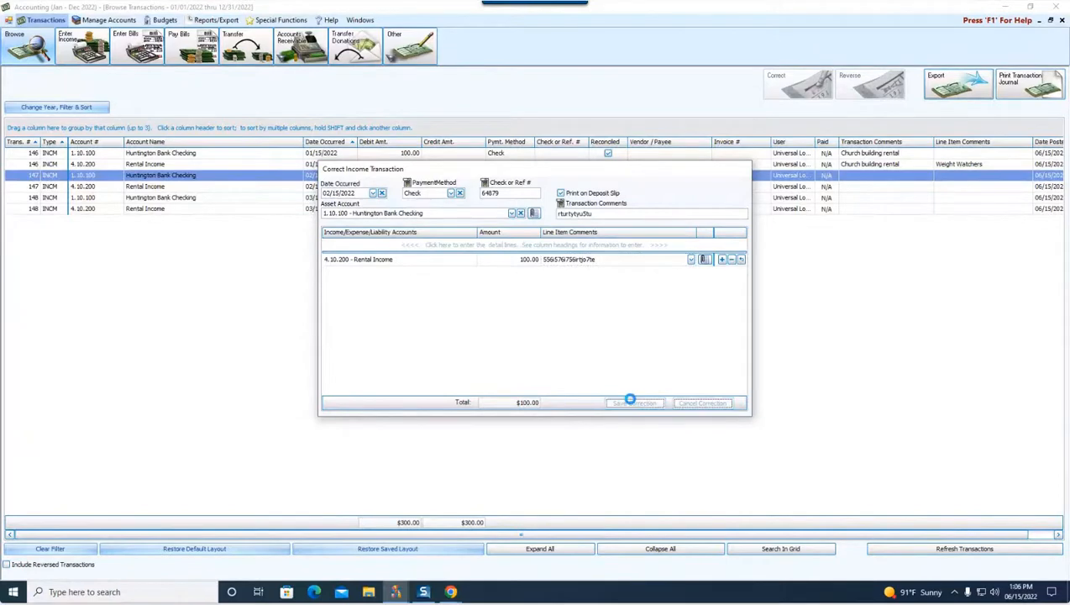
{"action": "left_click", "coordinate": [634, 402]}
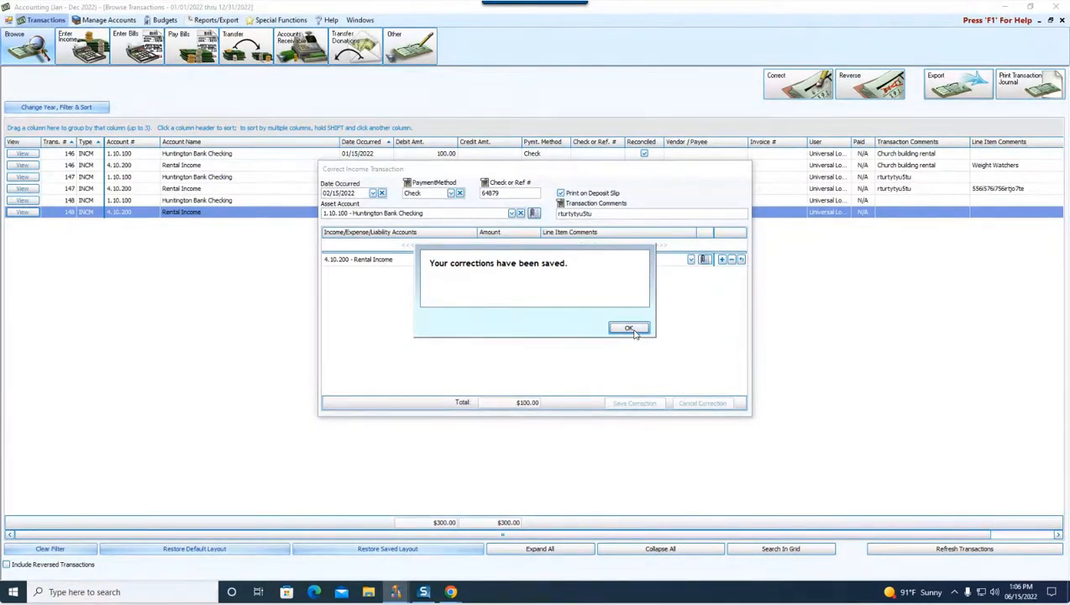
{"action": "left_click", "coordinate": [628, 327]}
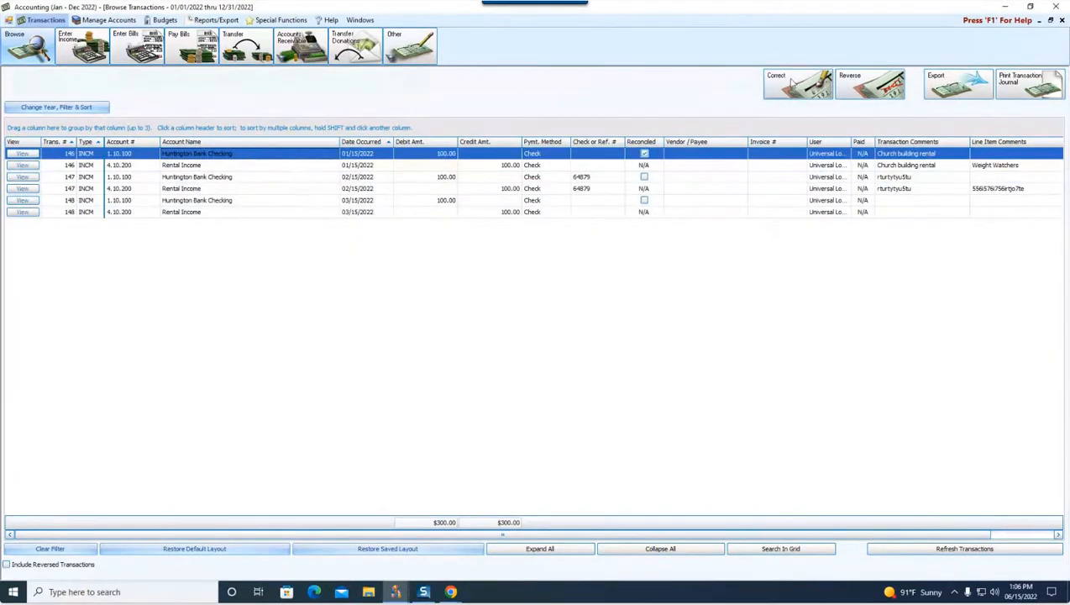
{"action": "mouse_move", "coordinate": [797, 84]}
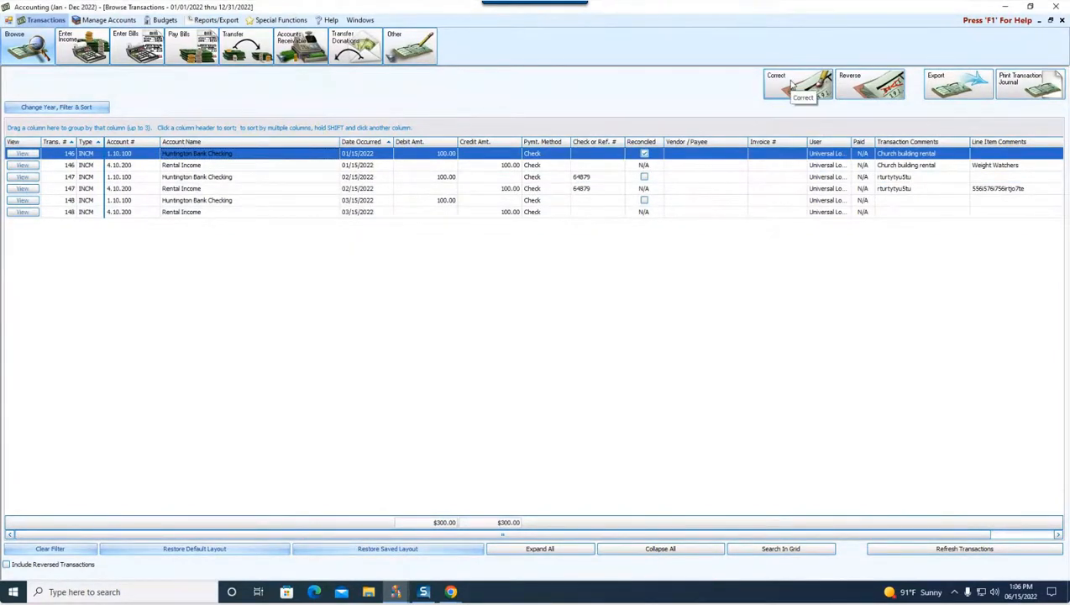
{"action": "left_click", "coordinate": [798, 84]}
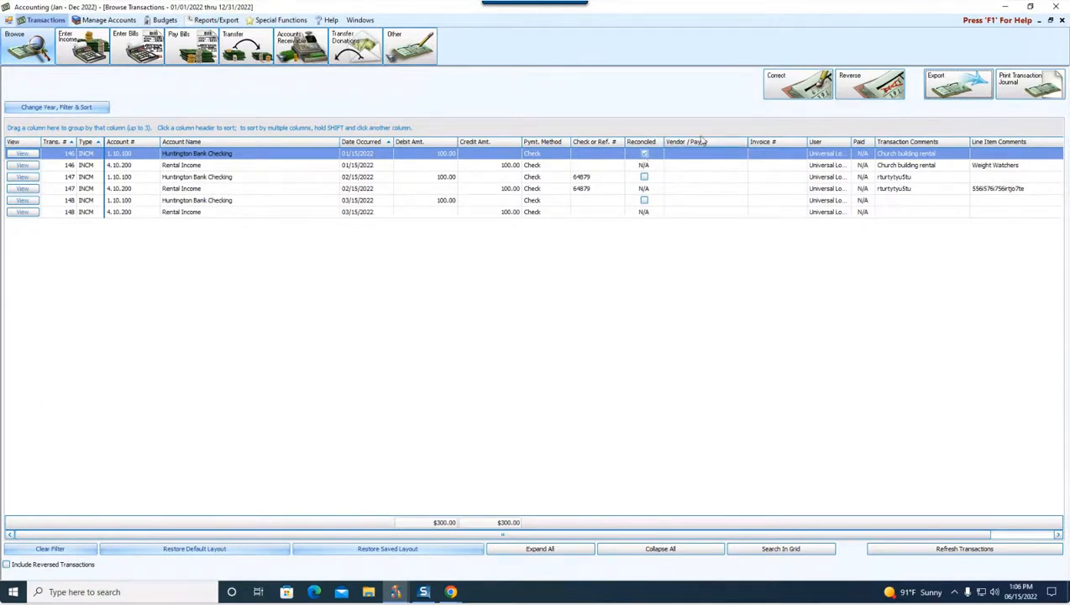
{"action": "left_click", "coordinate": [797, 83]}
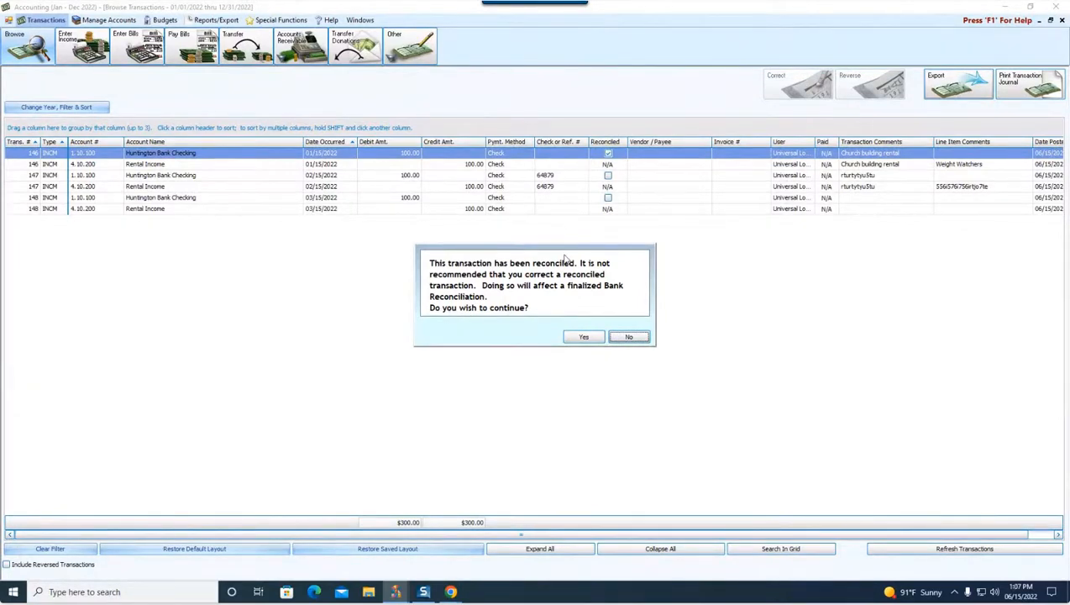
{"action": "left_click", "coordinate": [584, 337]}
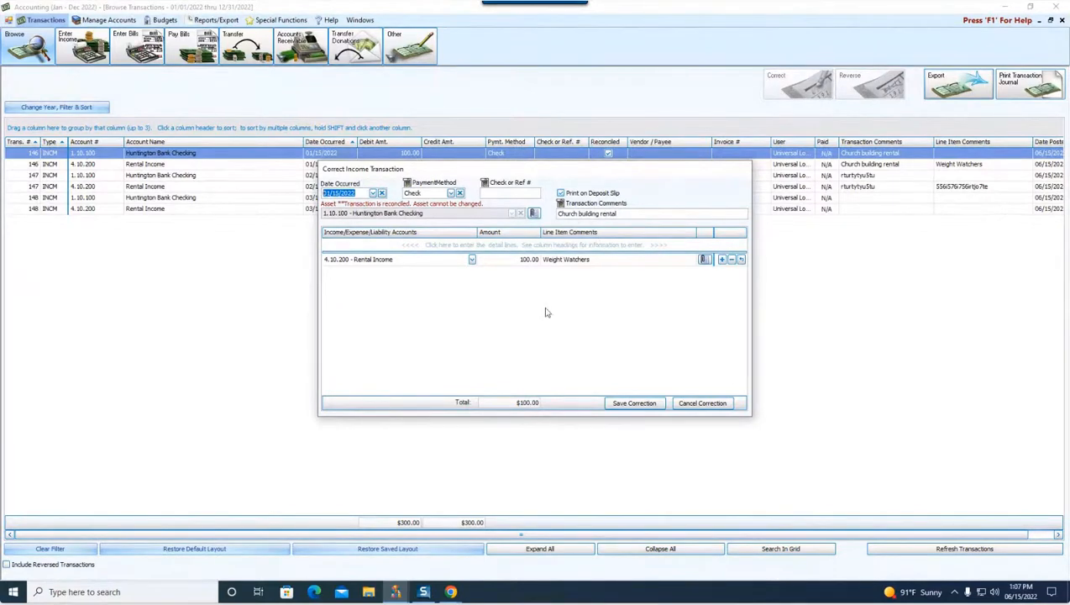
{"action": "mouse_move", "coordinate": [438, 217]}
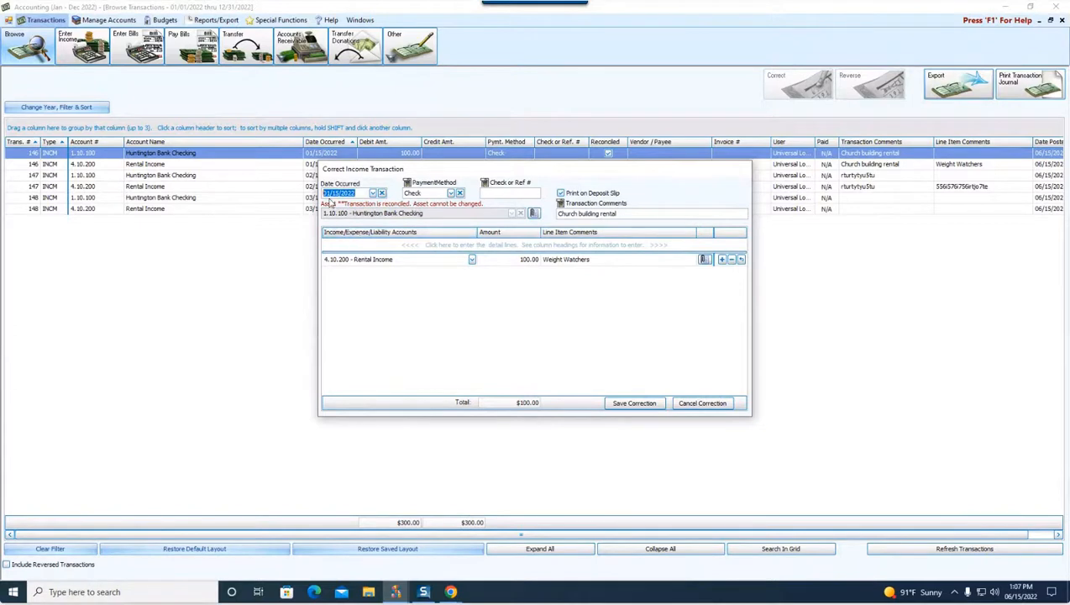
{"action": "mouse_move", "coordinate": [434, 192]}
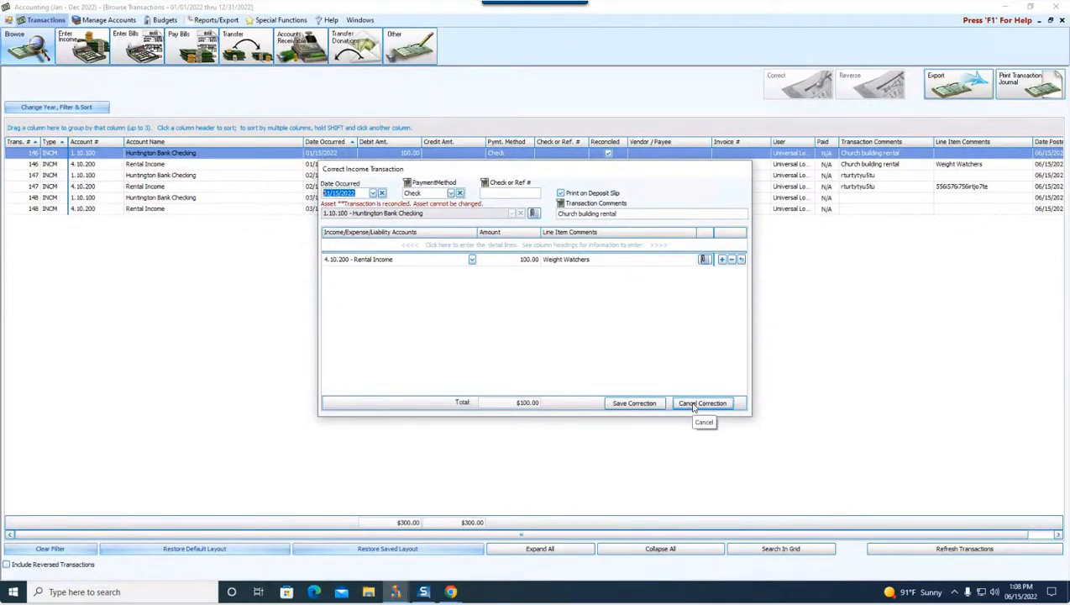
{"action": "left_click", "coordinate": [702, 402]}
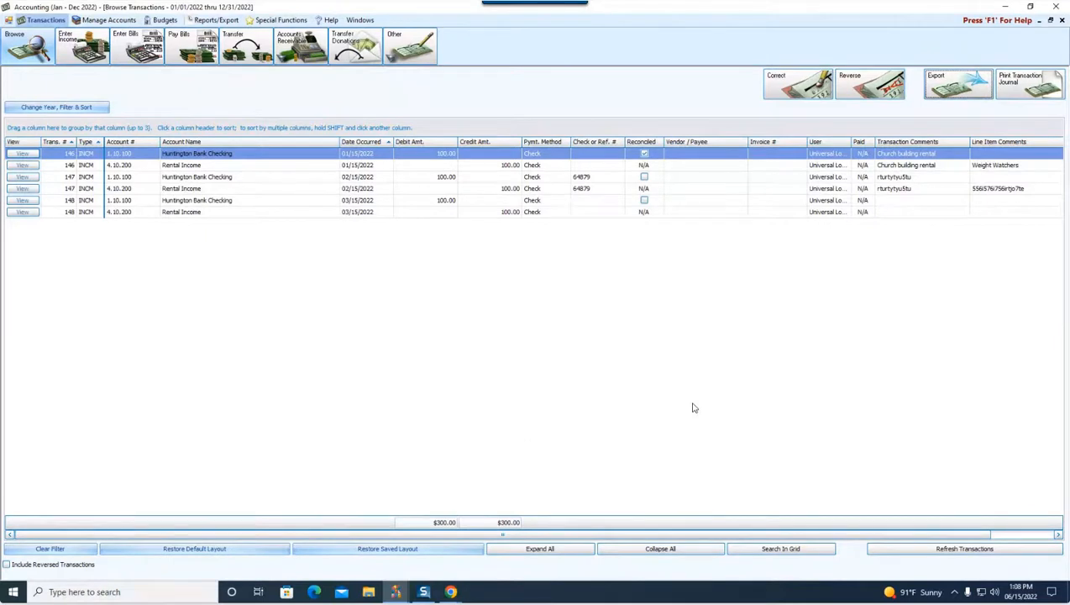
{"action": "mouse_move", "coordinate": [459, 179]}
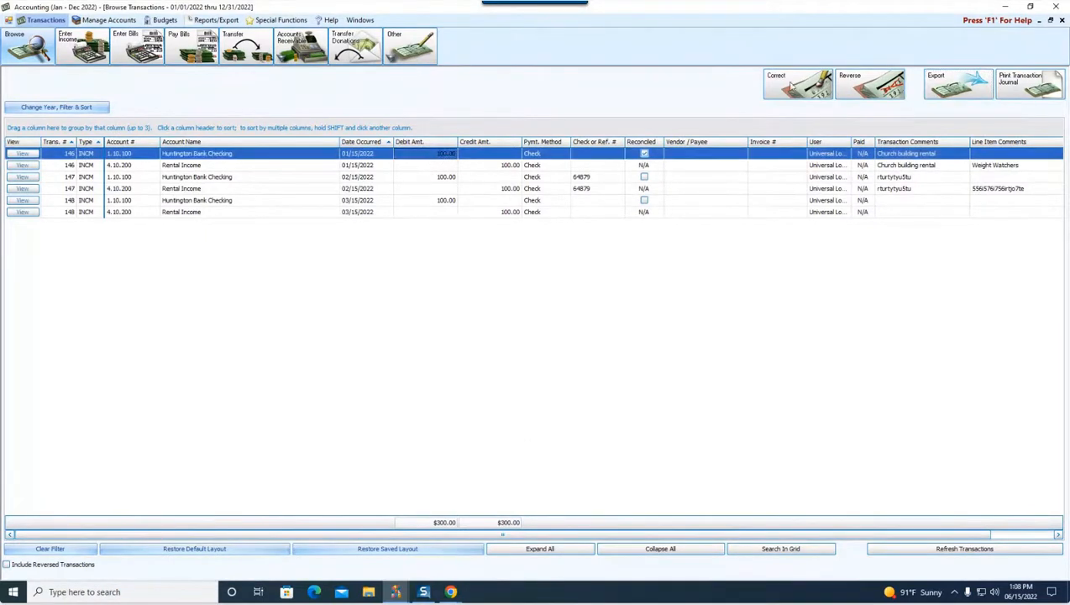
{"action": "left_click", "coordinate": [870, 83]}
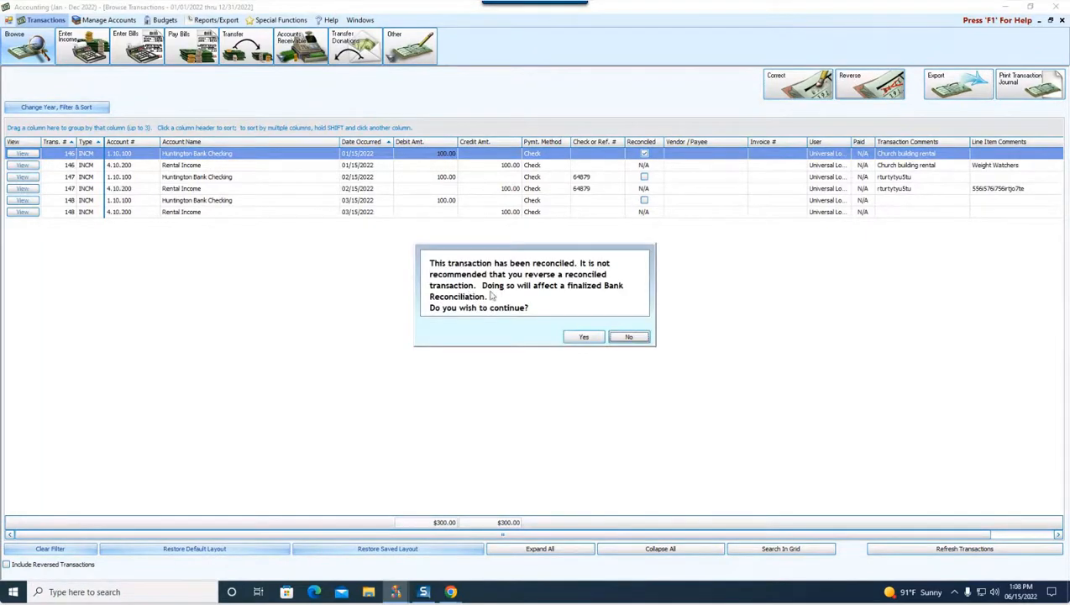
{"action": "mouse_move", "coordinate": [483, 322]}
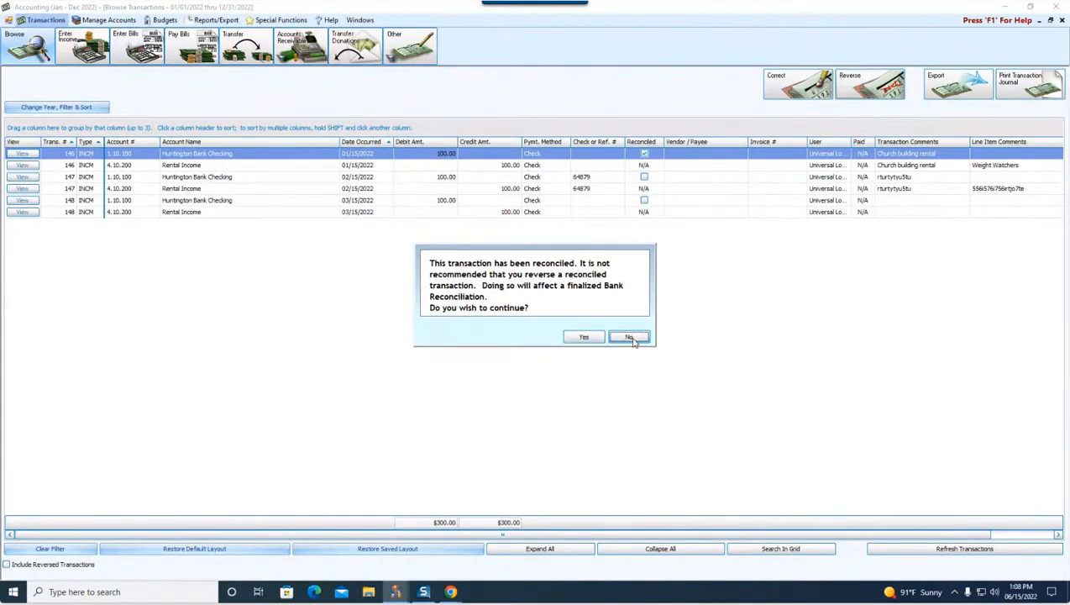
{"action": "left_click", "coordinate": [629, 337]}
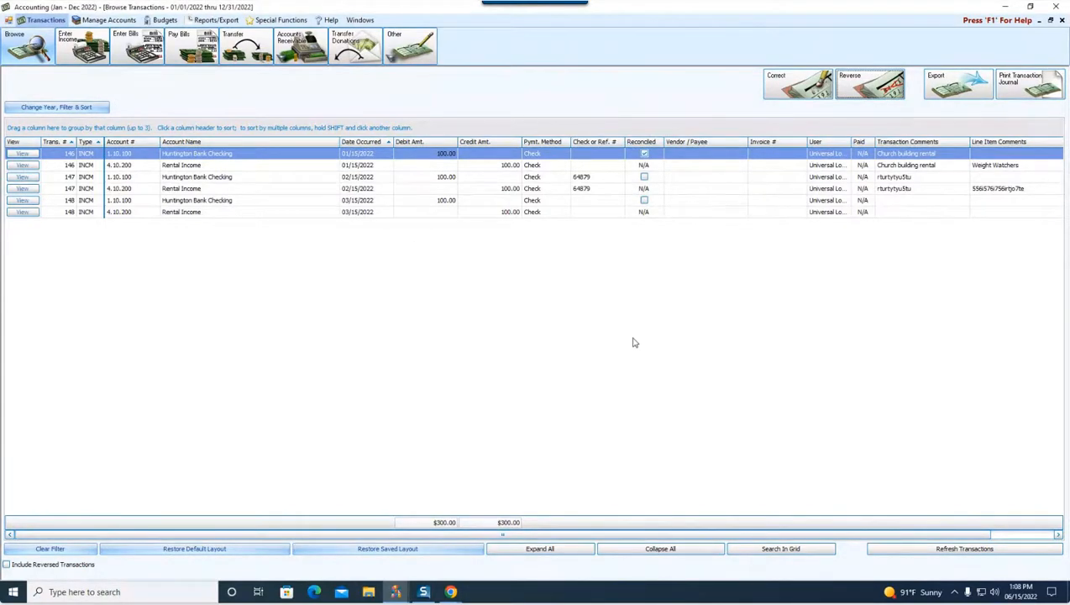
{"action": "mouse_move", "coordinate": [521, 222]}
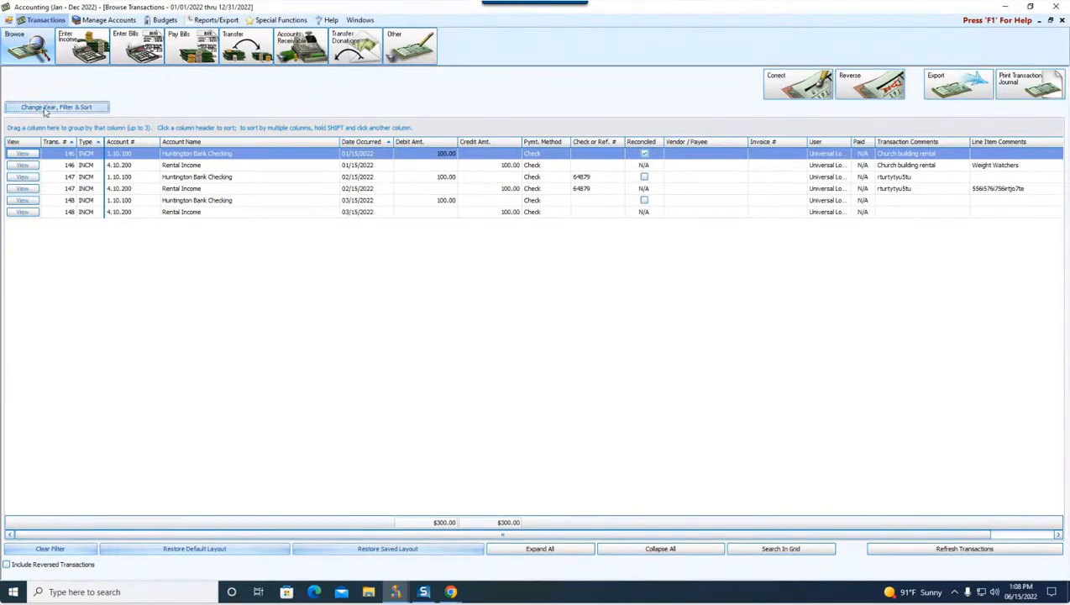
Reset the filter to show all transaction types for 2022.
{"action": "left_click", "coordinate": [56, 107]}
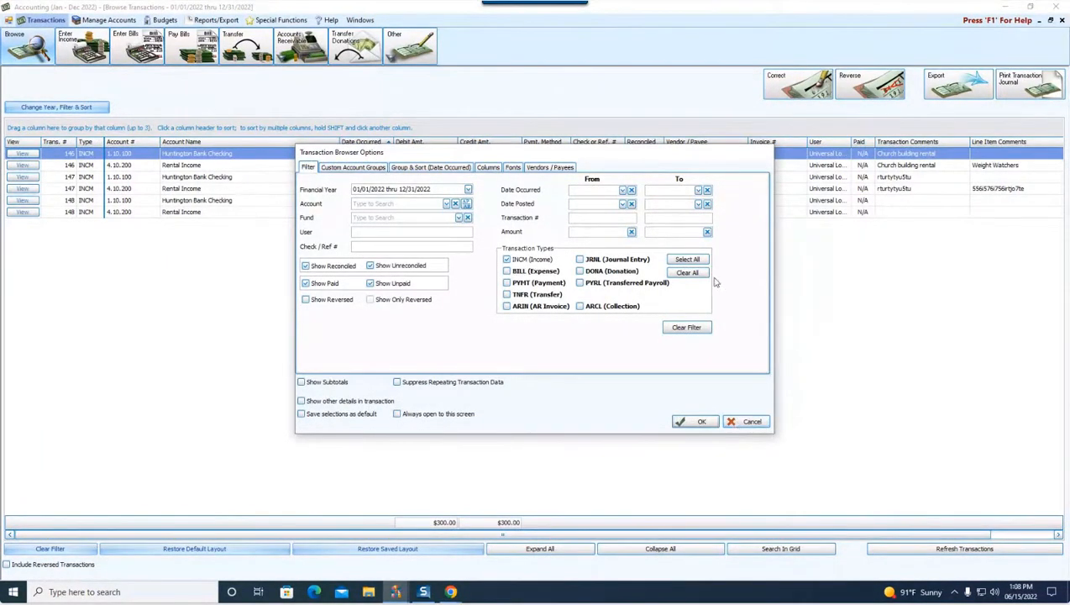
{"action": "left_click", "coordinate": [701, 421]}
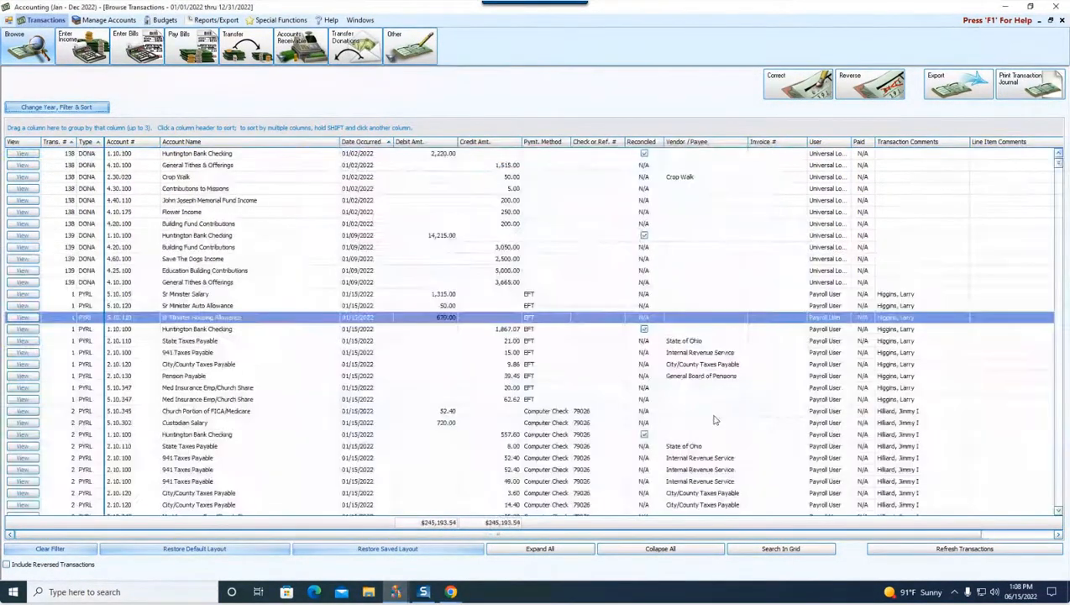
{"action": "left_click", "coordinate": [55, 107]}
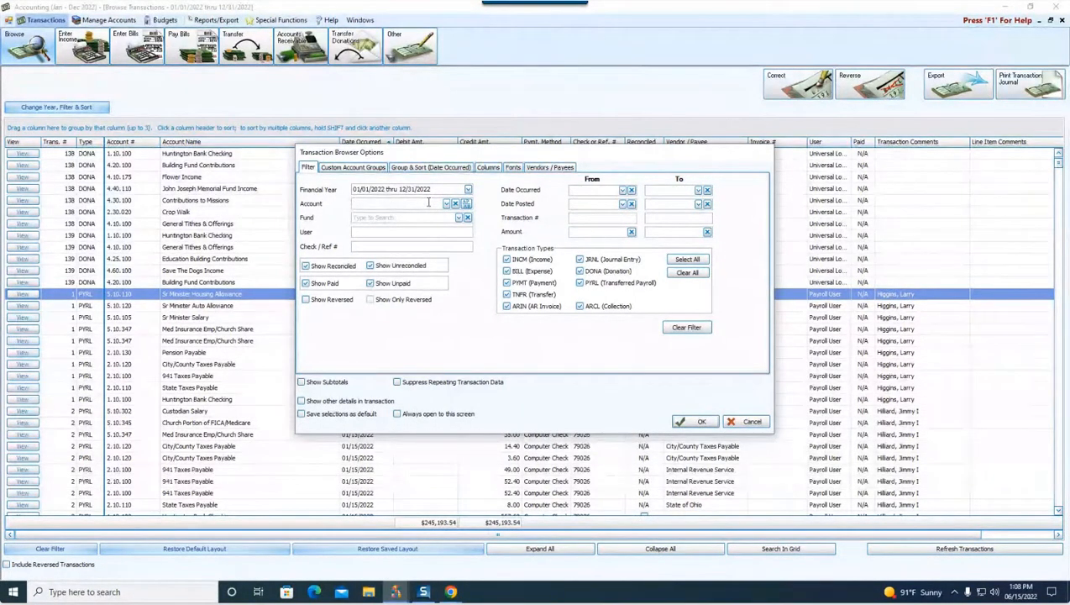
{"action": "left_click", "coordinate": [395, 203]}
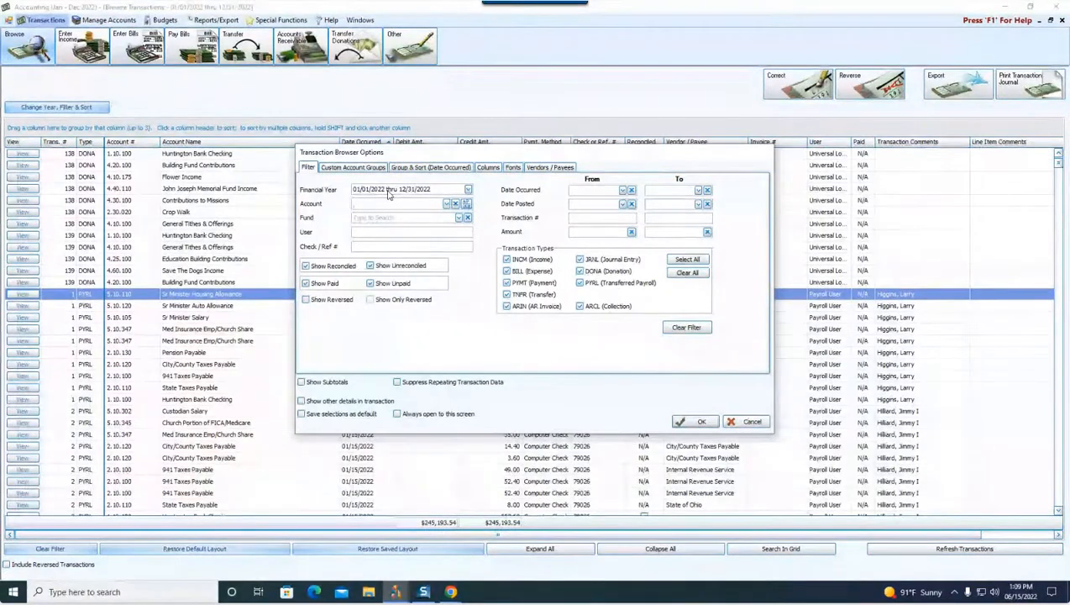
Filter the transactions by the AT&T account, listing $538.25 of AT&T bills and payments.
{"action": "left_click", "coordinate": [408, 203]}
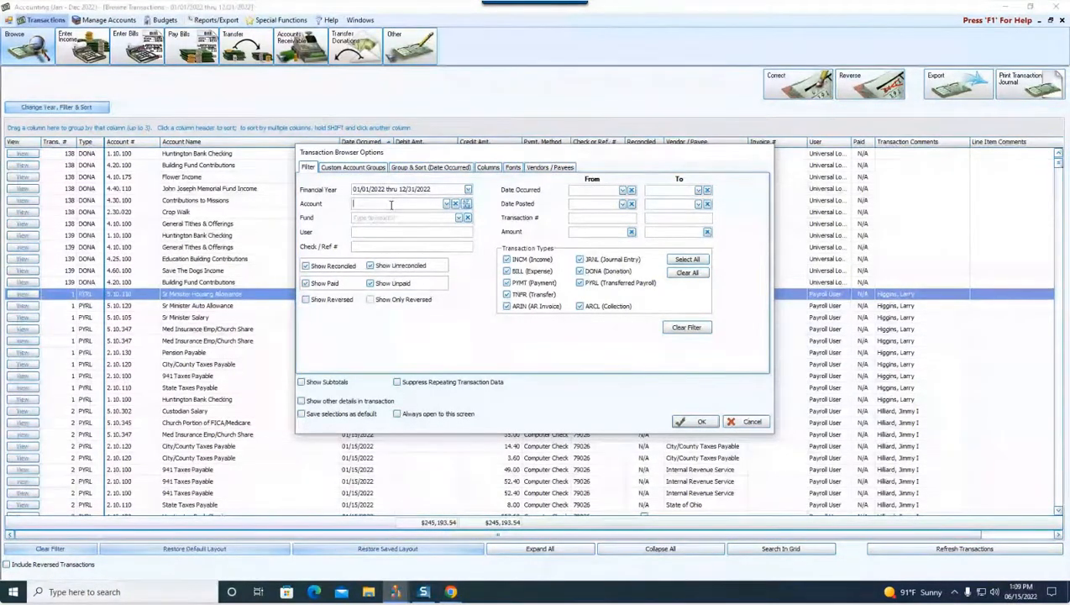
{"action": "type", "text": "AT"}
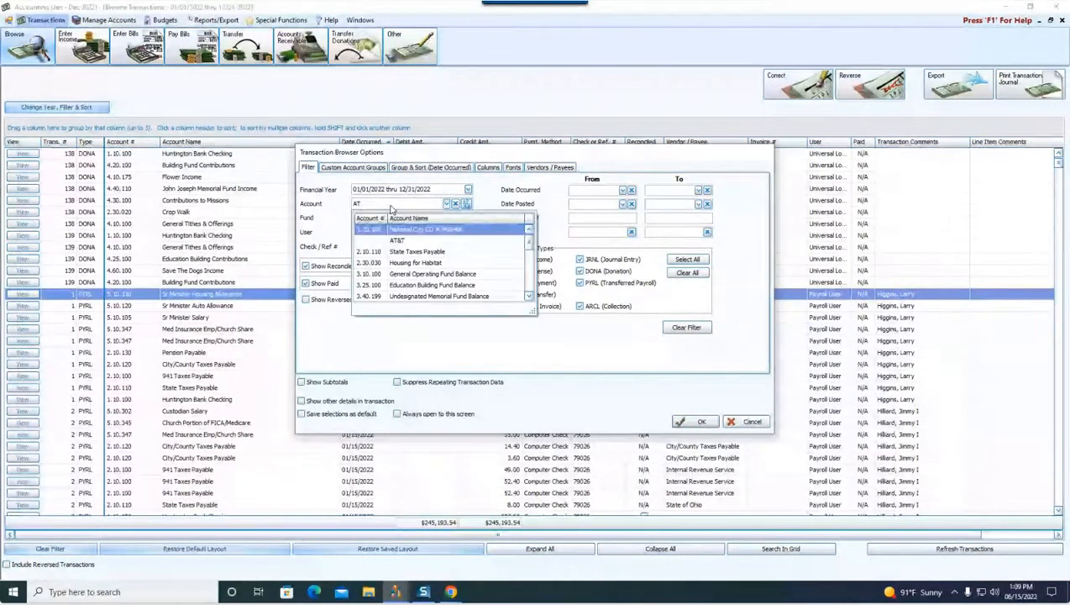
{"action": "left_click", "coordinate": [397, 240]}
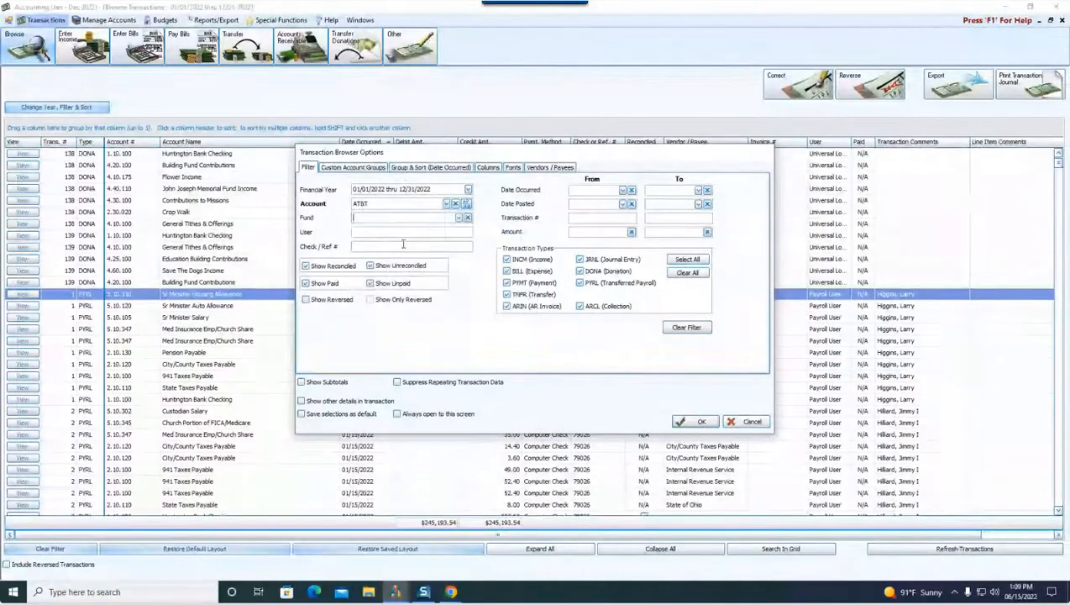
{"action": "left_click", "coordinate": [695, 421]}
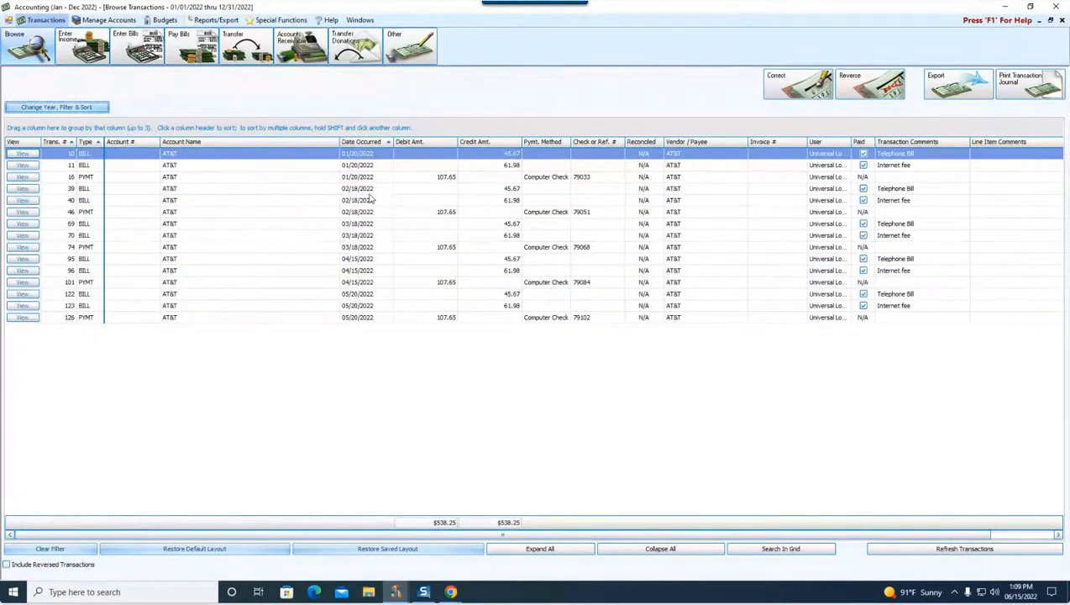
Correct bill 40's internet fee amount to 60.98, re-entered as transaction 152.
{"action": "left_click", "coordinate": [357, 189]}
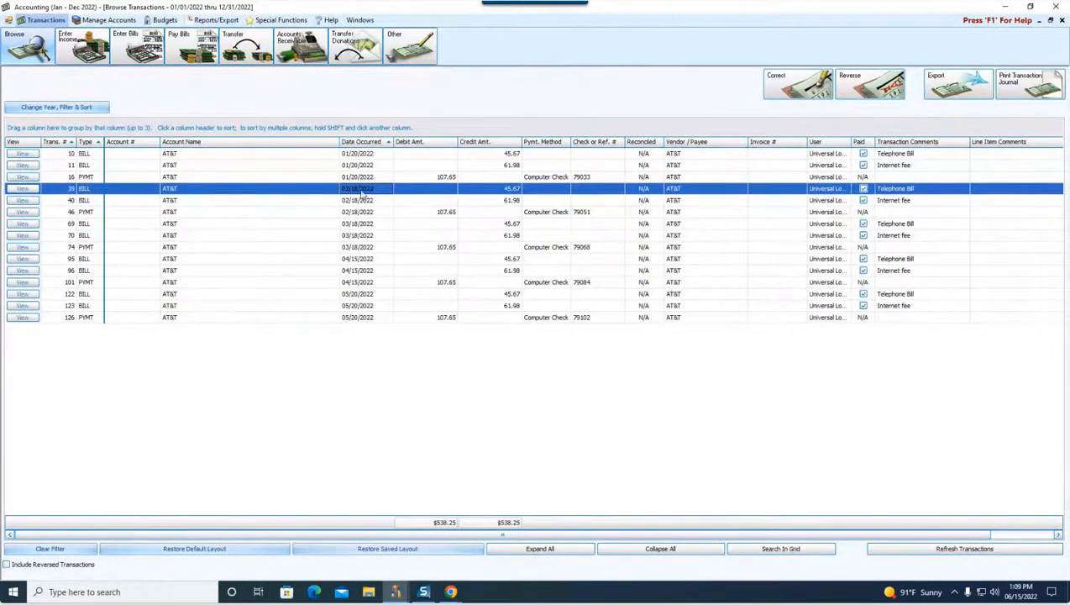
{"action": "left_click", "coordinate": [336, 200]}
{"action": "type", "text": "60.98"}
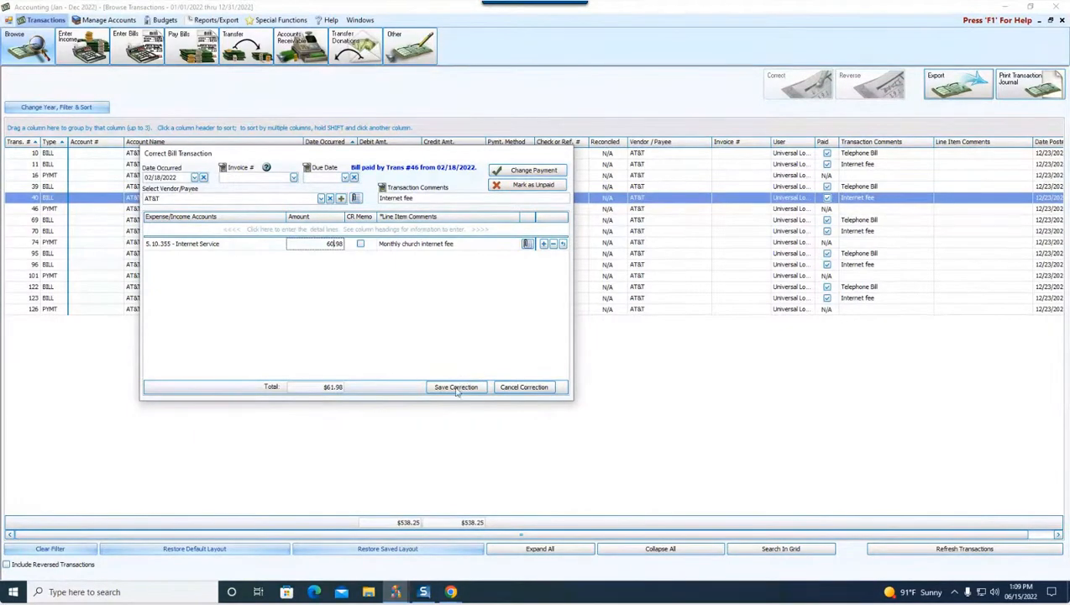
{"action": "left_click", "coordinate": [456, 387]}
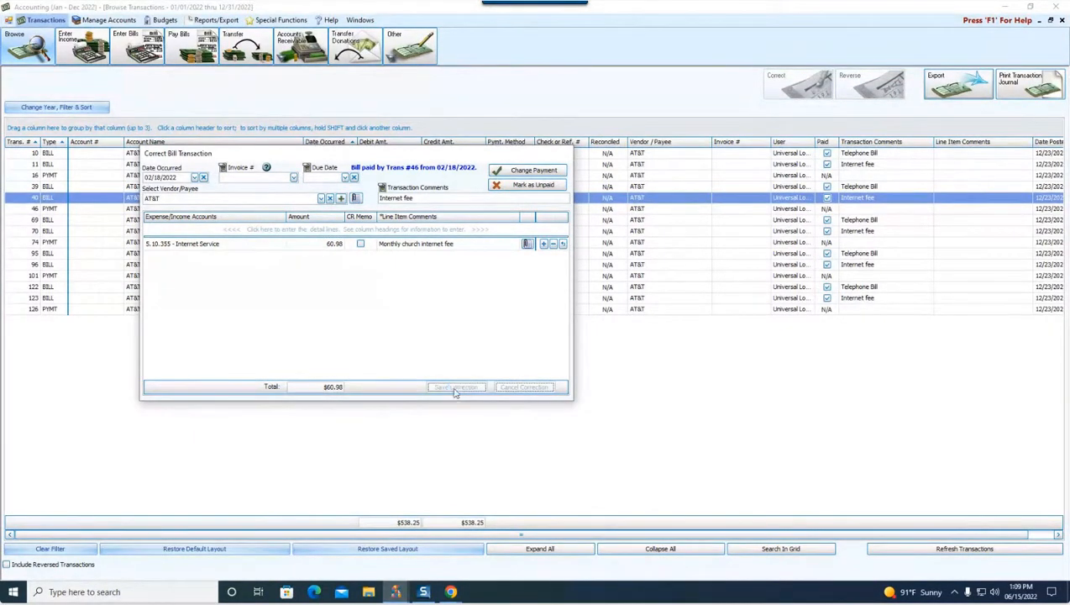
{"action": "left_click", "coordinate": [456, 386]}
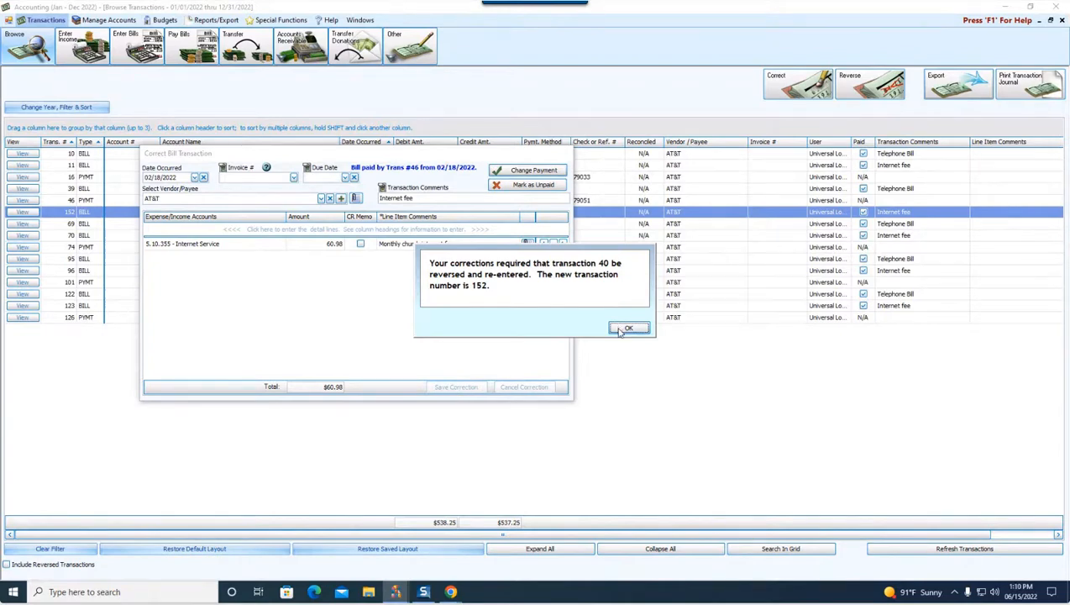
{"action": "left_click", "coordinate": [628, 327]}
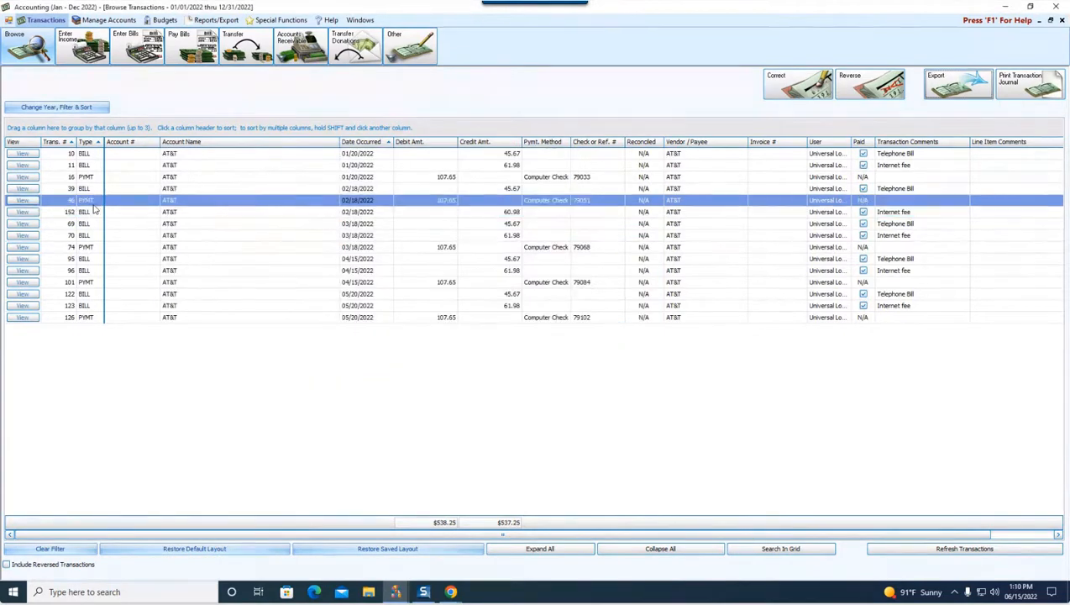
{"action": "mouse_move", "coordinate": [428, 203]}
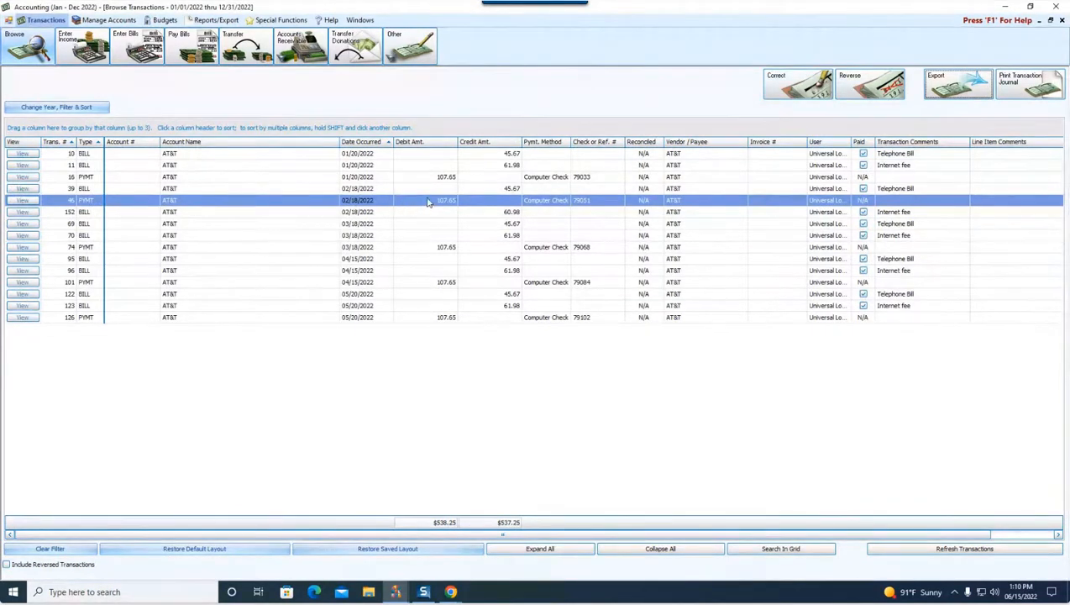
{"action": "mouse_move", "coordinate": [485, 530]}
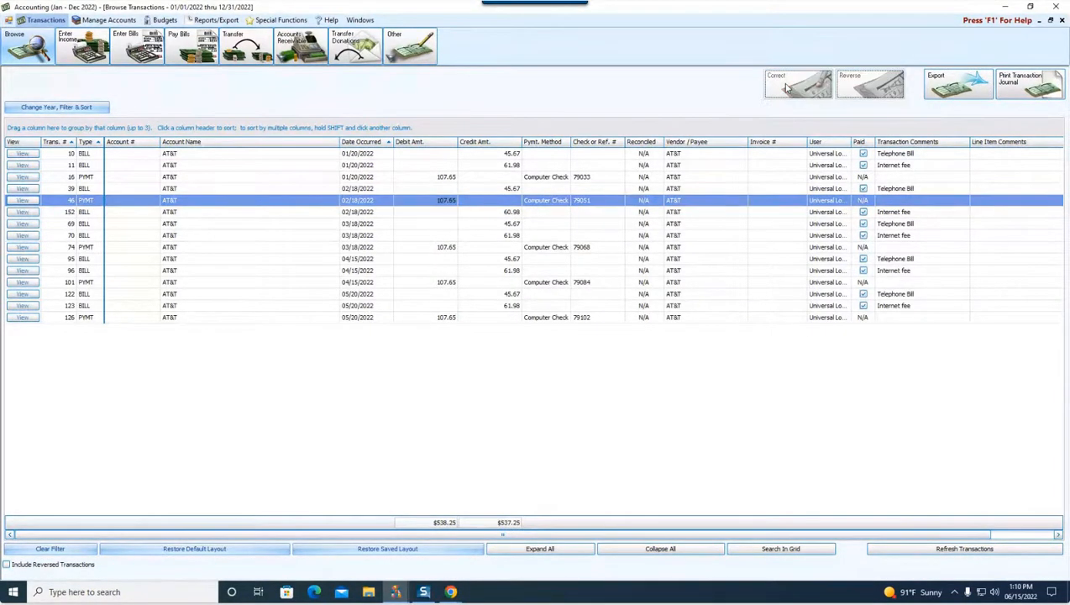
Correct payment 46 to an Amount to Pay of 106.65, re-entered as transaction 154.
{"action": "left_click", "coordinate": [798, 83]}
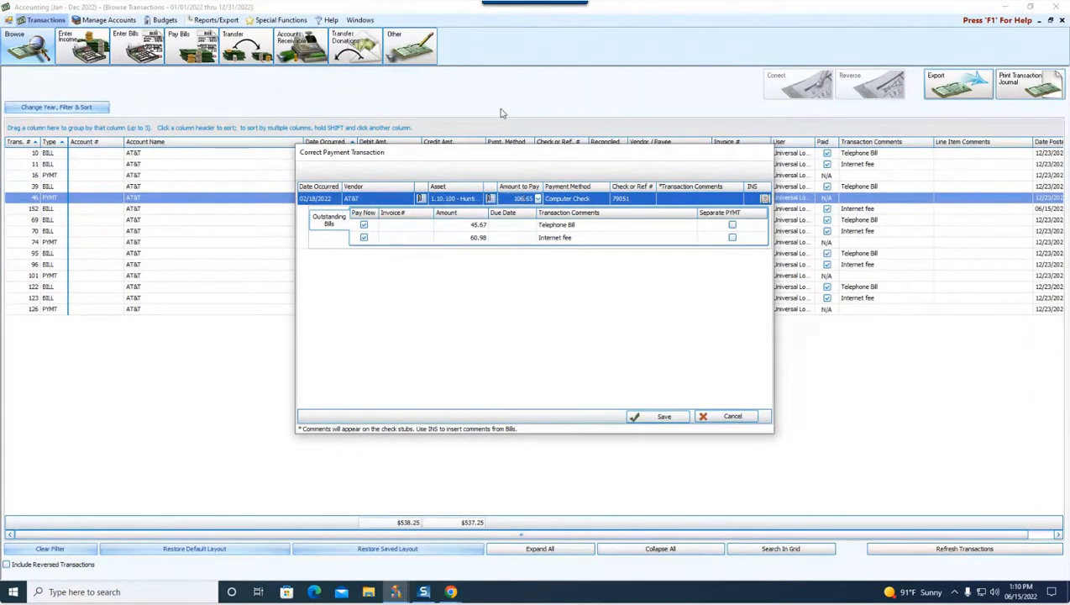
{"action": "mouse_move", "coordinate": [456, 280]}
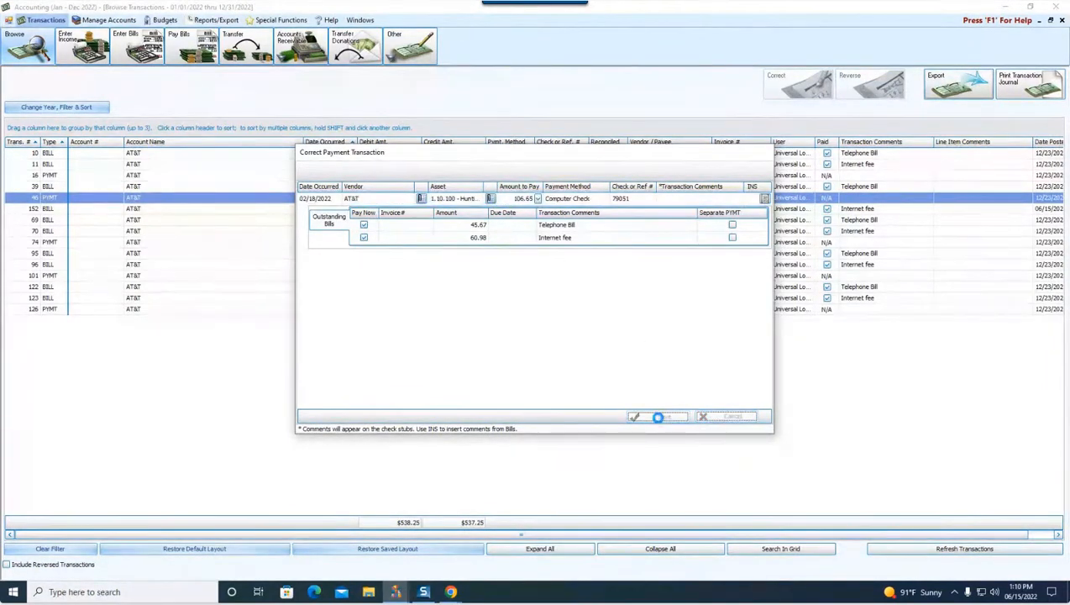
{"action": "left_click", "coordinate": [658, 417]}
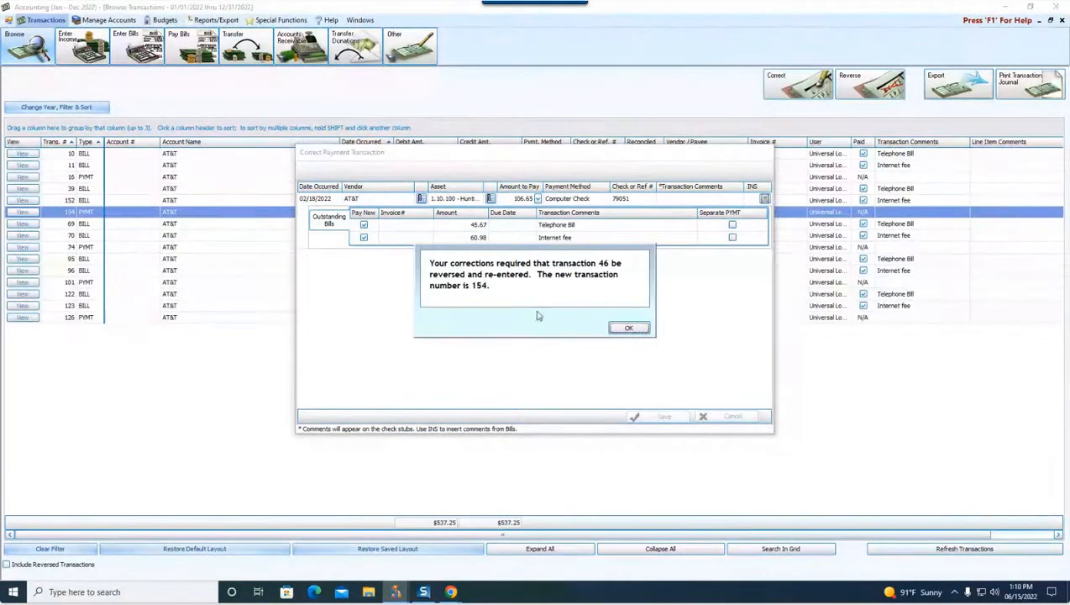
{"action": "left_click", "coordinate": [629, 327]}
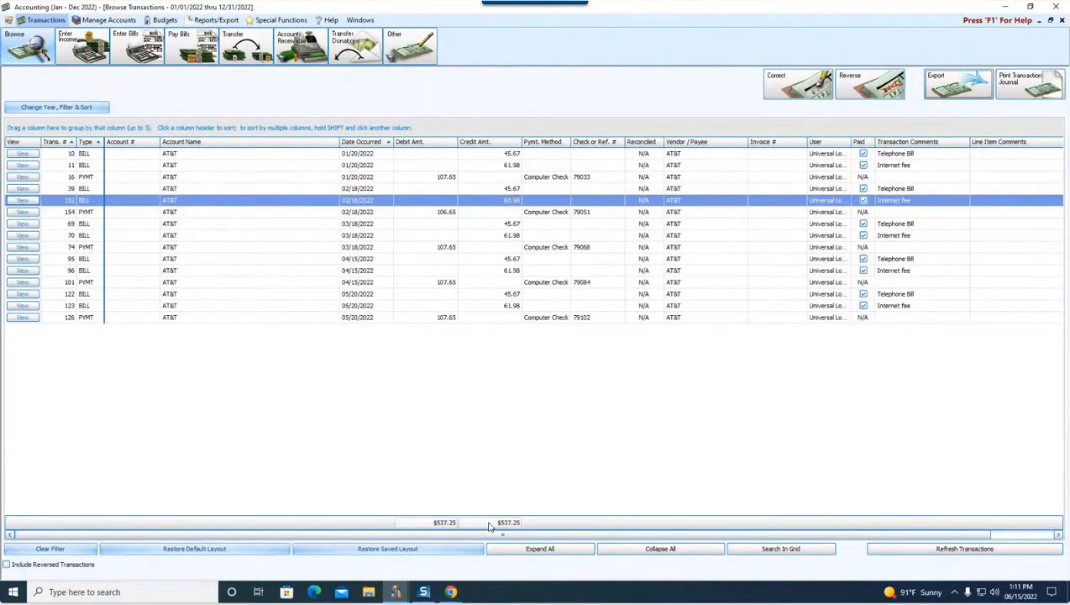
{"action": "mouse_move", "coordinate": [616, 462]}
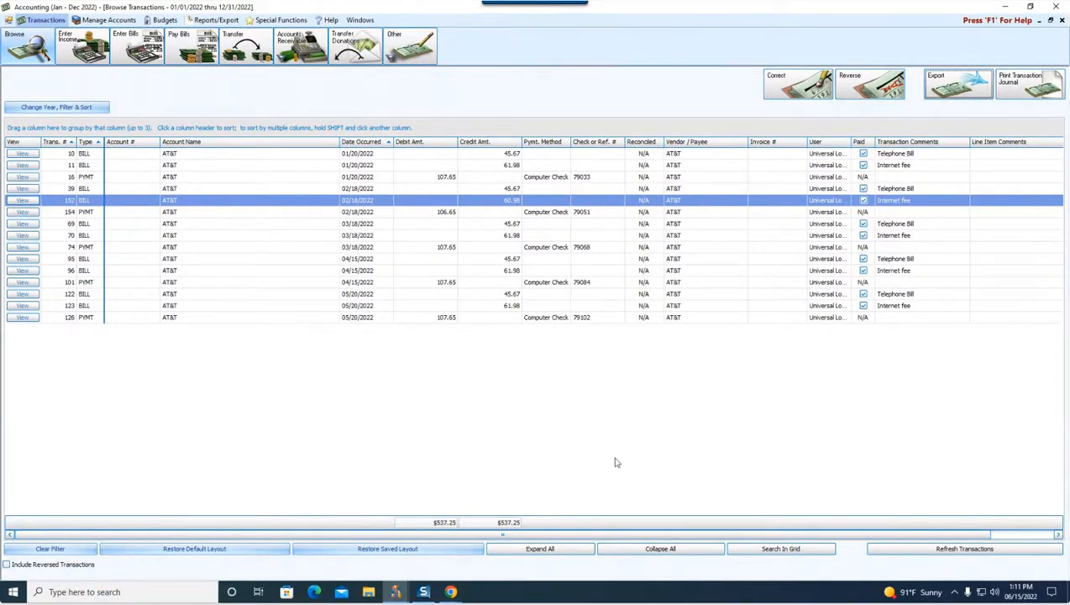
{"action": "mouse_move", "coordinate": [198, 172]}
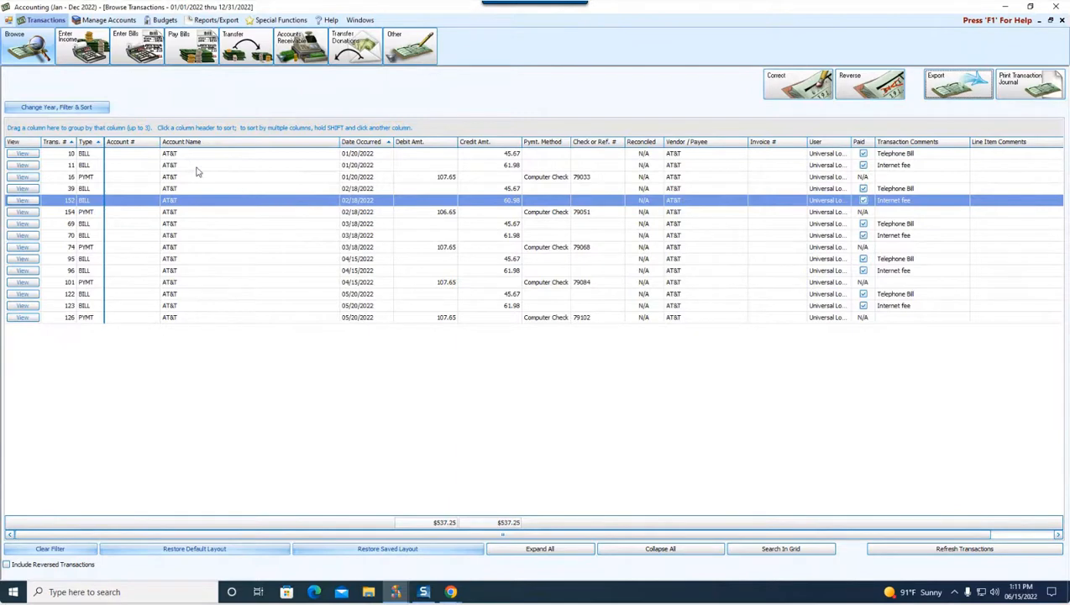
{"action": "mouse_move", "coordinate": [407, 329]}
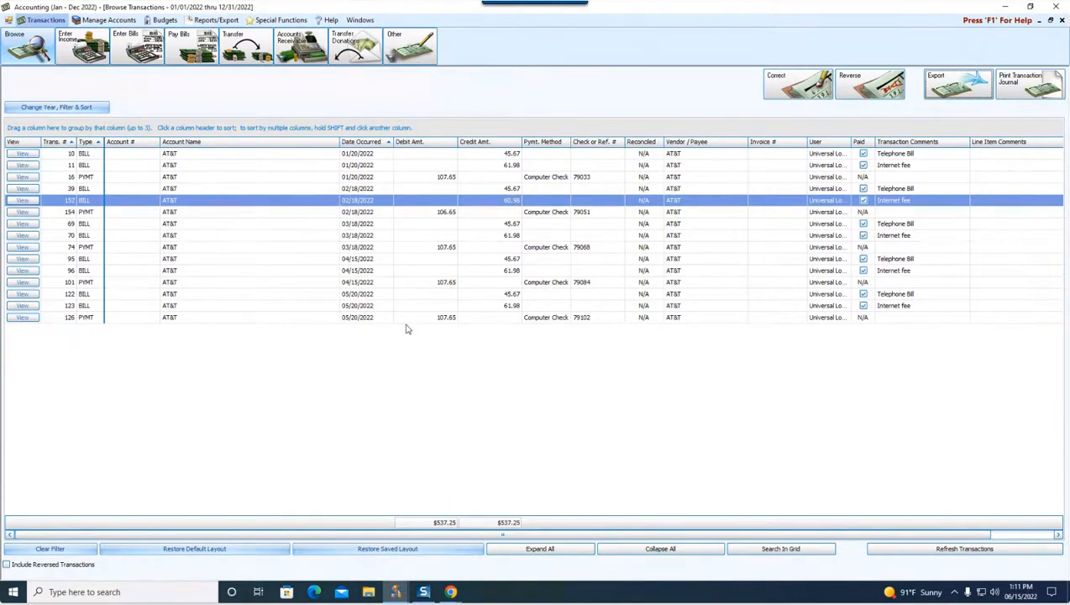
{"action": "mouse_move", "coordinate": [360, 293]}
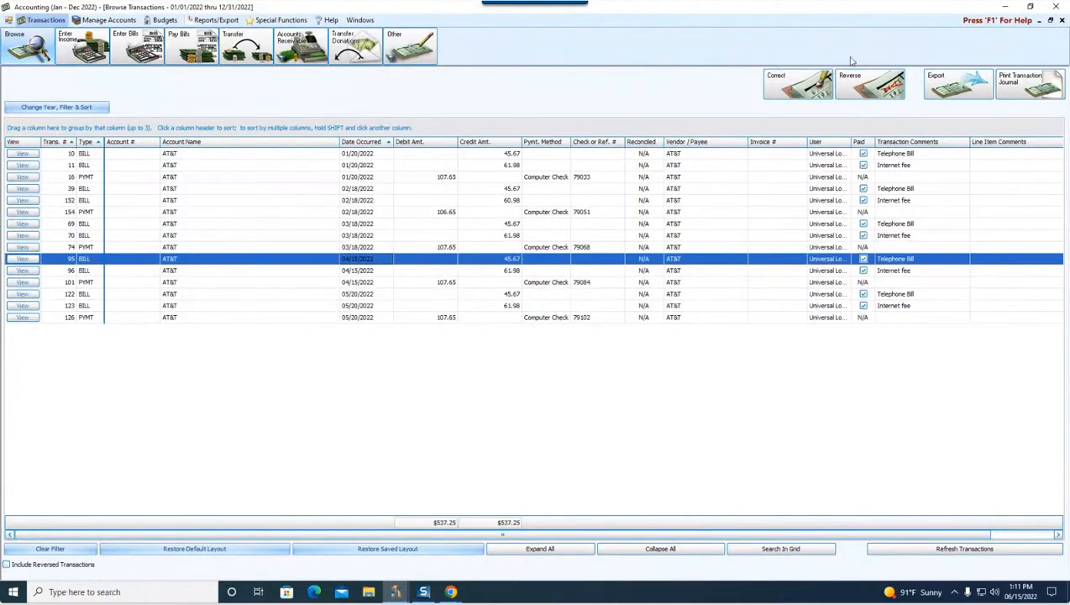
{"action": "mouse_move", "coordinate": [859, 91]}
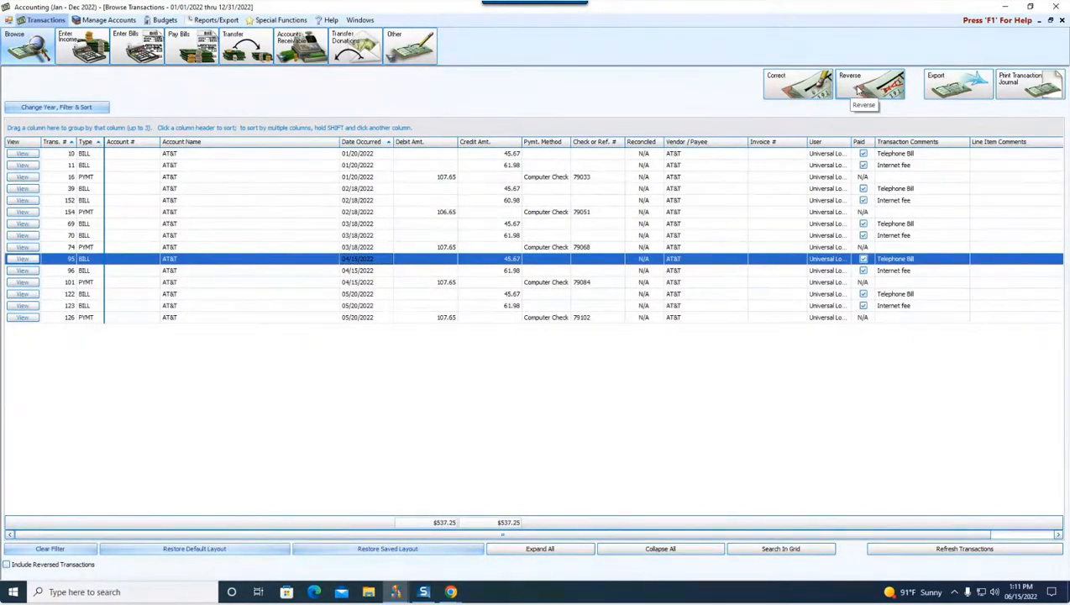
Start reversing transaction 95, review Advanced Options, and keep the original 04/15/2022 date.
{"action": "left_click", "coordinate": [870, 84]}
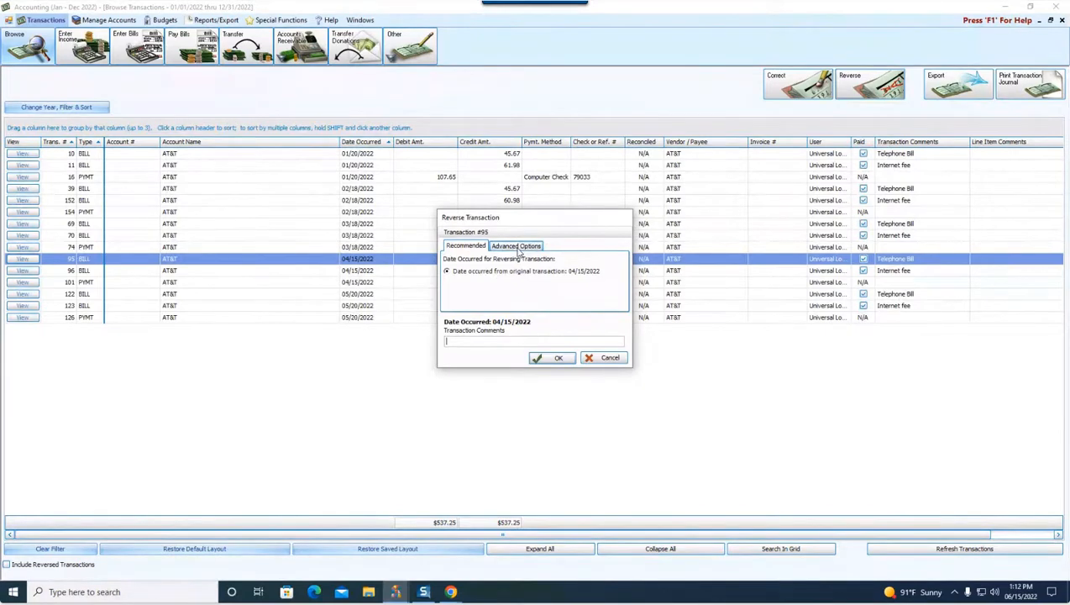
{"action": "left_click", "coordinate": [516, 245]}
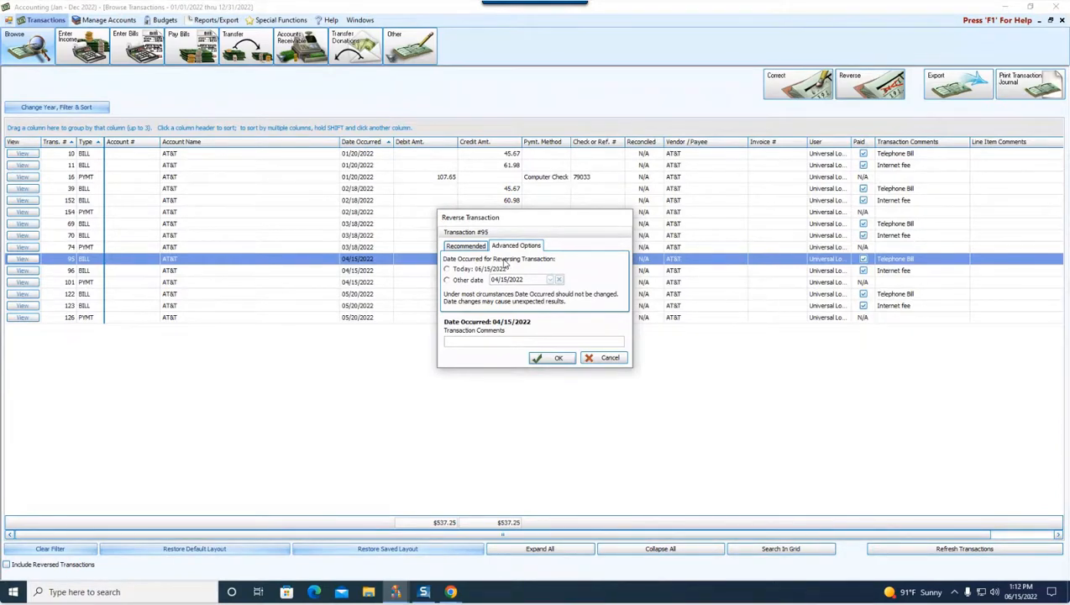
{"action": "mouse_move", "coordinate": [563, 223]}
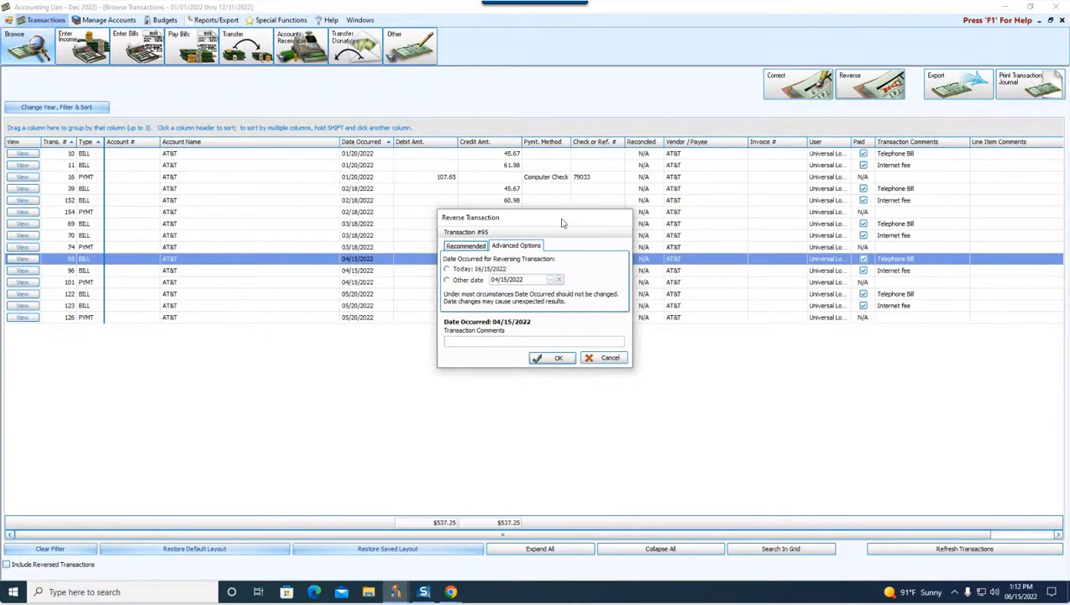
{"action": "left_click", "coordinate": [466, 245]}
{"action": "type", "text": "rgkrt =poth [50y"}
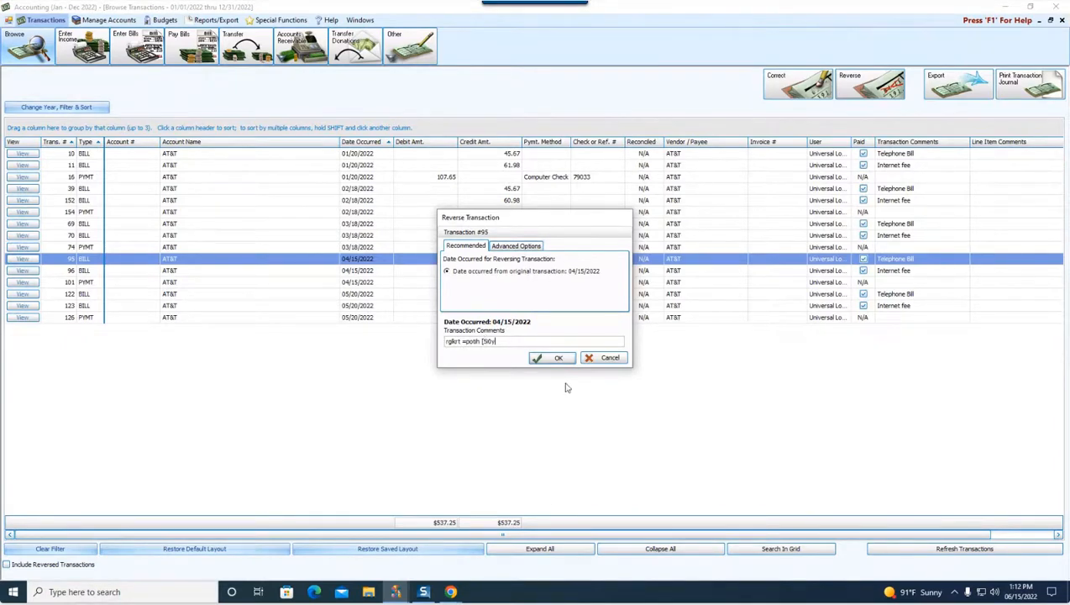
Permanently reverse transaction 95, dropping the credit total to $491.58.
{"action": "left_click", "coordinate": [552, 357]}
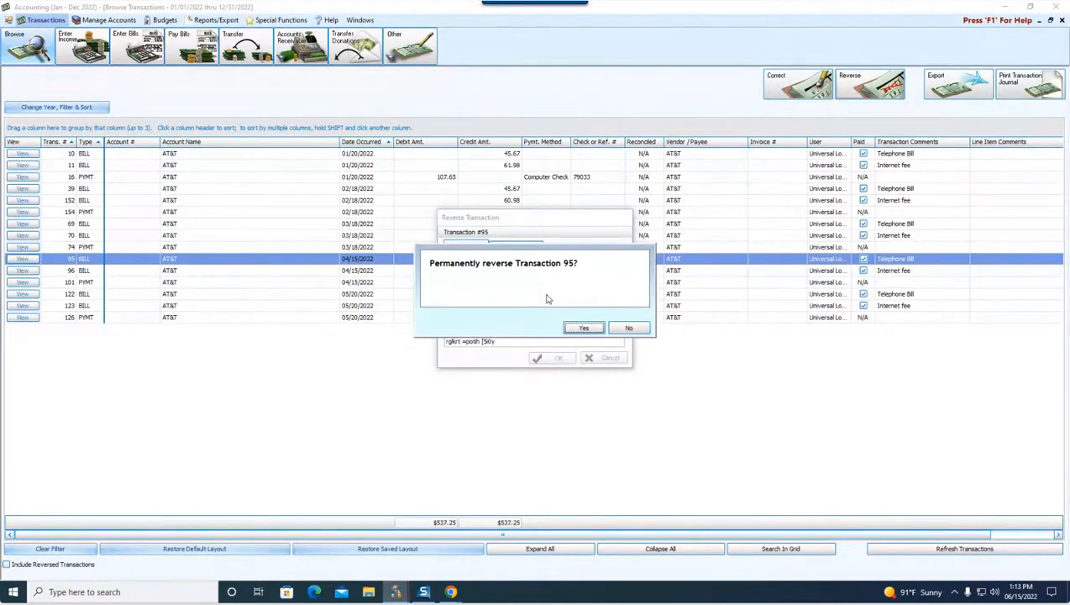
{"action": "left_click", "coordinate": [583, 328]}
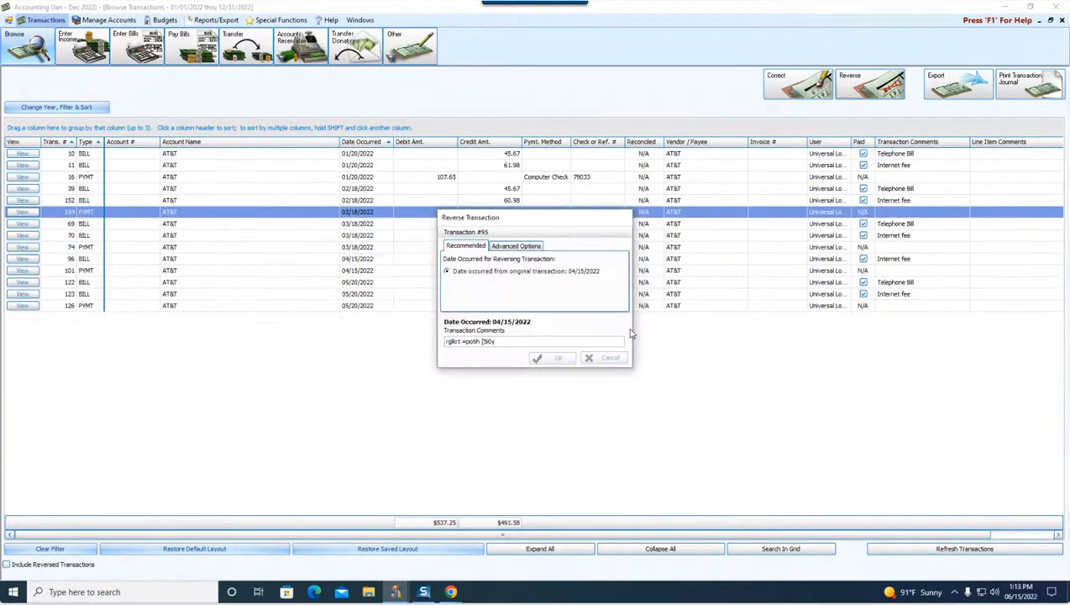
{"action": "left_click", "coordinate": [552, 358]}
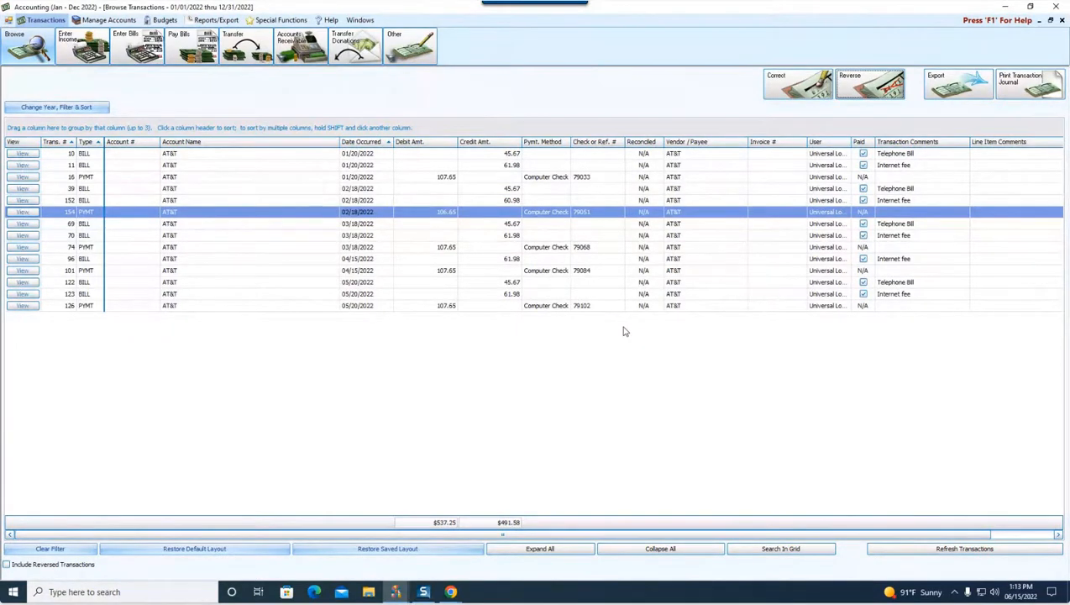
{"action": "mouse_move", "coordinate": [638, 316]}
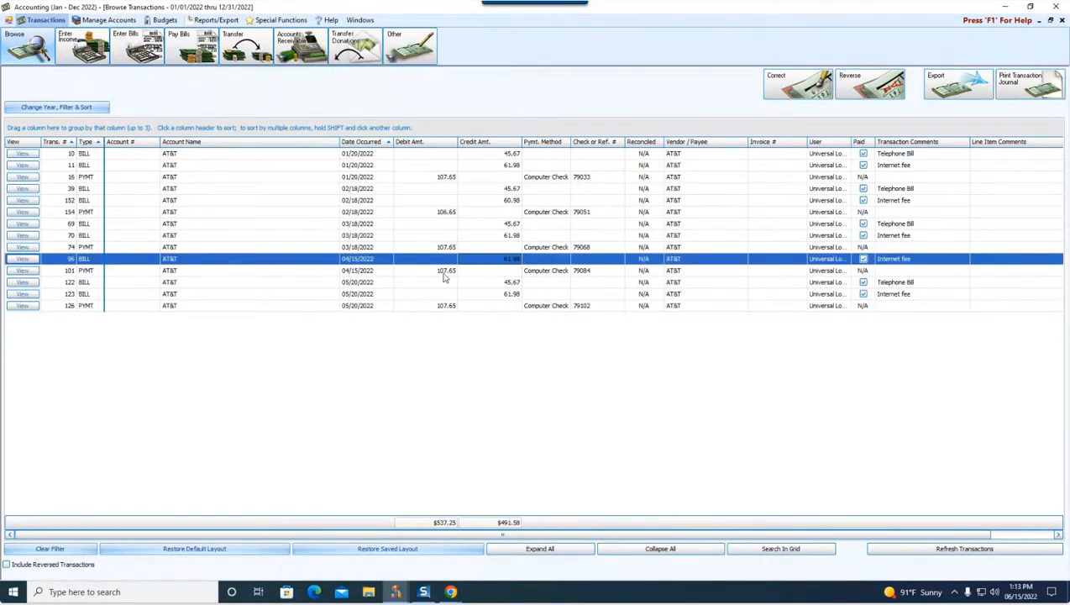
{"action": "mouse_move", "coordinate": [510, 461]}
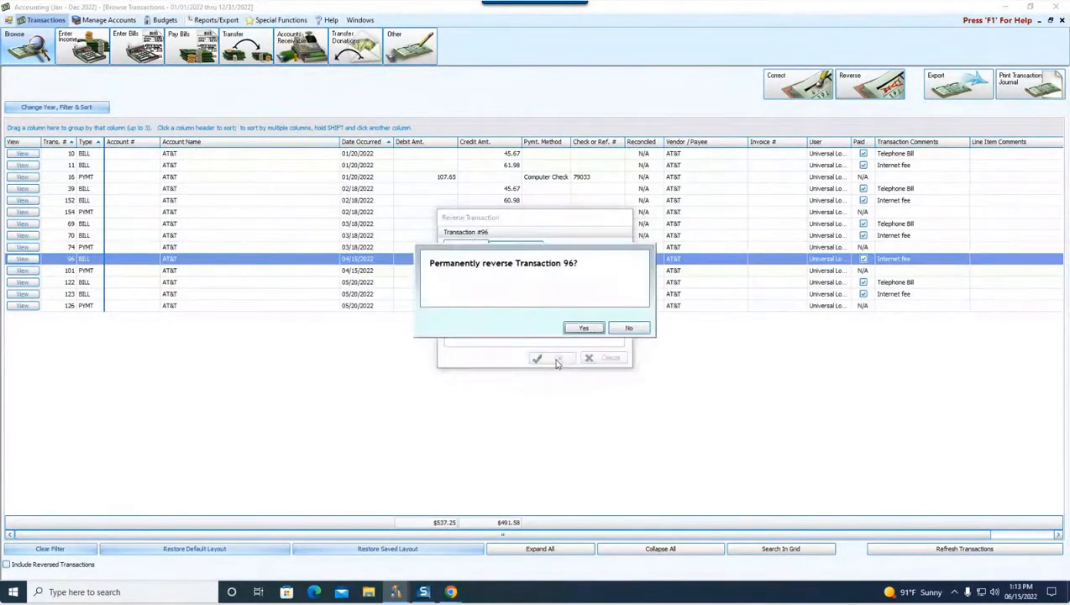
Permanently reverse transaction 96, reversed by transaction 156, leaving credits at $429.60.
{"action": "left_click", "coordinate": [583, 328]}
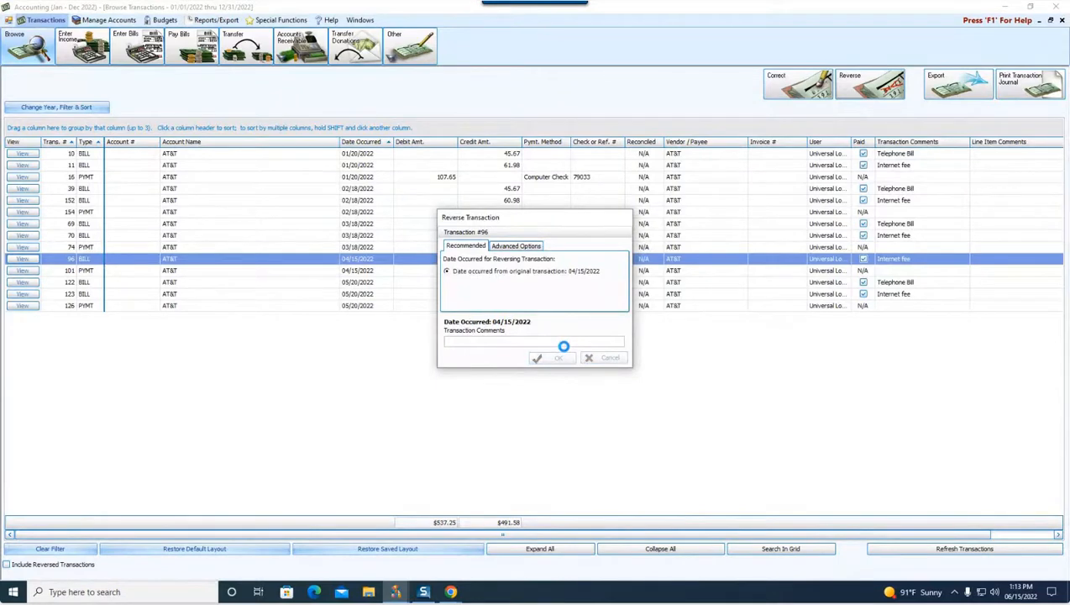
{"action": "left_click", "coordinate": [557, 358]}
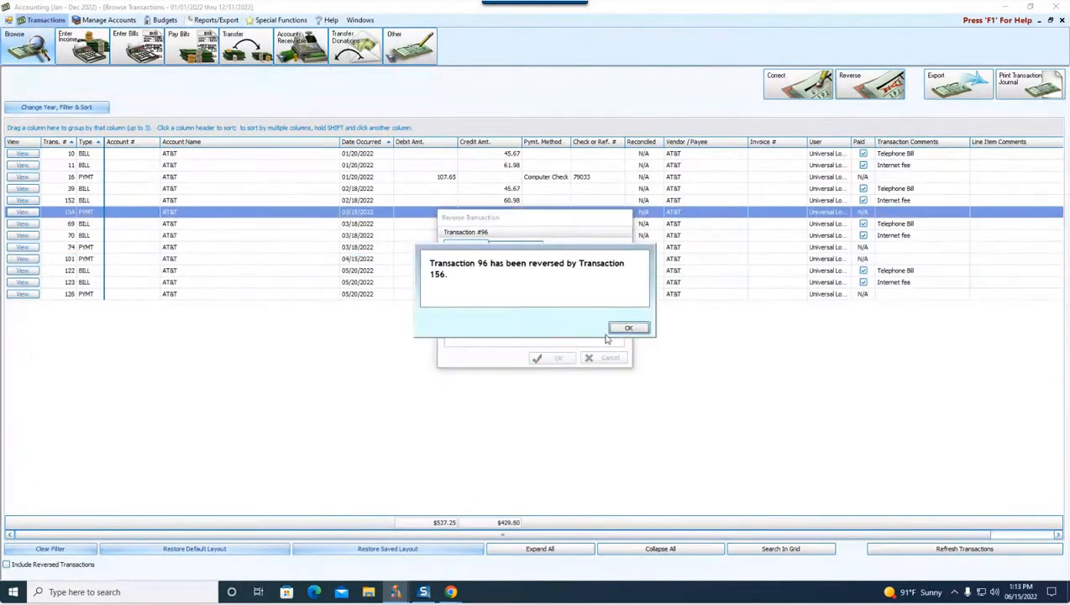
{"action": "left_click", "coordinate": [629, 328]}
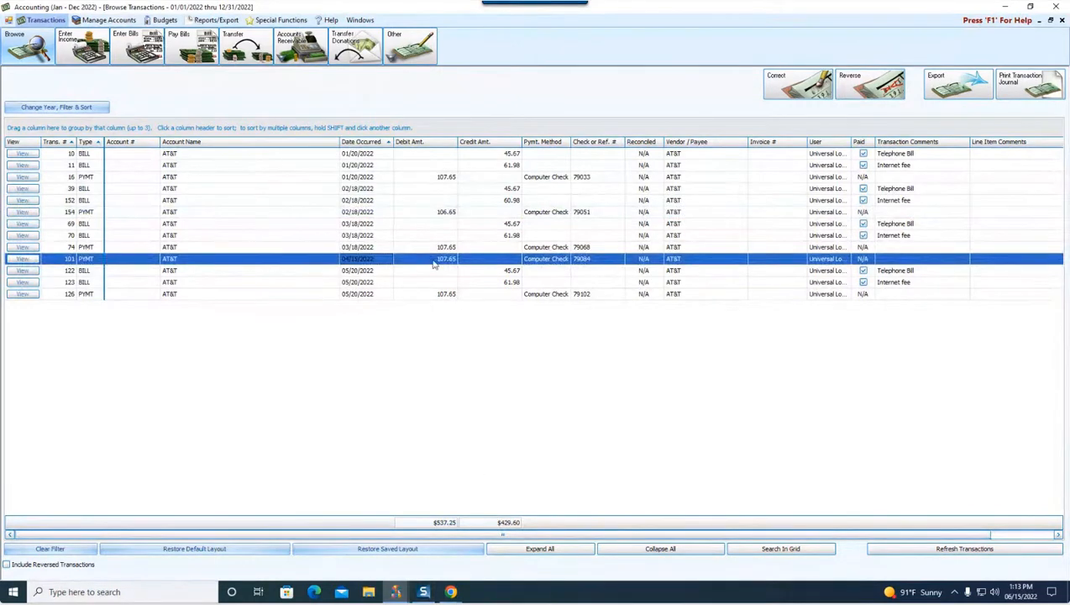
{"action": "mouse_move", "coordinate": [748, 101]}
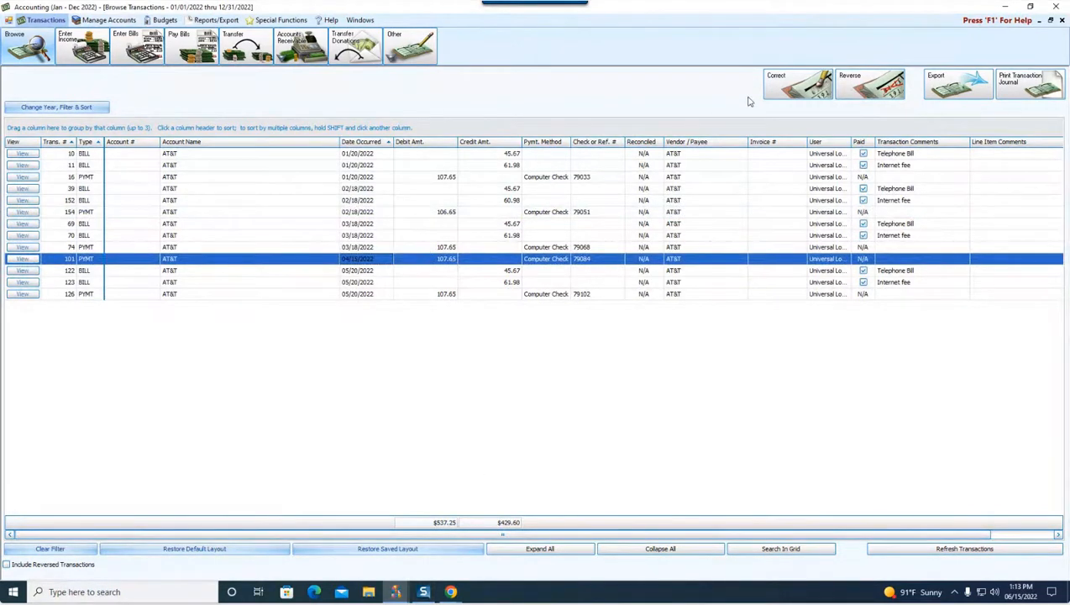
Reverse payment transaction 101 (April 15 AT&T check), confirming the permanent reversal as transaction 157.
{"action": "left_click", "coordinate": [870, 84]}
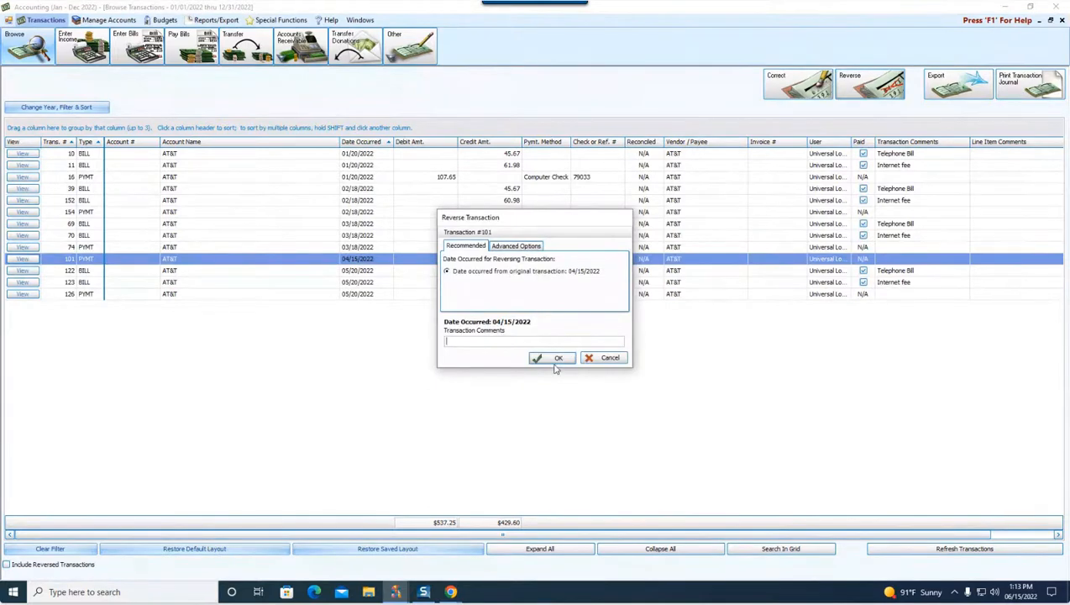
{"action": "left_click", "coordinate": [552, 357]}
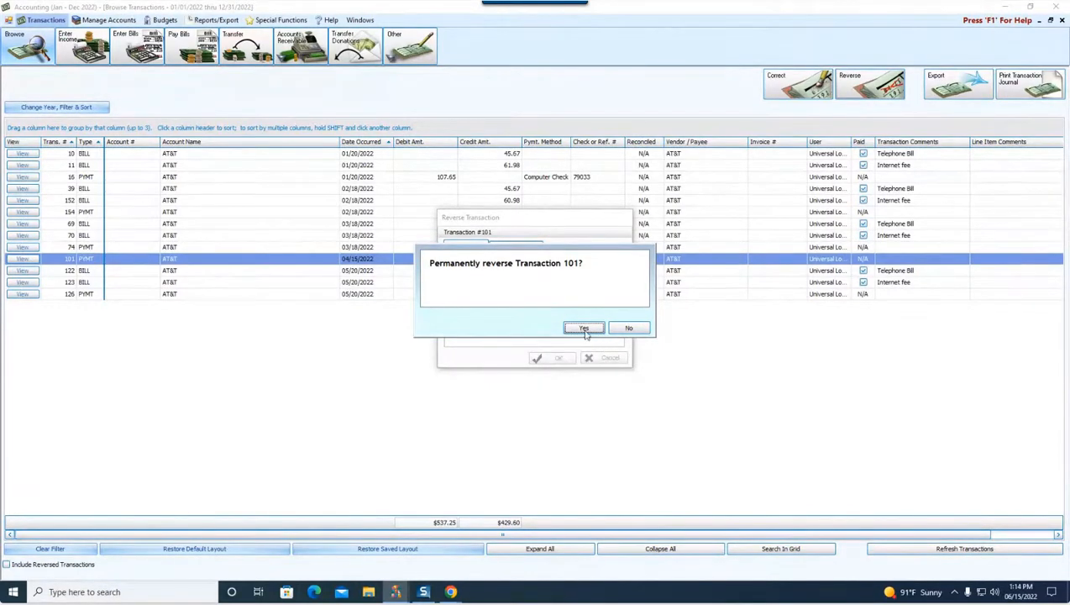
{"action": "left_click", "coordinate": [583, 327]}
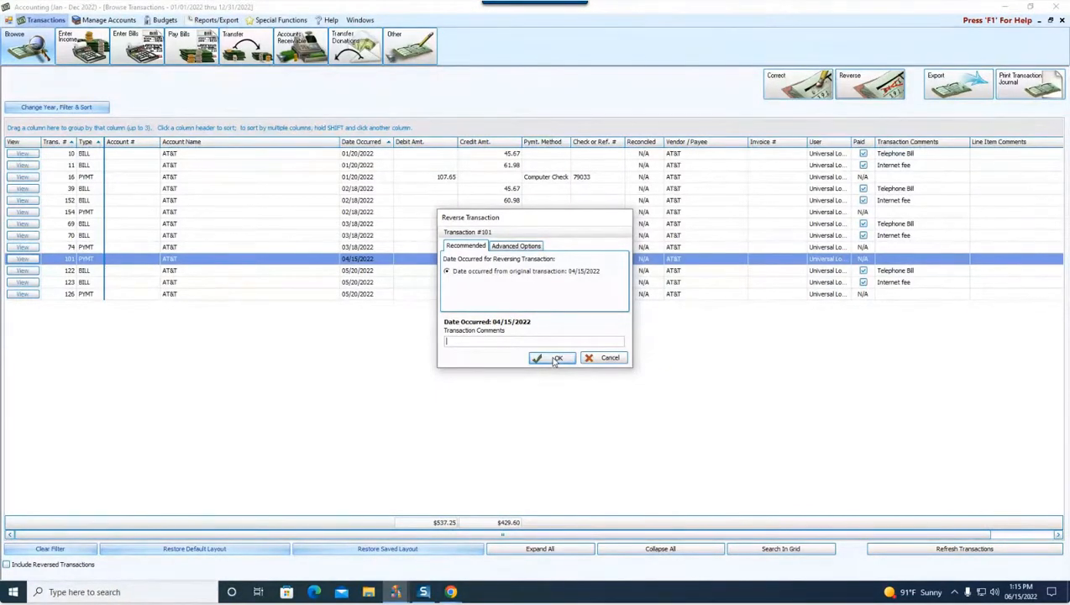
{"action": "left_click", "coordinate": [553, 357]}
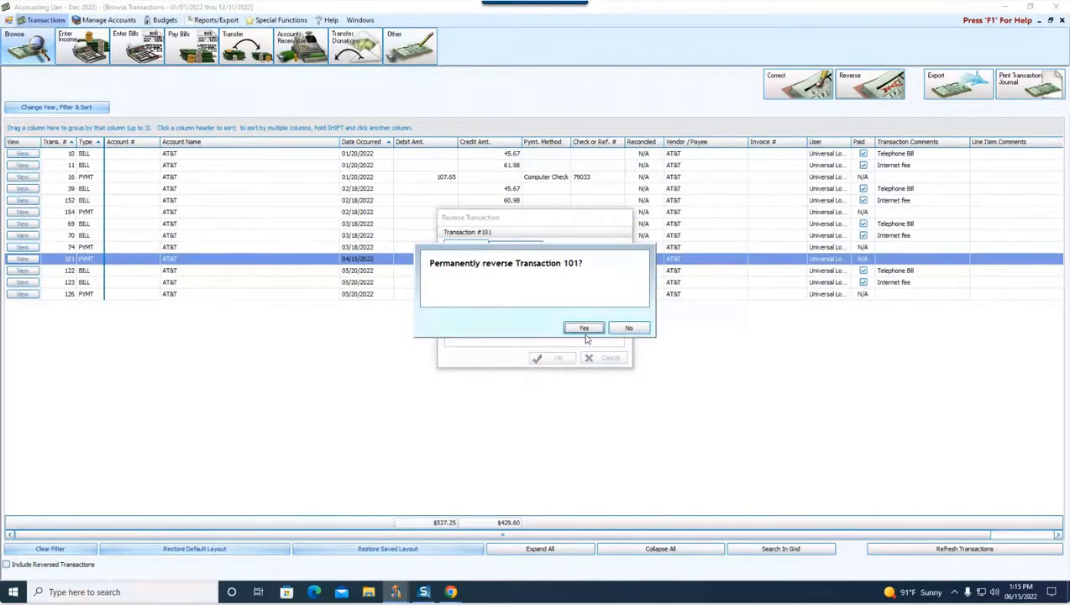
{"action": "left_click", "coordinate": [583, 328]}
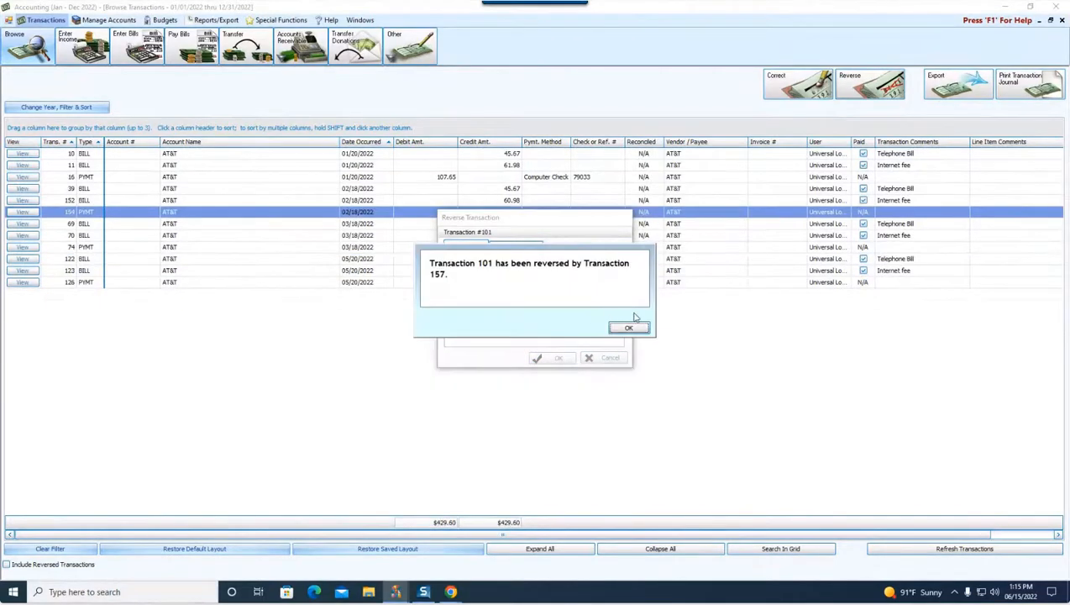
{"action": "left_click", "coordinate": [628, 328]}
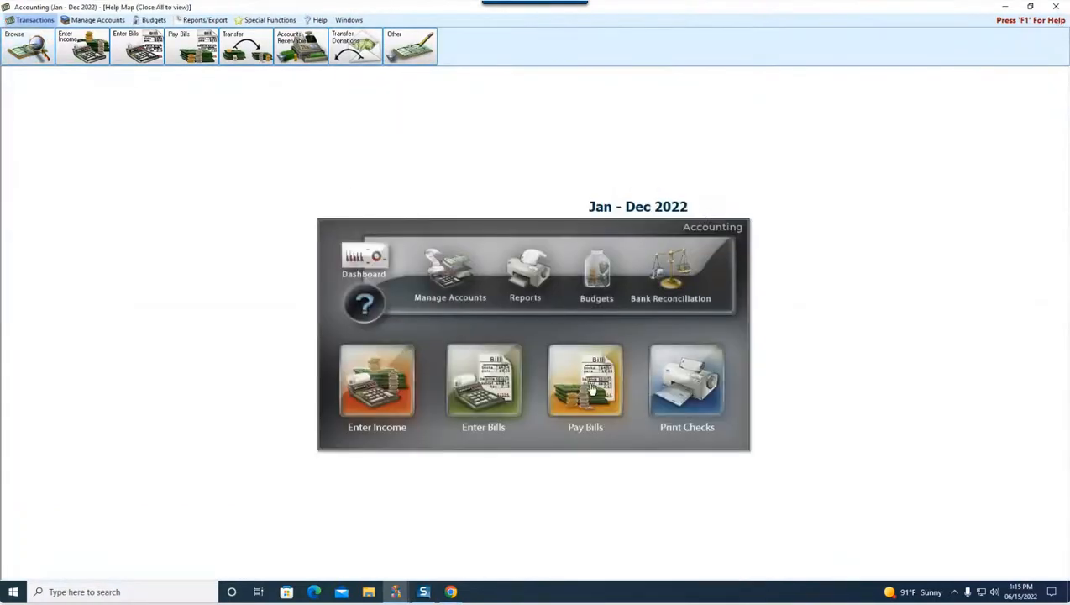
Show outstanding bills in Pay Bills, listing the unpaid Columbia Gas bill, transaction 72, $891.00.
{"action": "left_click", "coordinate": [586, 382]}
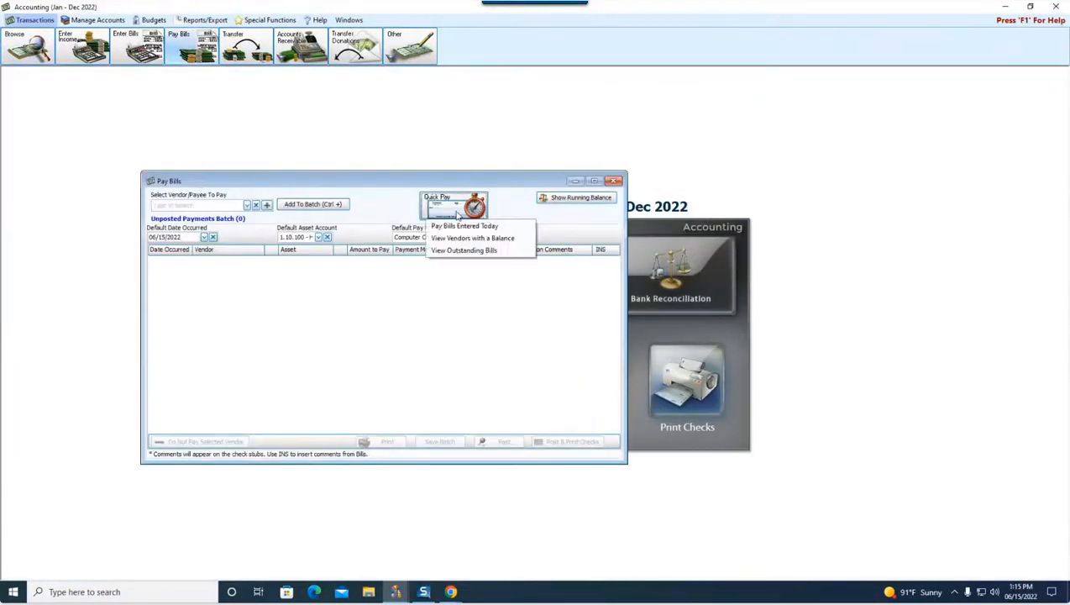
{"action": "left_click", "coordinate": [463, 250]}
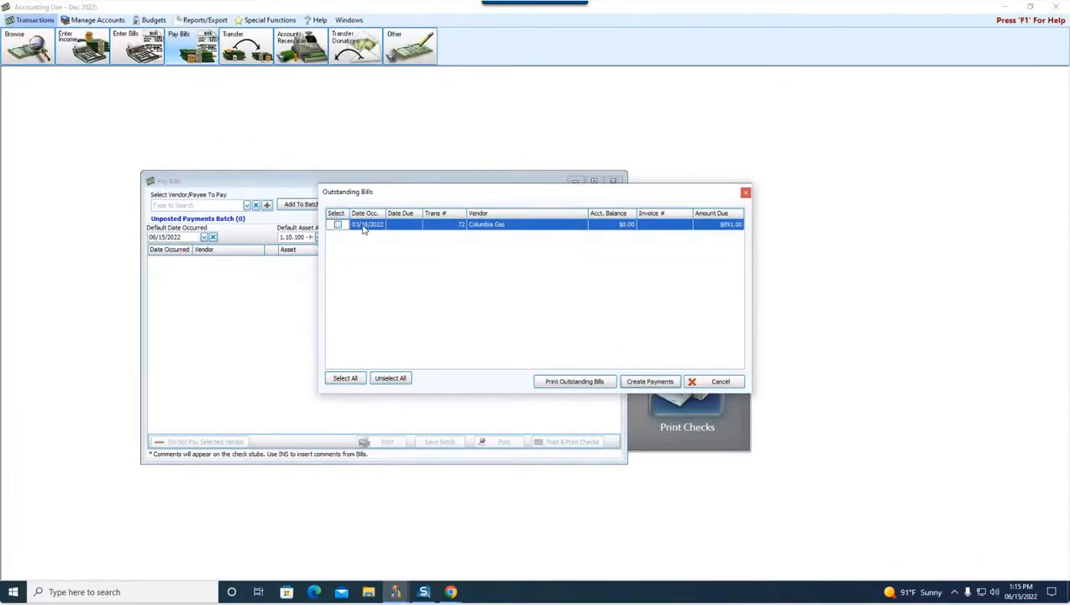
{"action": "mouse_move", "coordinate": [389, 227]}
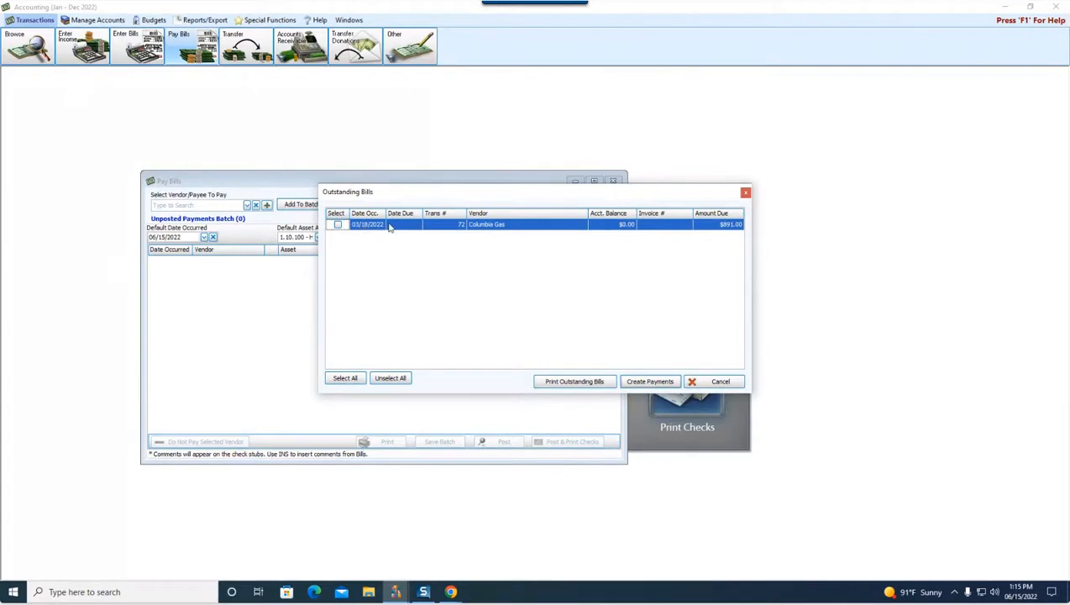
{"action": "mouse_move", "coordinate": [726, 237]}
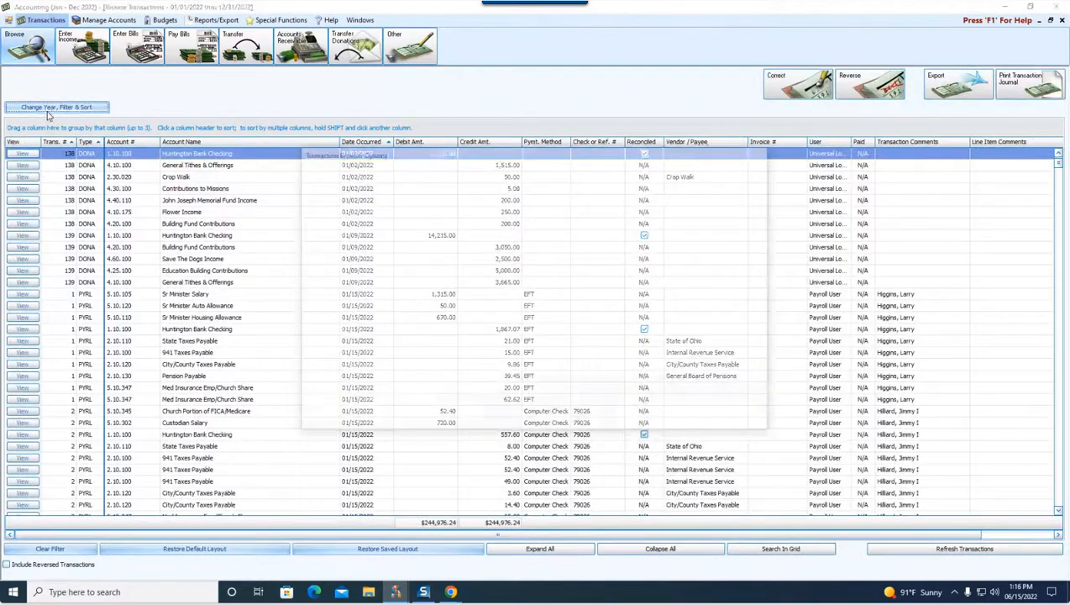
Filter the transaction browser to unpaid BILL transactions only, leaving Columbia Gas transaction 72.
{"action": "left_click", "coordinate": [57, 107]}
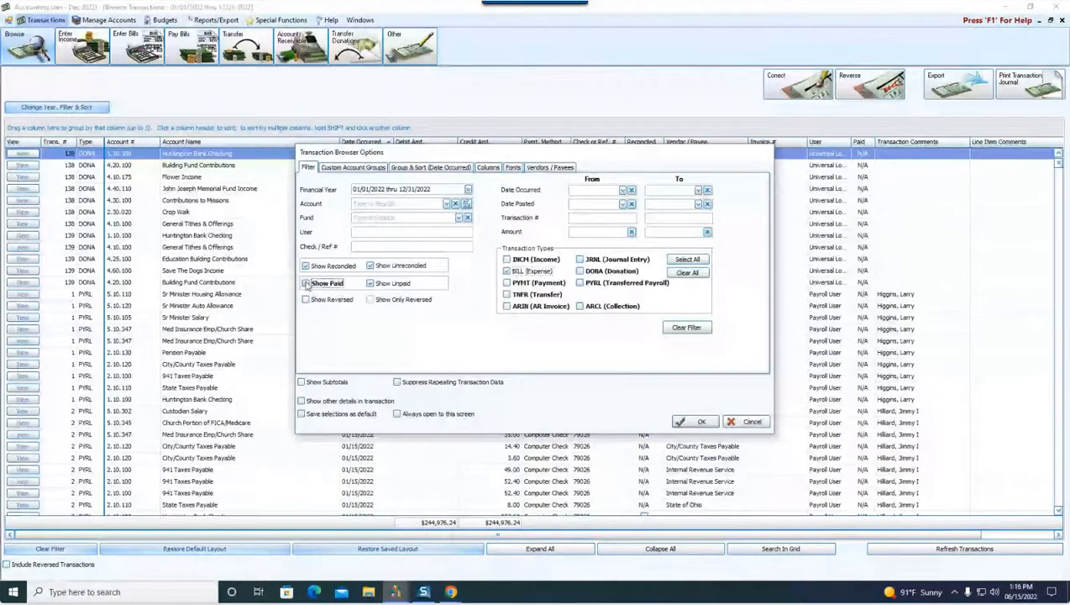
{"action": "left_click", "coordinate": [695, 420]}
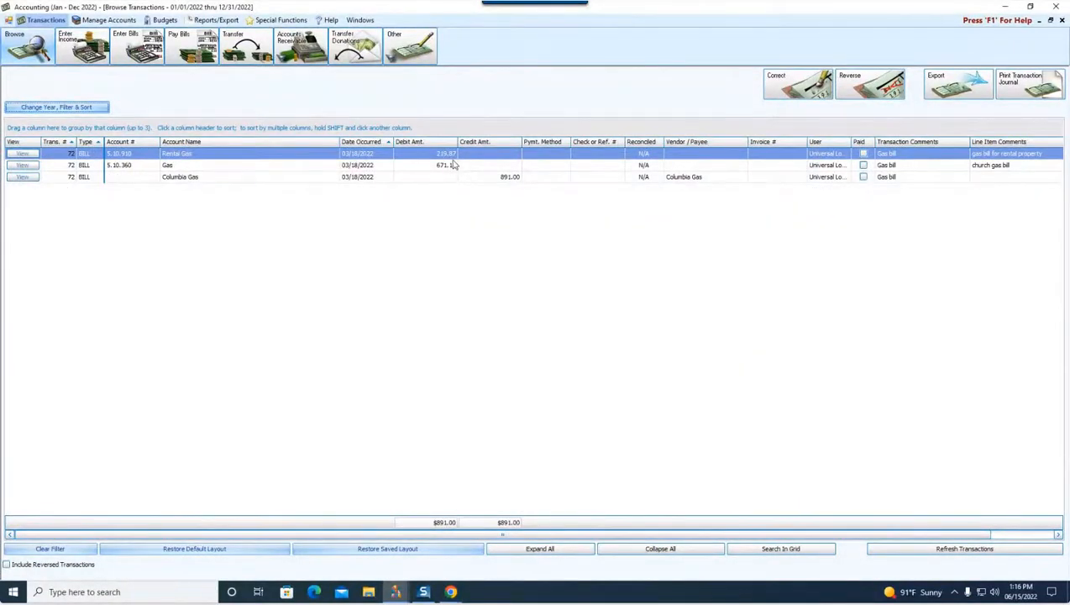
{"action": "mouse_move", "coordinate": [797, 84]}
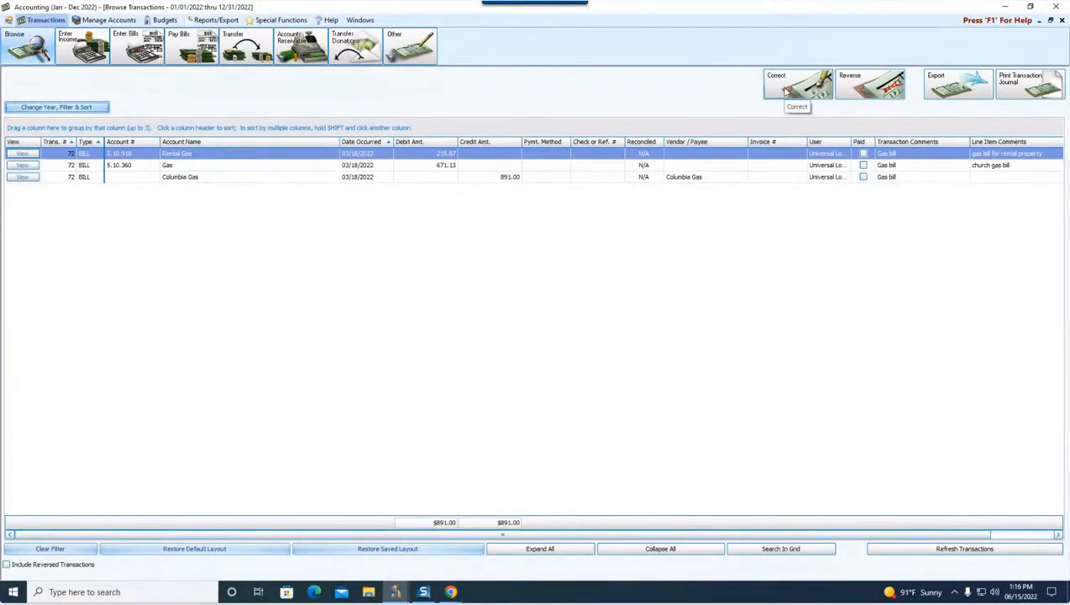
Correct Columbia Gas bill 72 as Mark As Paid by payment transaction 76 and save the correction.
{"action": "left_click", "coordinate": [796, 84]}
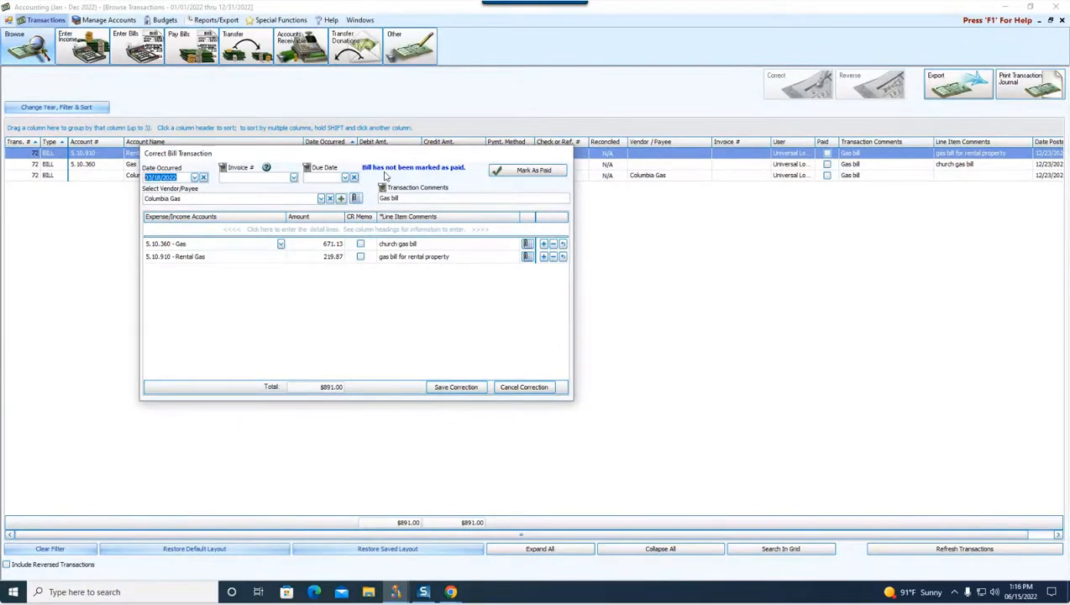
{"action": "left_click", "coordinate": [534, 170]}
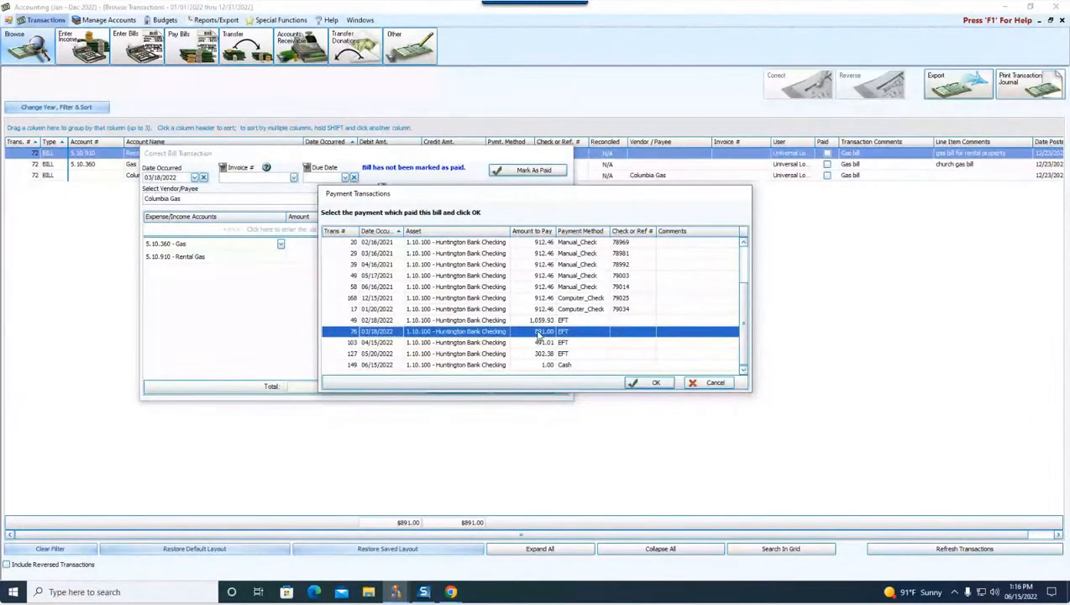
{"action": "left_click", "coordinate": [656, 382]}
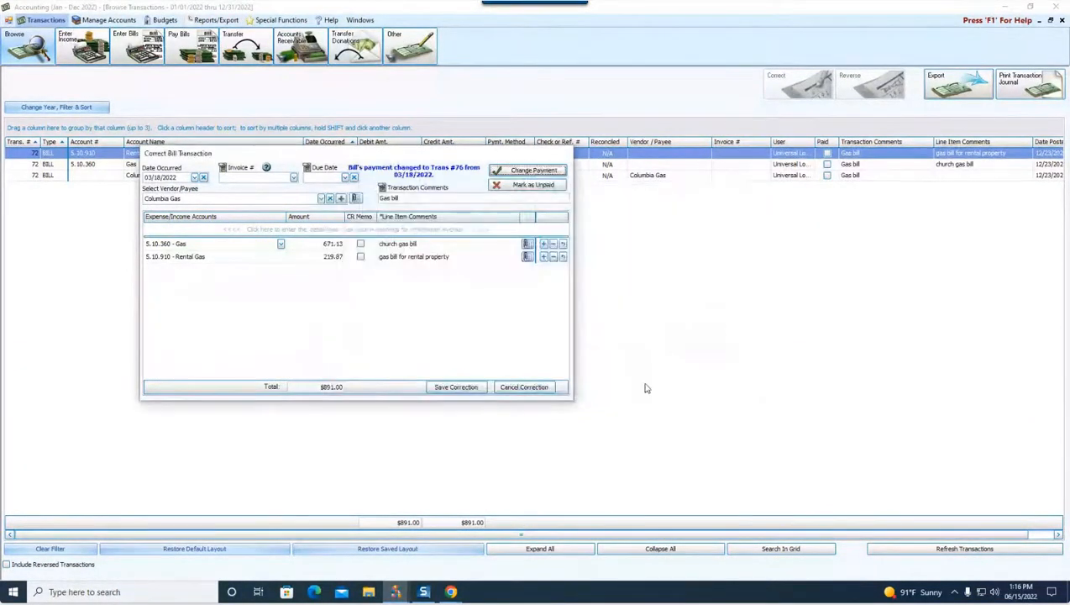
{"action": "left_click", "coordinate": [456, 386]}
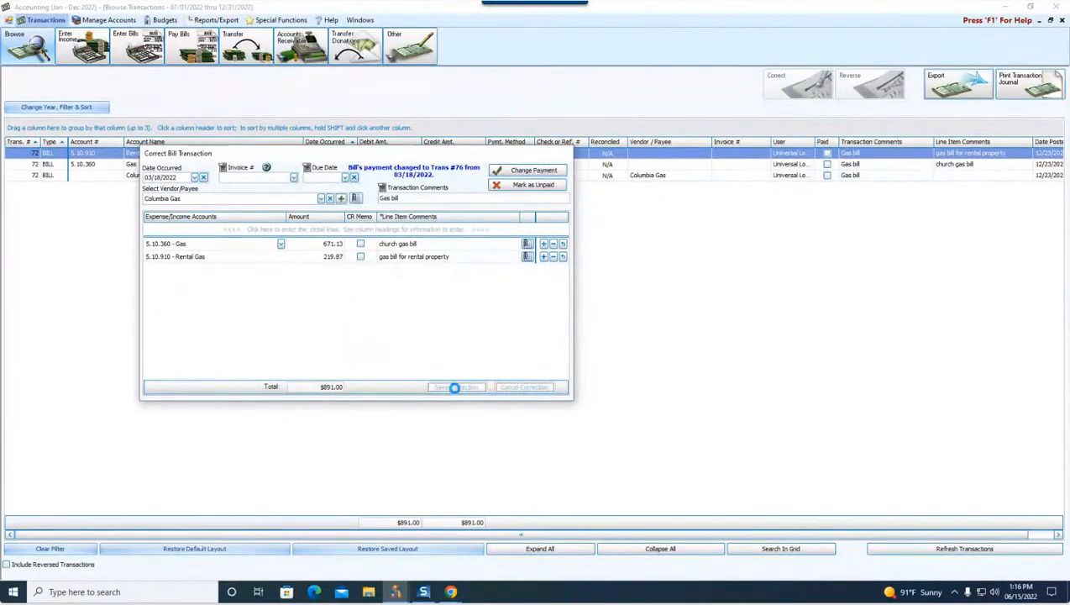
{"action": "left_click", "coordinate": [456, 386]}
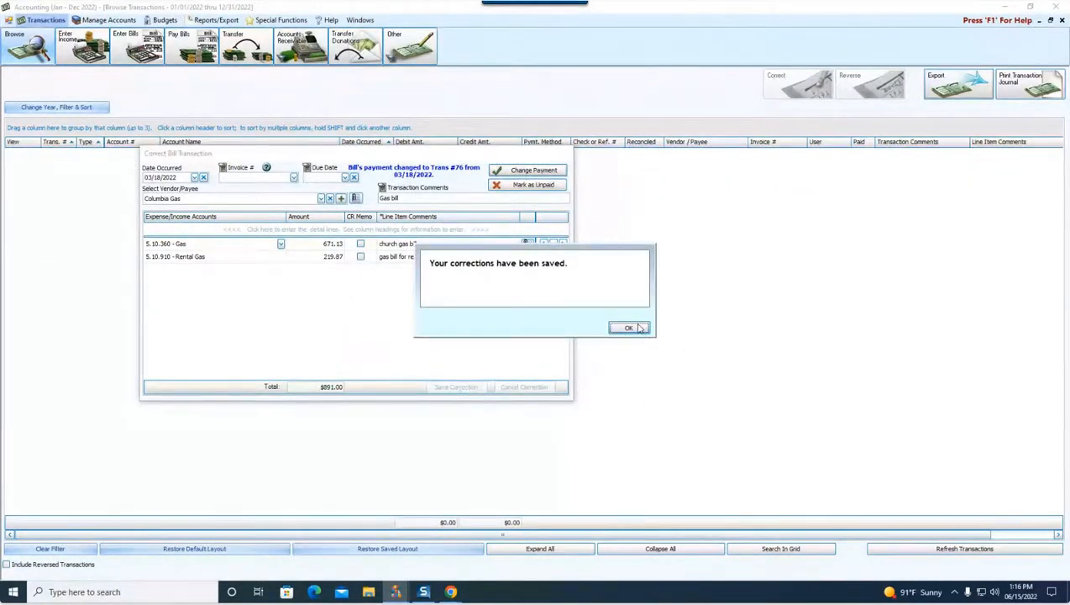
{"action": "left_click", "coordinate": [628, 328]}
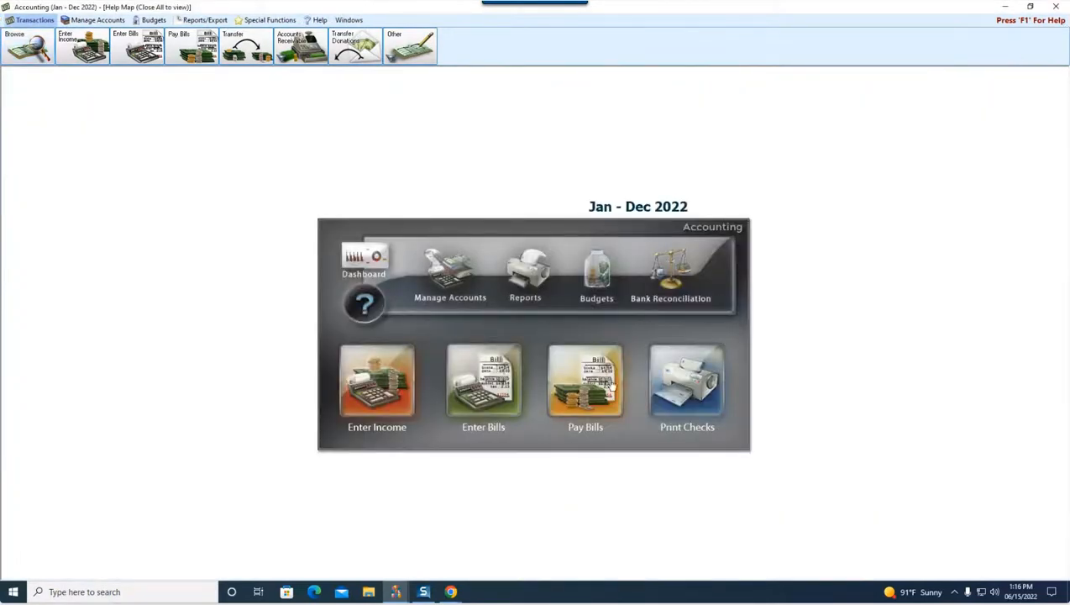
Check Pay Bills for outstanding bills, find the list empty, and close it.
{"action": "left_click", "coordinate": [586, 383]}
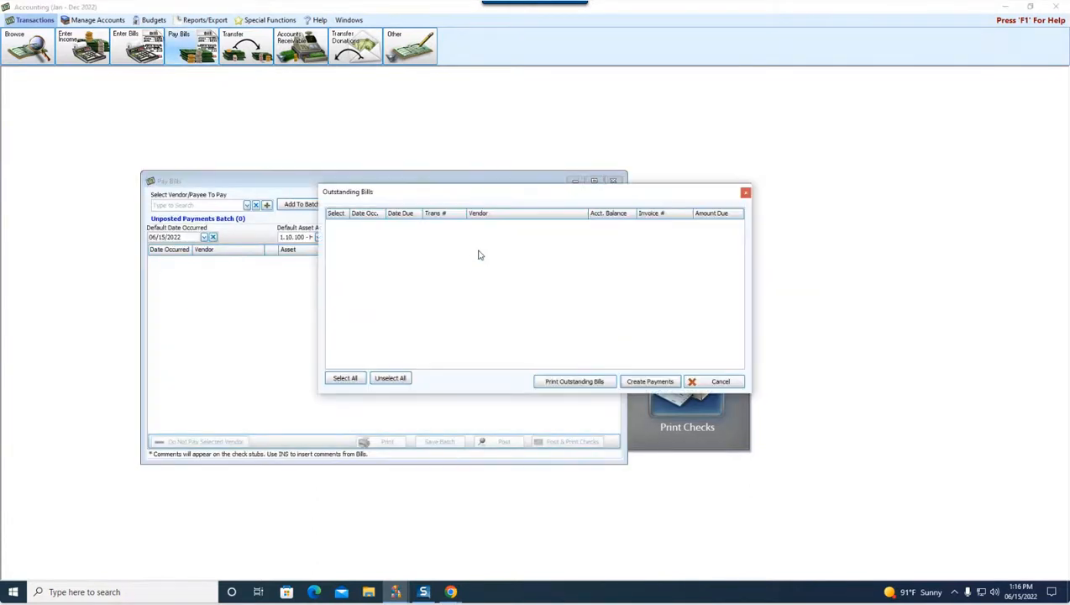
{"action": "mouse_move", "coordinate": [485, 255]}
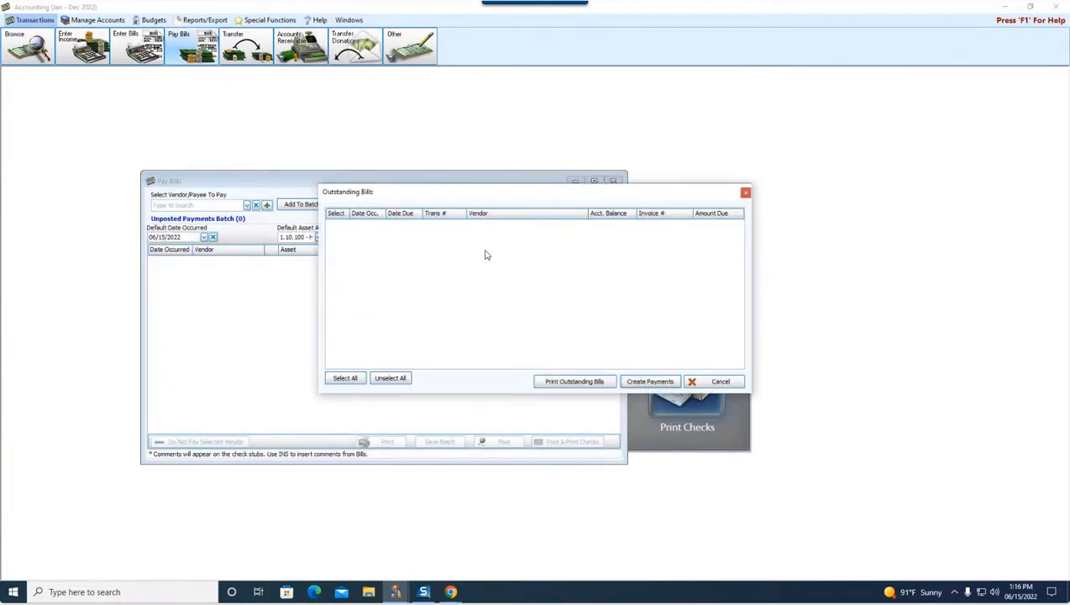
{"action": "mouse_move", "coordinate": [494, 248]}
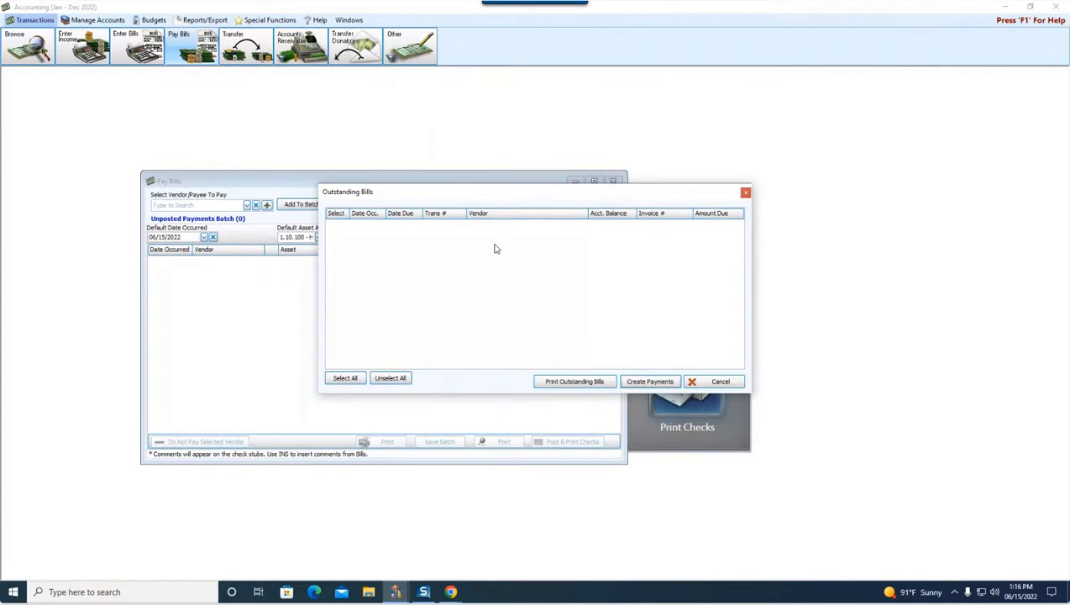
{"action": "mouse_move", "coordinate": [500, 252]}
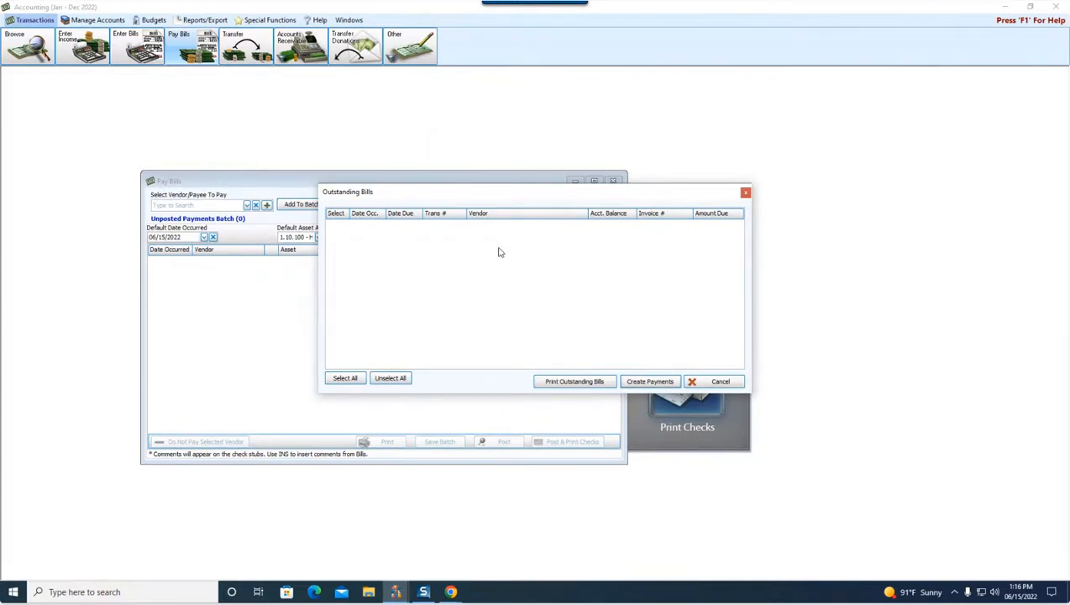
{"action": "mouse_move", "coordinate": [503, 248]}
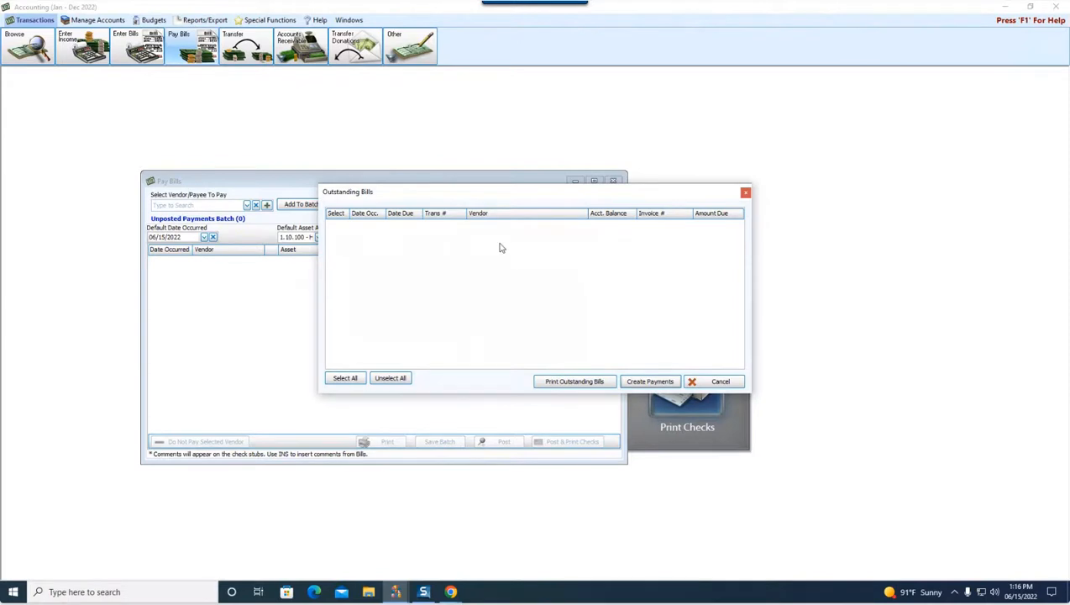
{"action": "mouse_move", "coordinate": [496, 202]}
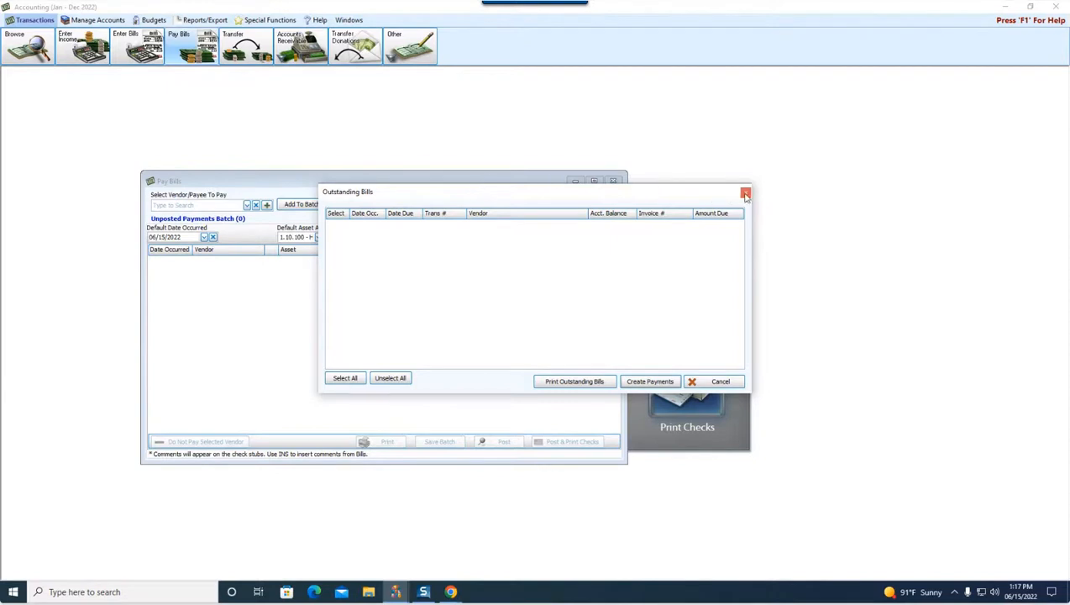
{"action": "mouse_move", "coordinate": [745, 195]}
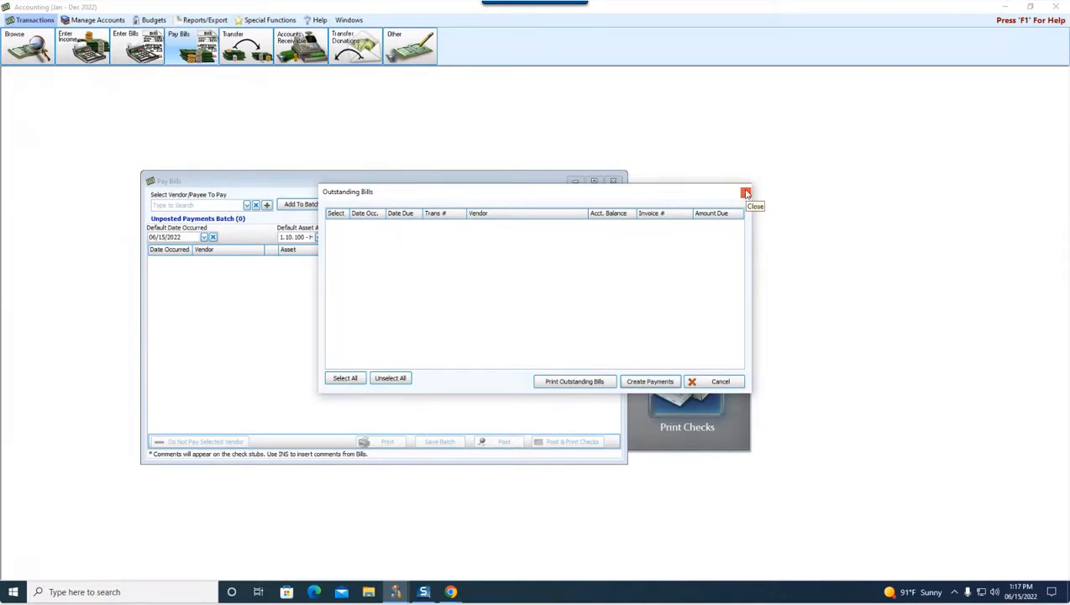
{"action": "mouse_move", "coordinate": [744, 193]}
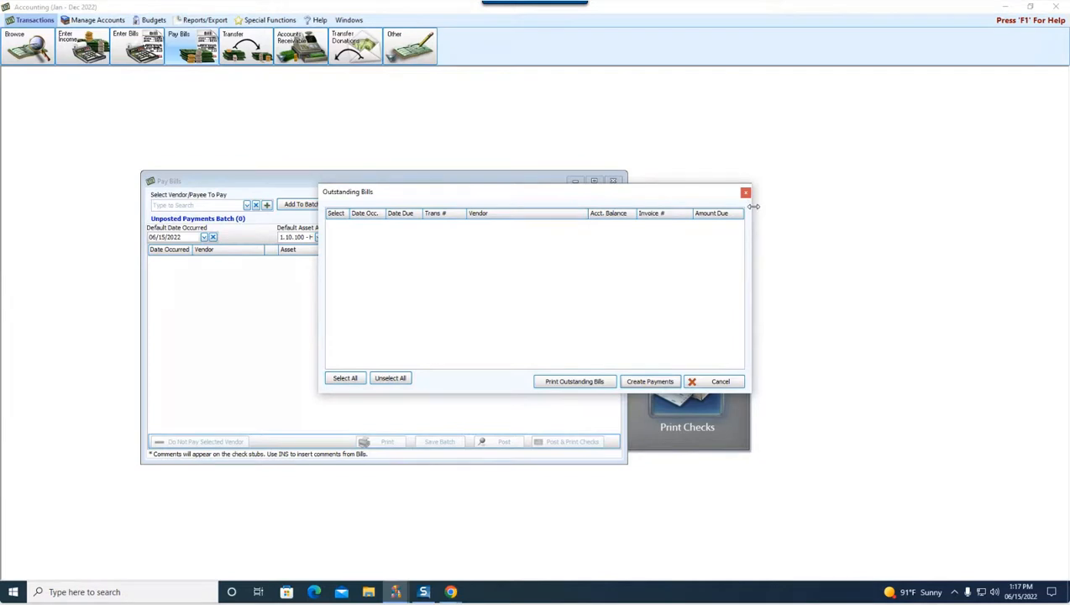
{"action": "mouse_move", "coordinate": [666, 203]}
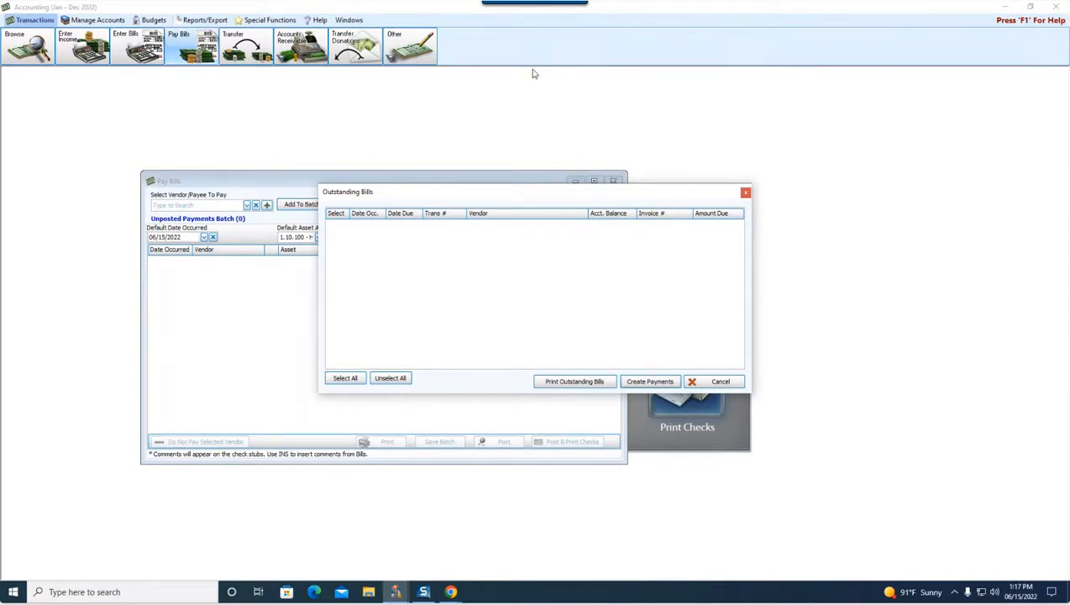
{"action": "mouse_move", "coordinate": [538, 72]}
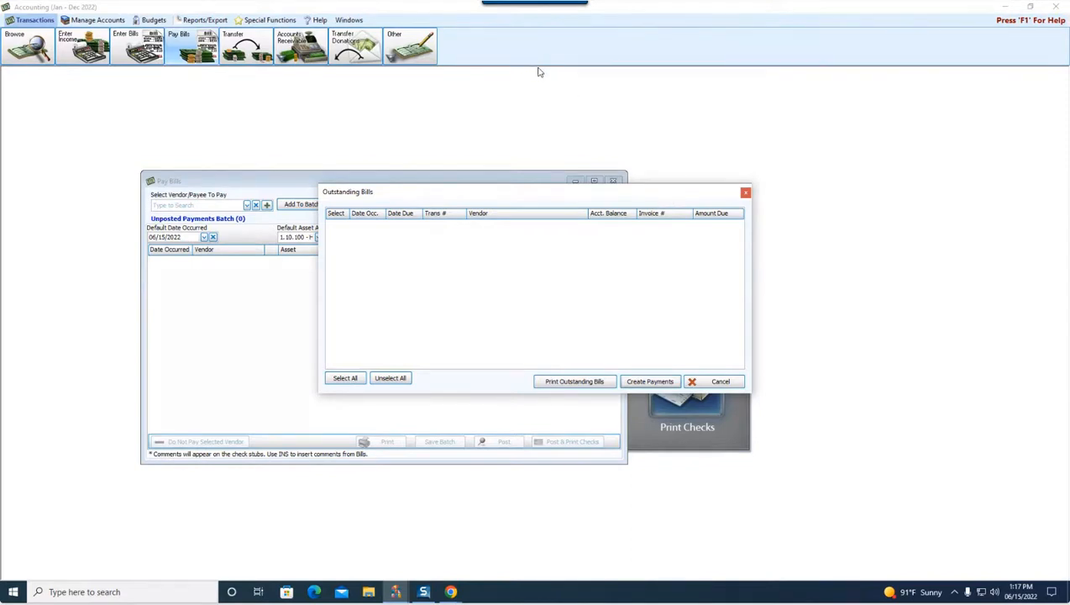
{"action": "mouse_move", "coordinate": [541, 69]}
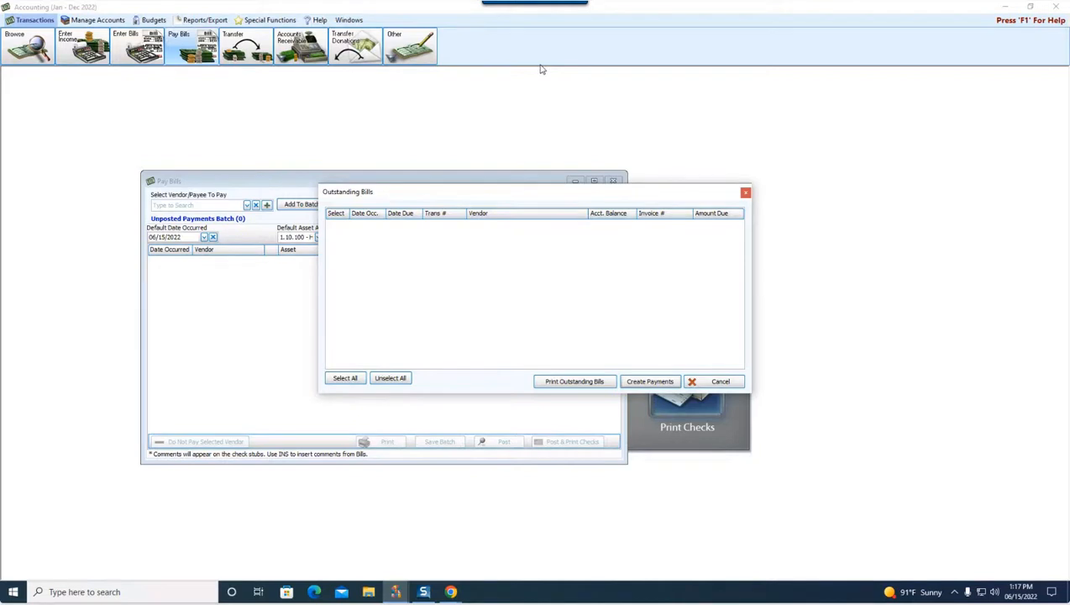
{"action": "left_click", "coordinate": [720, 381]}
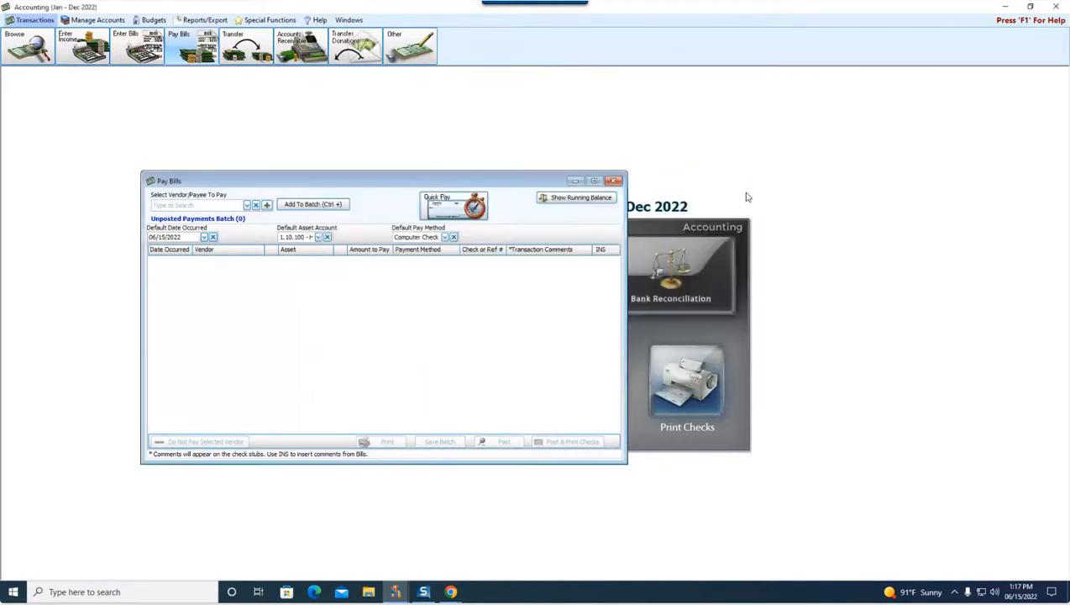
Close Pay Bills and filter the transaction browser to all AT&T transactions for the year, totaling $429.60.
{"action": "left_click", "coordinate": [614, 179]}
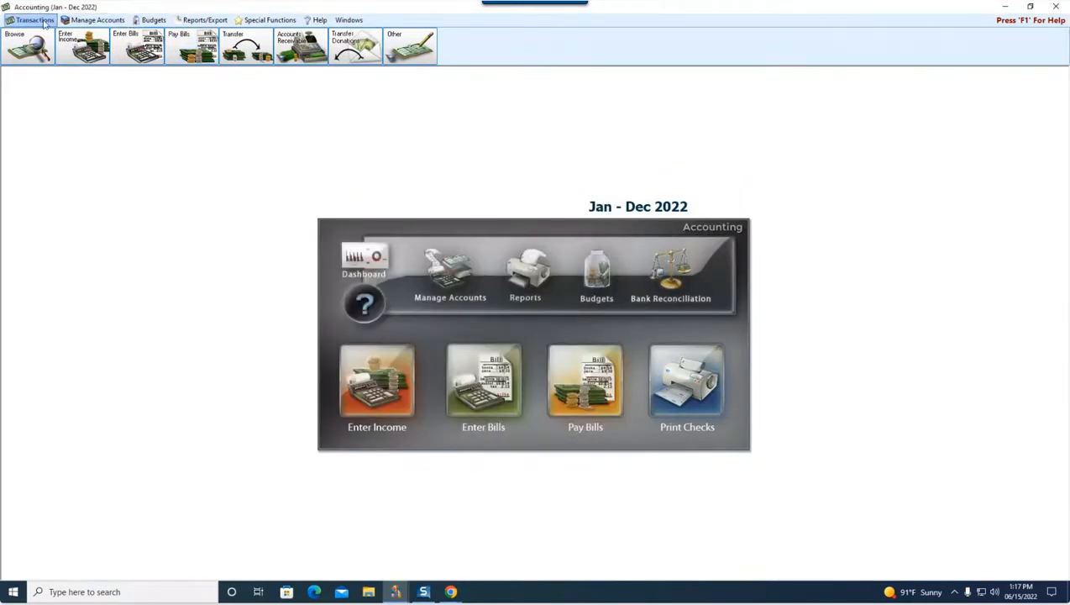
{"action": "left_click", "coordinate": [28, 46]}
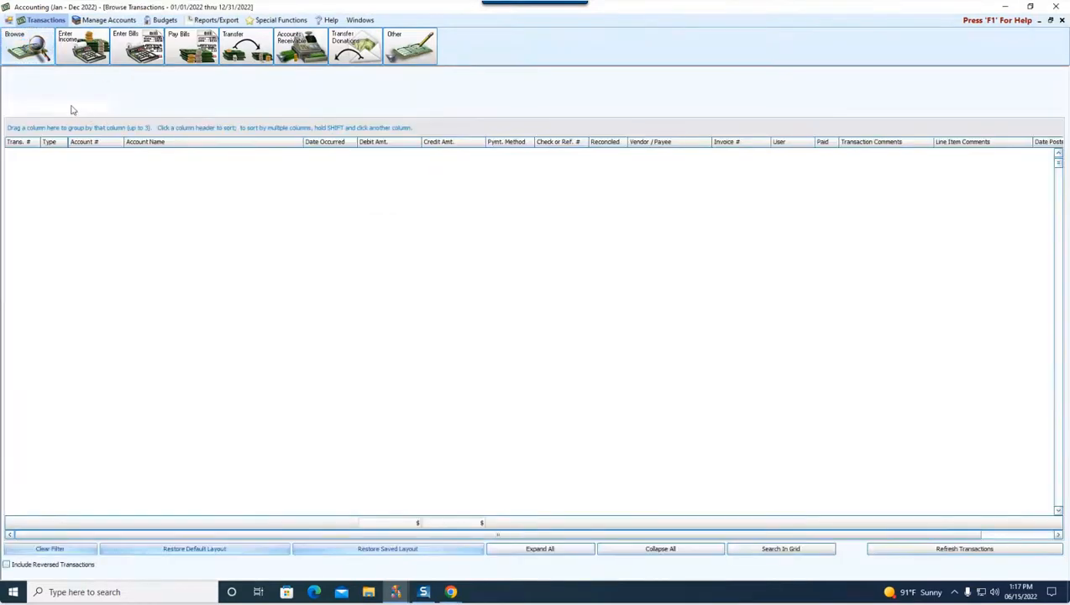
{"action": "left_click", "coordinate": [56, 107]}
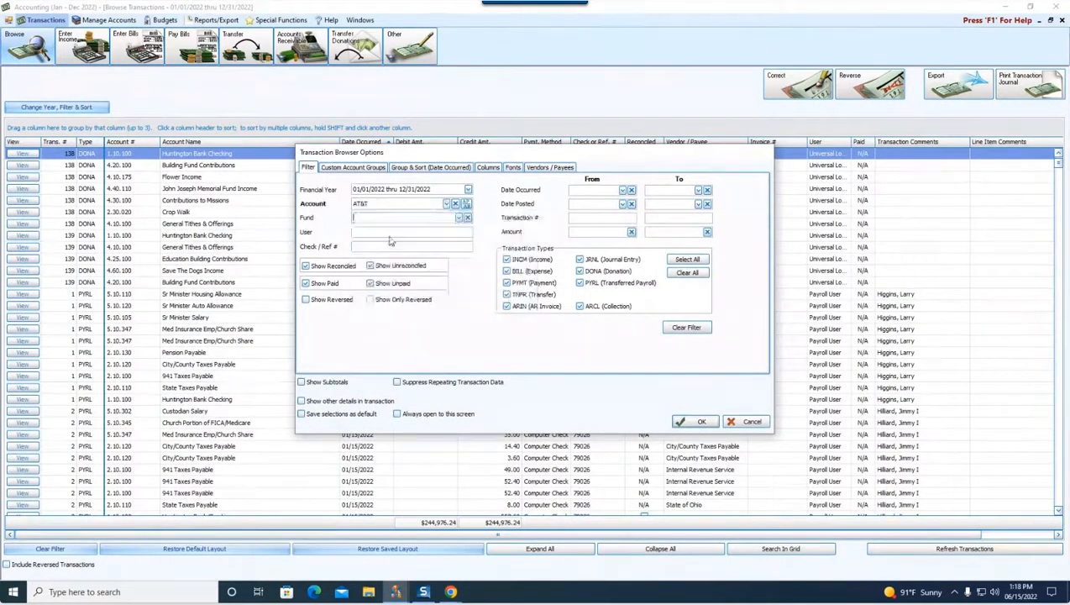
{"action": "left_click", "coordinate": [695, 421]}
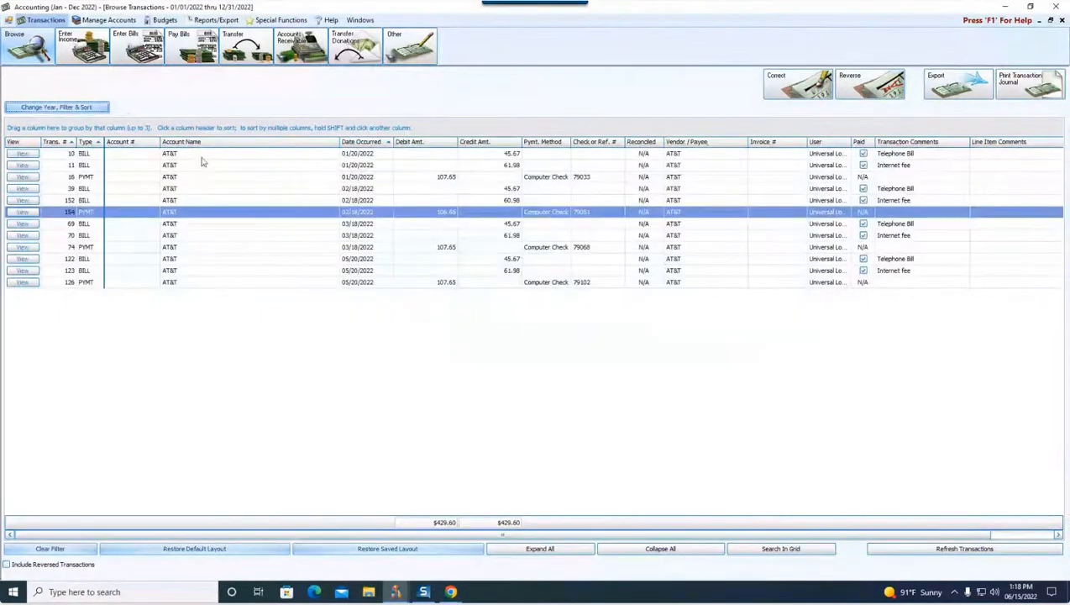
Refilter the browser to AT&T bills only, eight entries all marked paid, credits $429.60.
{"action": "left_click", "coordinate": [55, 107]}
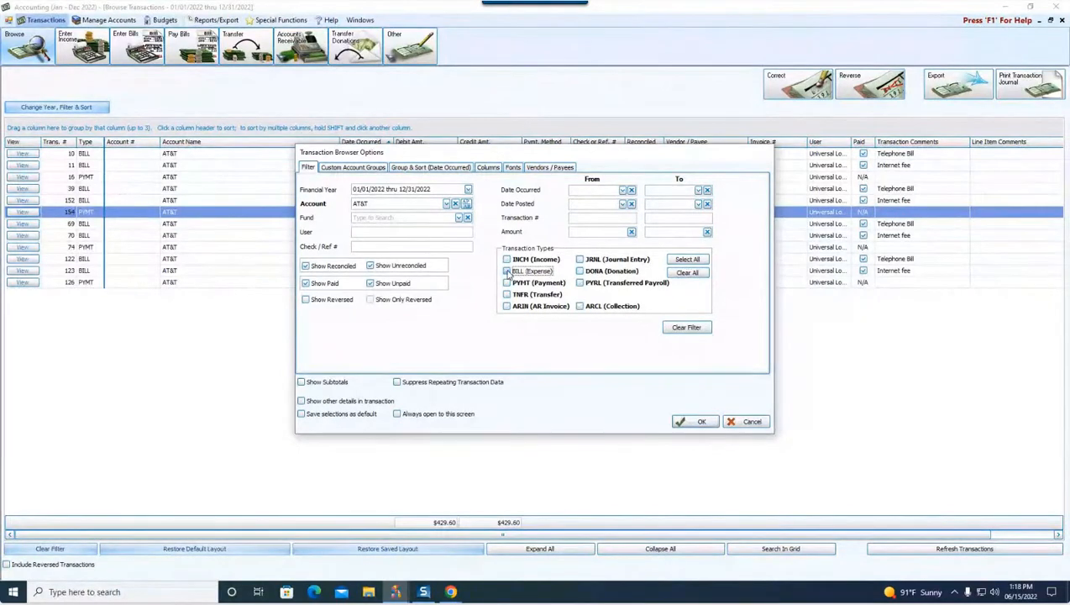
{"action": "left_click", "coordinate": [701, 421]}
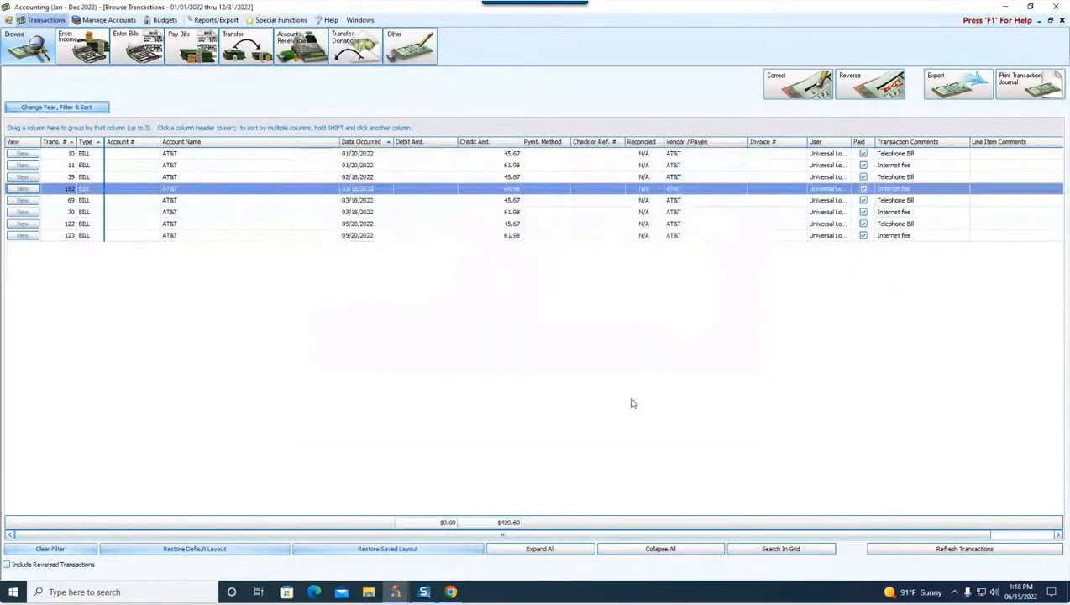
{"action": "mouse_move", "coordinate": [930, 165]}
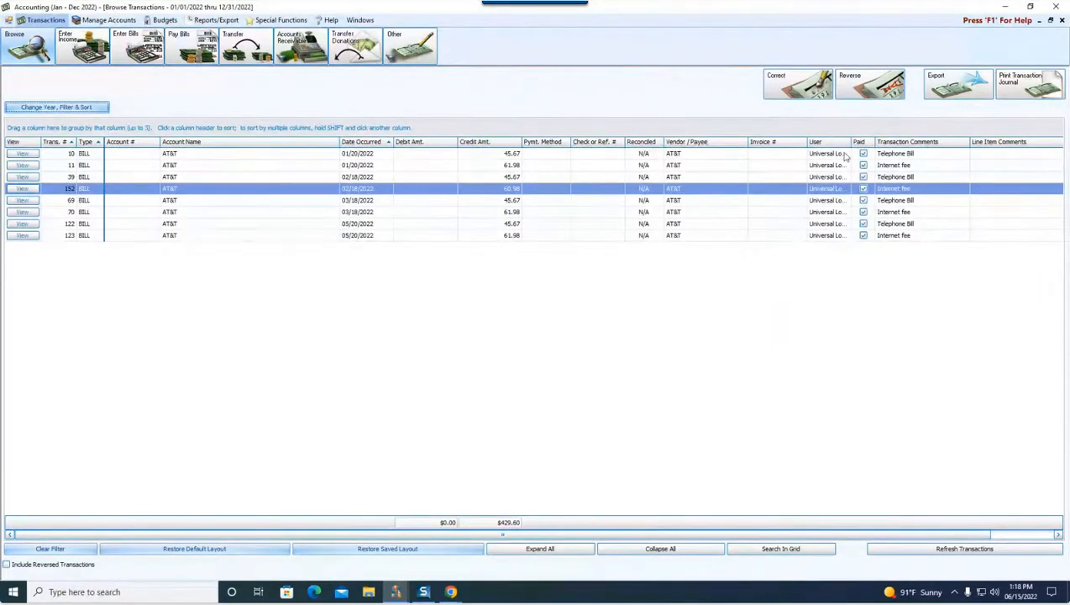
{"action": "mouse_move", "coordinate": [851, 206]}
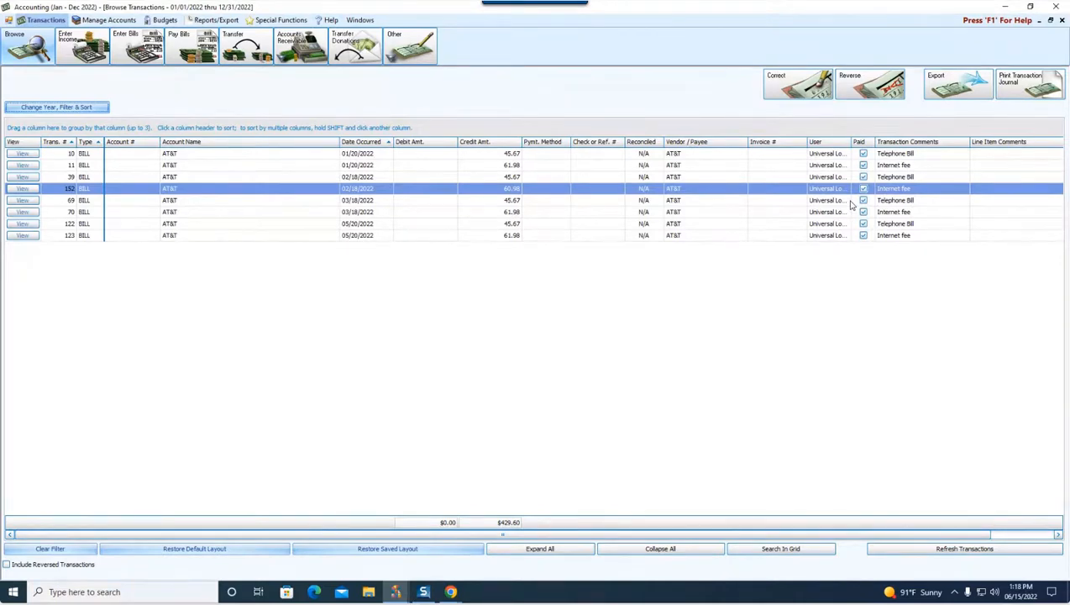
{"action": "mouse_move", "coordinate": [633, 18]}
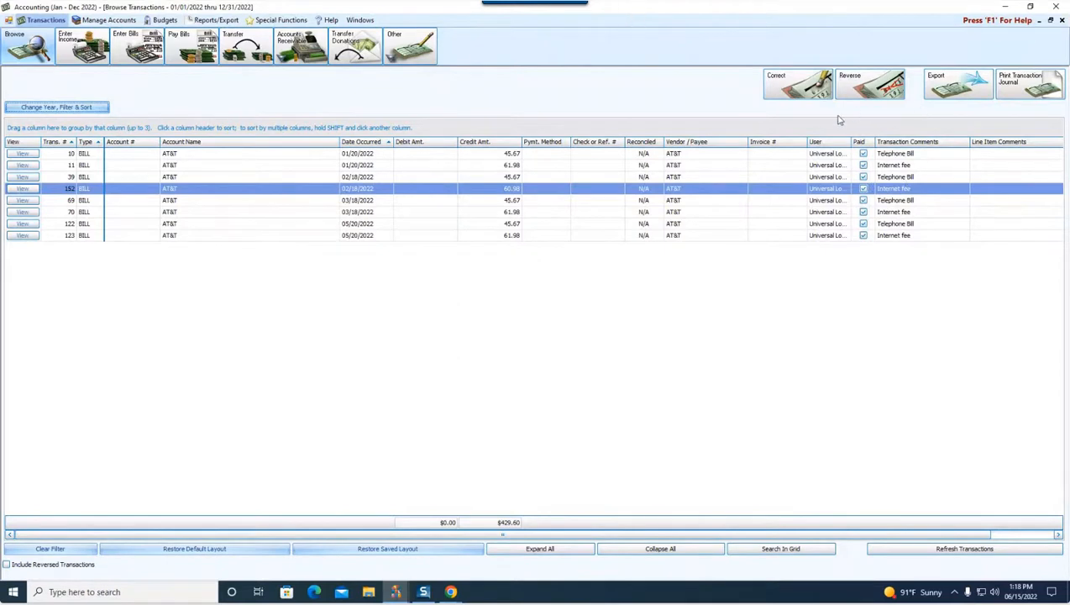
{"action": "mouse_move", "coordinate": [811, 178]}
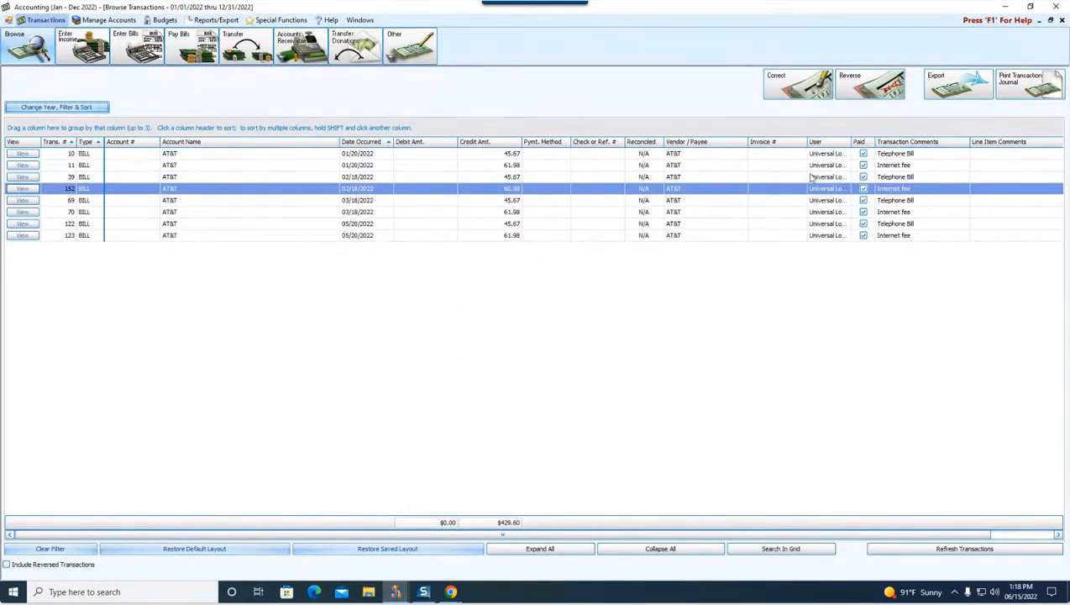
{"action": "mouse_move", "coordinate": [865, 130]}
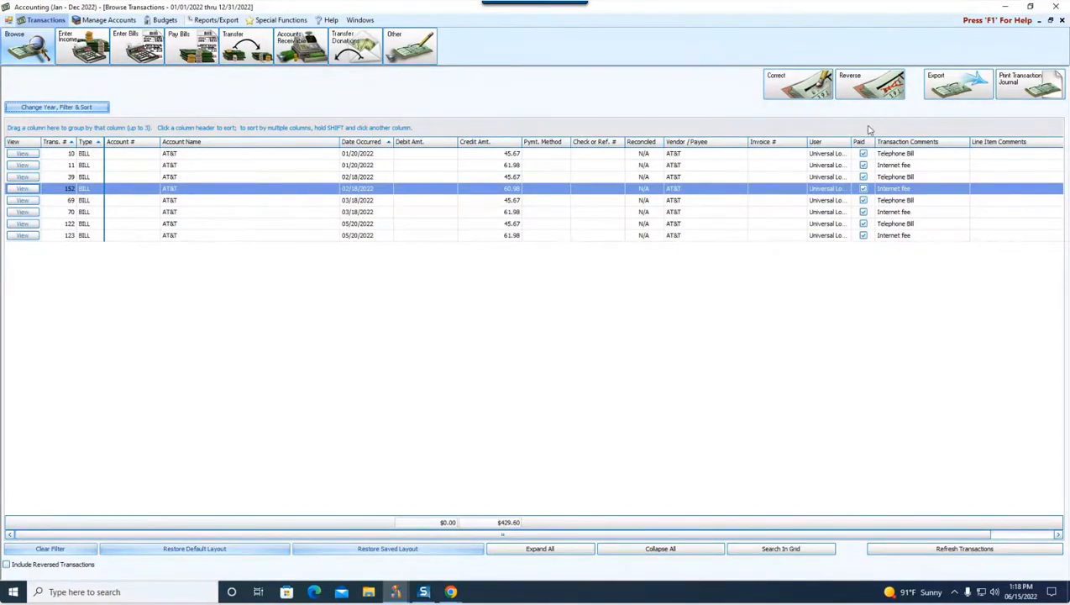
{"action": "mouse_move", "coordinate": [821, 120]}
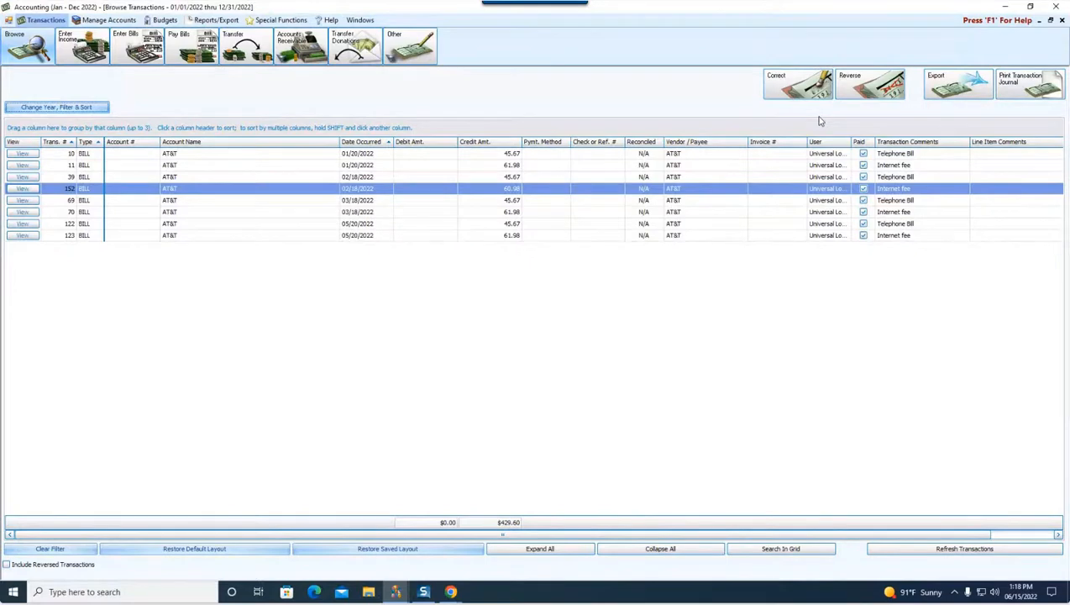
{"action": "mouse_move", "coordinate": [595, 93]}
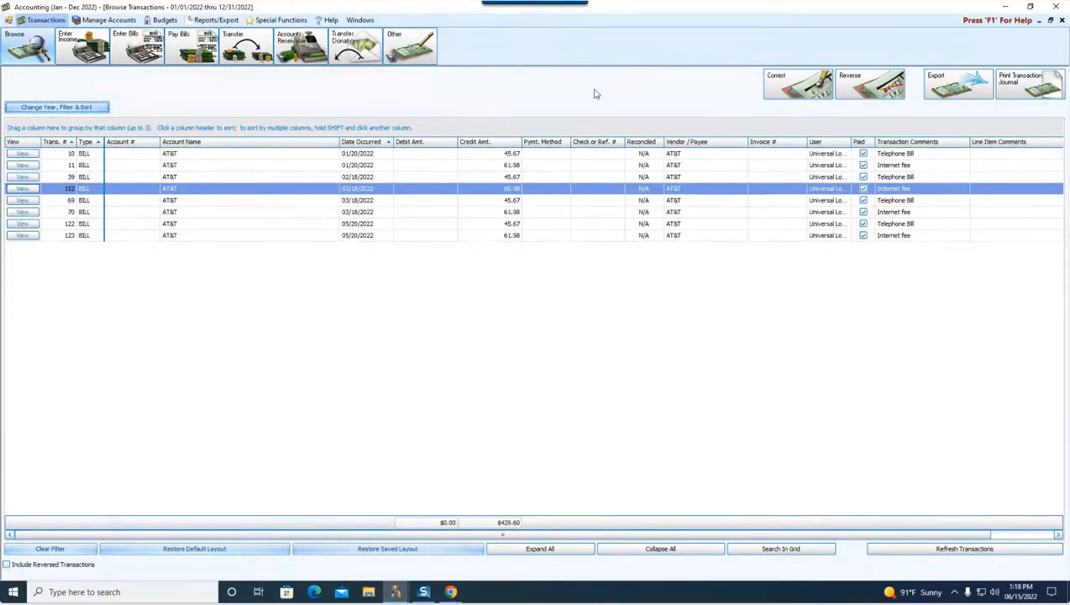
{"action": "mouse_move", "coordinate": [855, 186]}
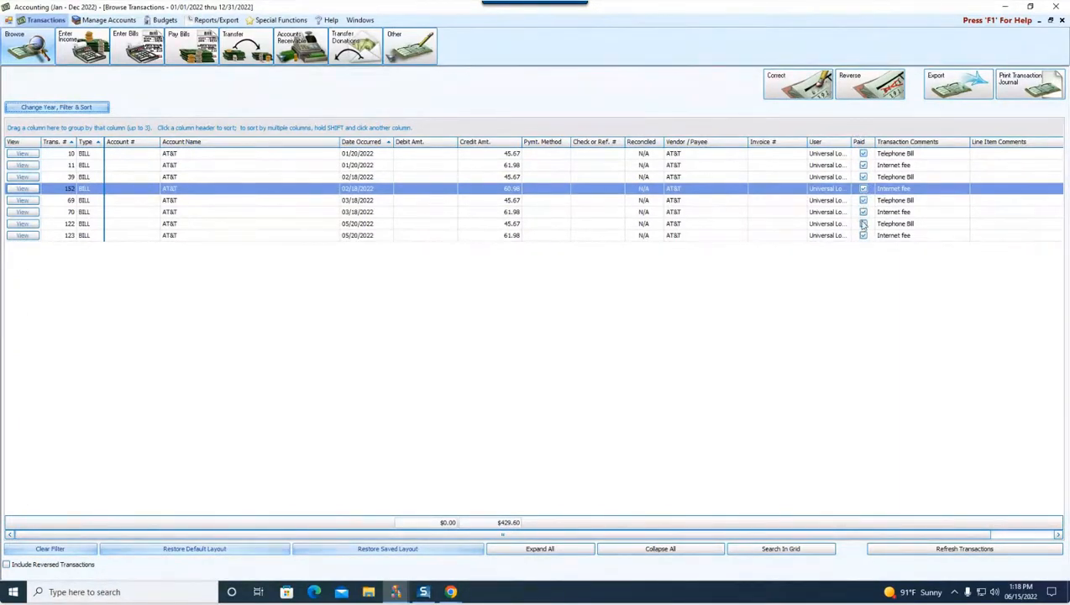
{"action": "mouse_move", "coordinate": [593, 123]}
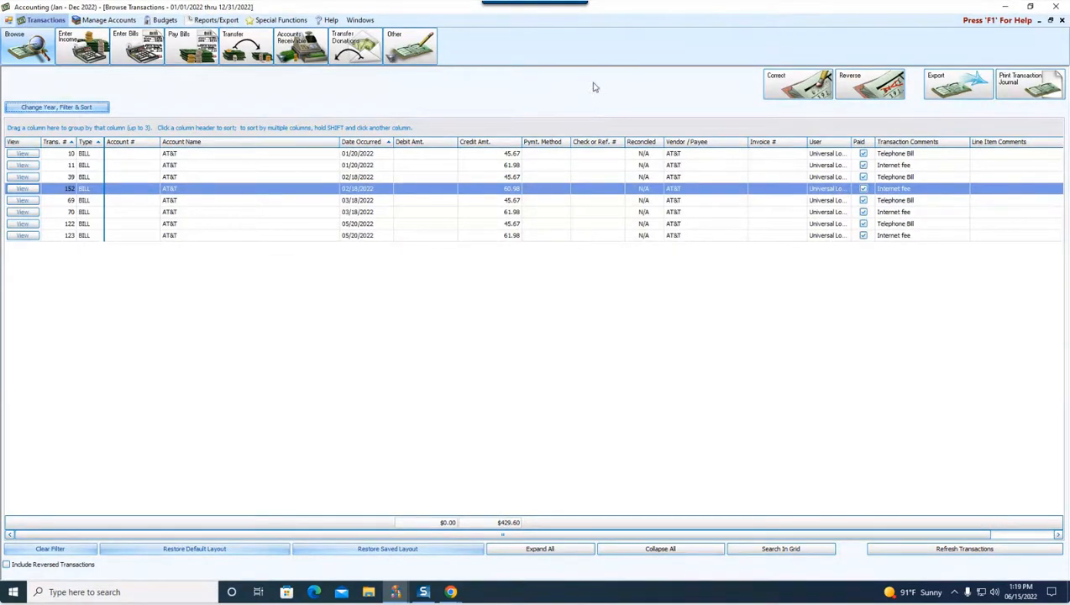
{"action": "mouse_move", "coordinate": [639, 93]}
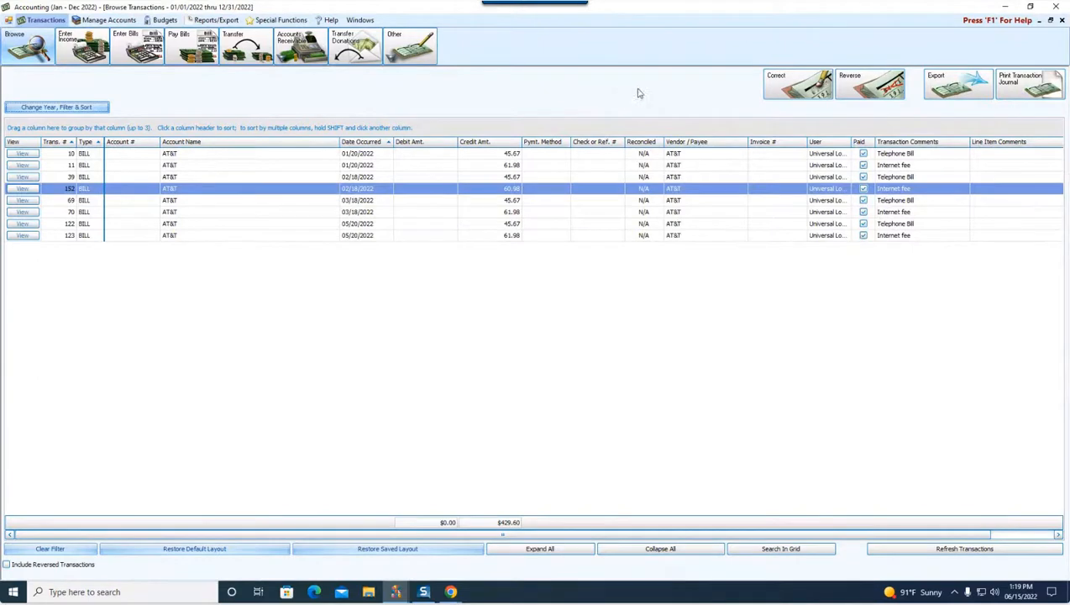
{"action": "mouse_move", "coordinate": [670, 98]}
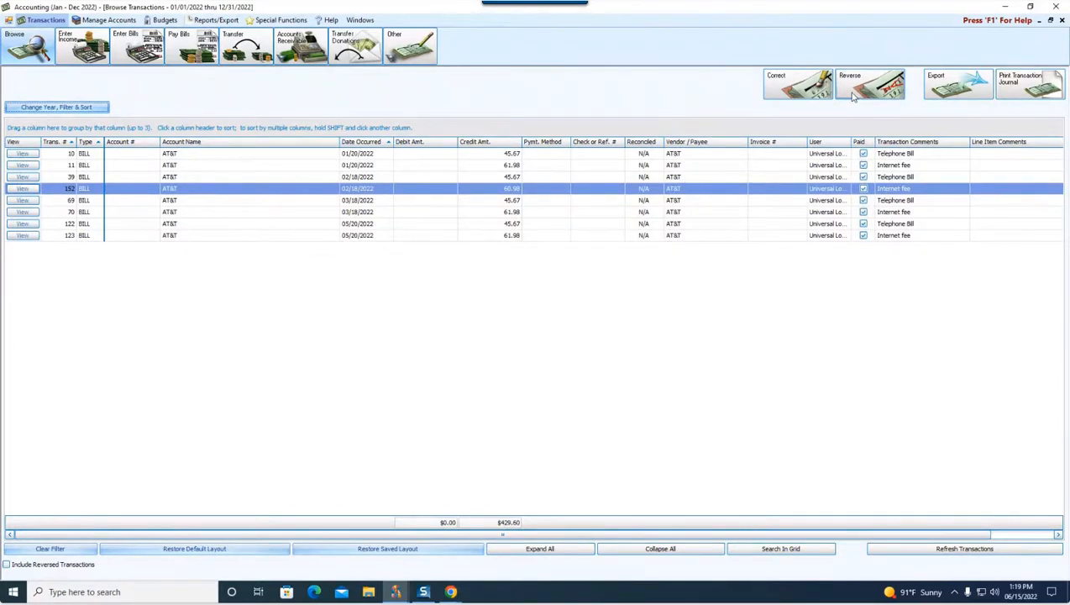
{"action": "mouse_move", "coordinate": [851, 87]}
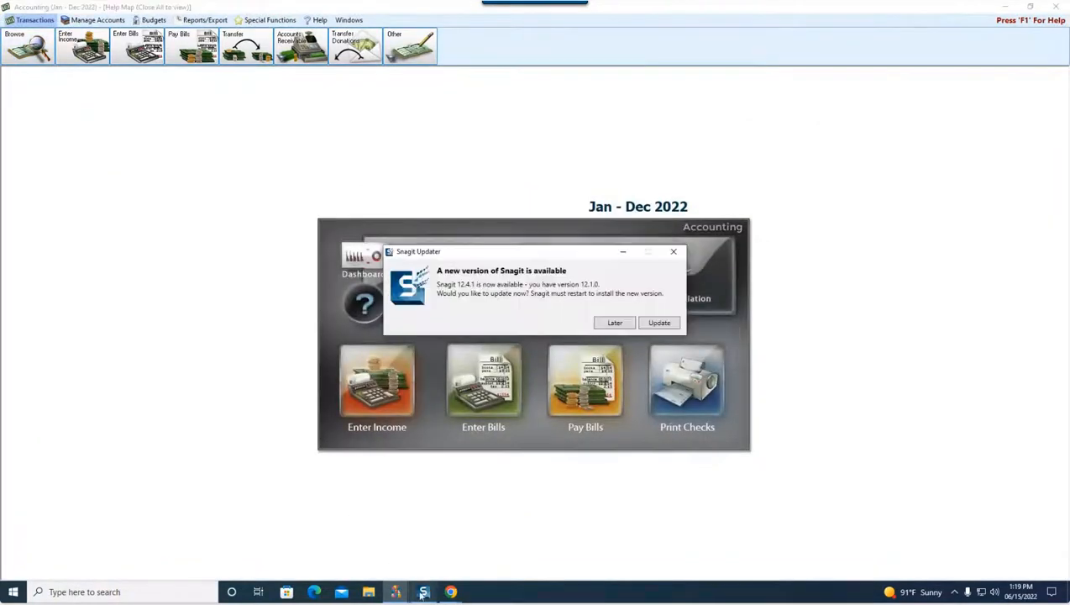
Dismiss the Snagit Updater prompt and switch to Chrome loading churchwindows.com.
{"action": "left_click", "coordinate": [673, 251]}
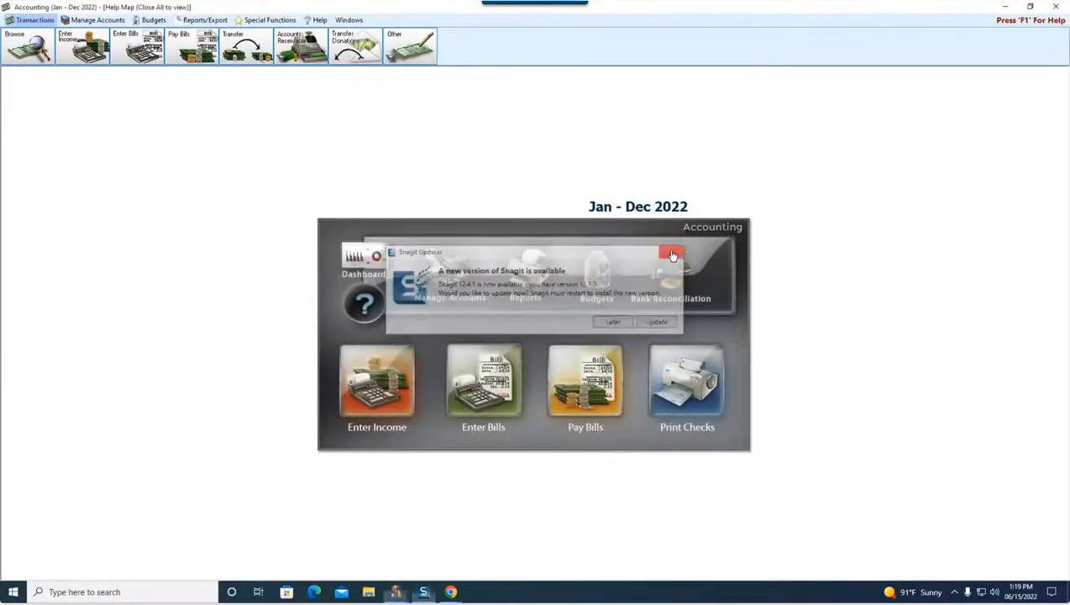
{"action": "left_click", "coordinate": [672, 254]}
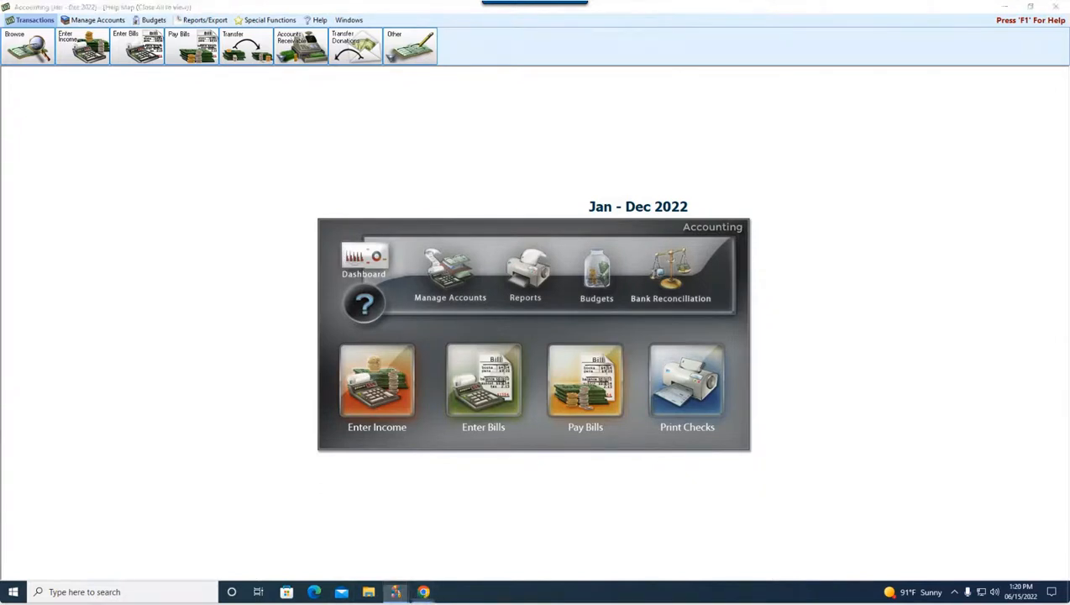
{"action": "left_click", "coordinate": [422, 592]}
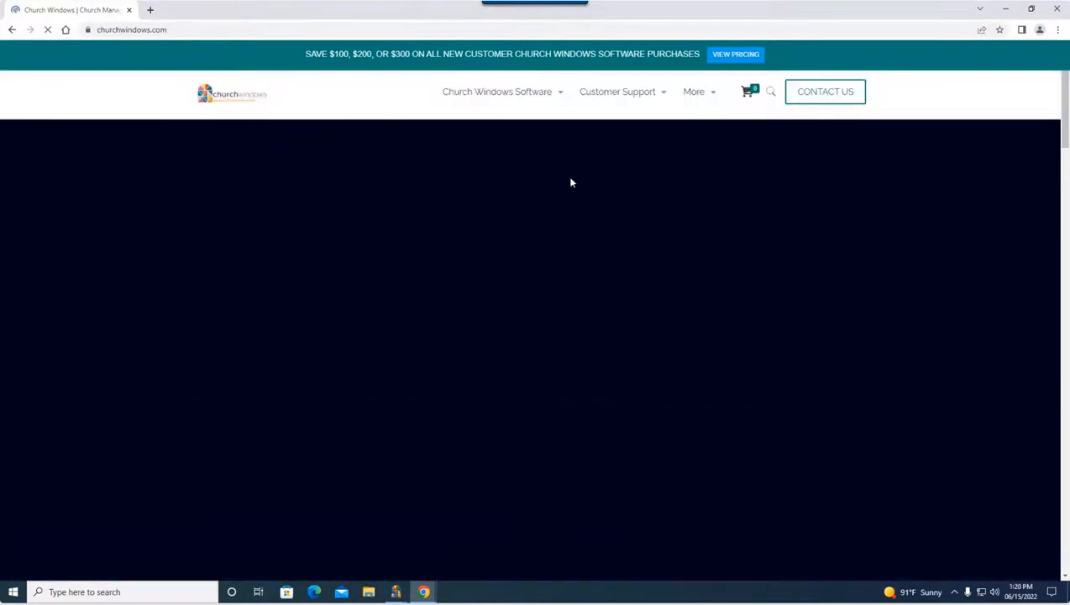
Search the Customer Support Resource Center for 'void' and choose Accounting: Voiding Checks (v20 & Newer).
{"action": "left_click", "coordinate": [618, 94]}
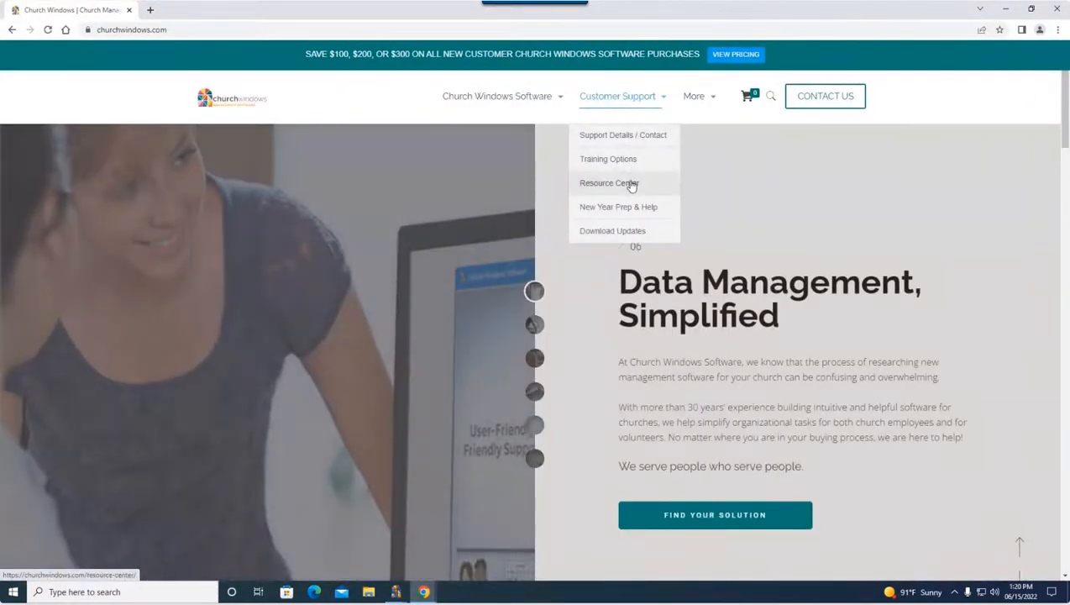
{"action": "left_click", "coordinate": [609, 182]}
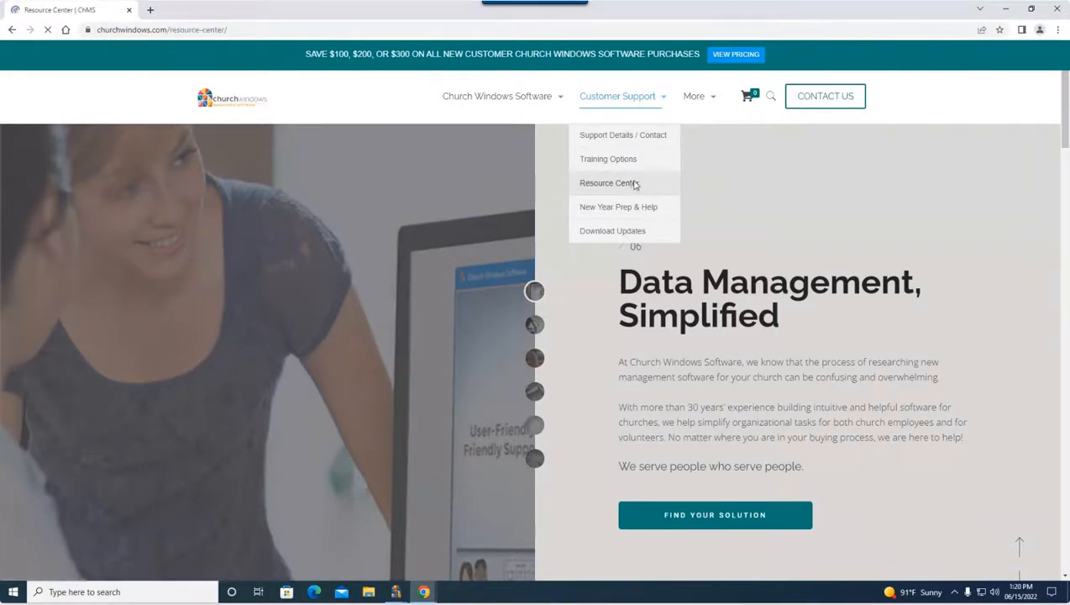
{"action": "left_click", "coordinate": [606, 183]}
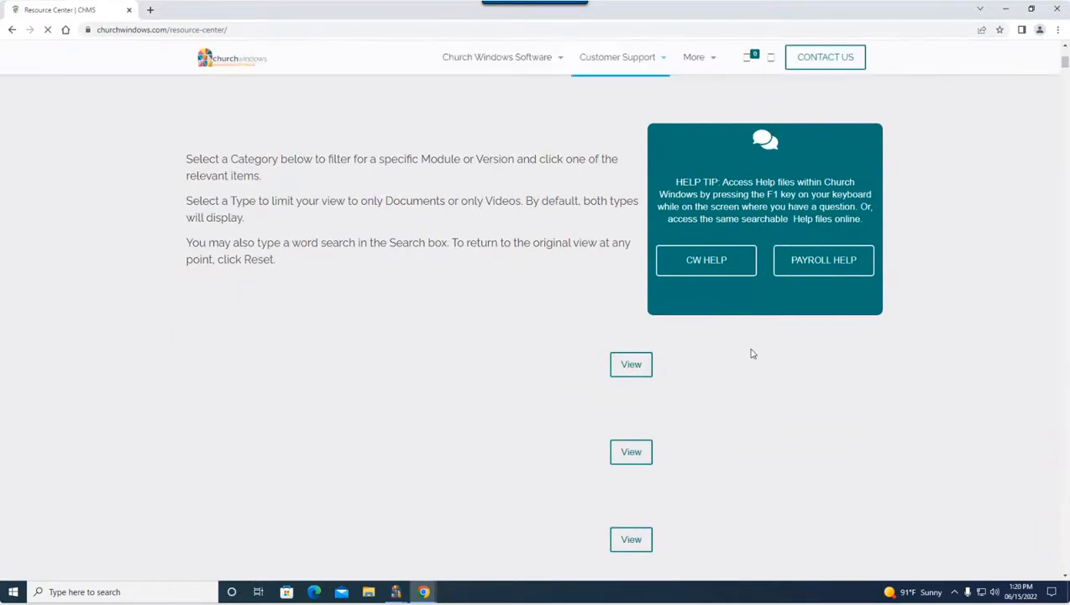
{"action": "mouse_move", "coordinate": [533, 191]}
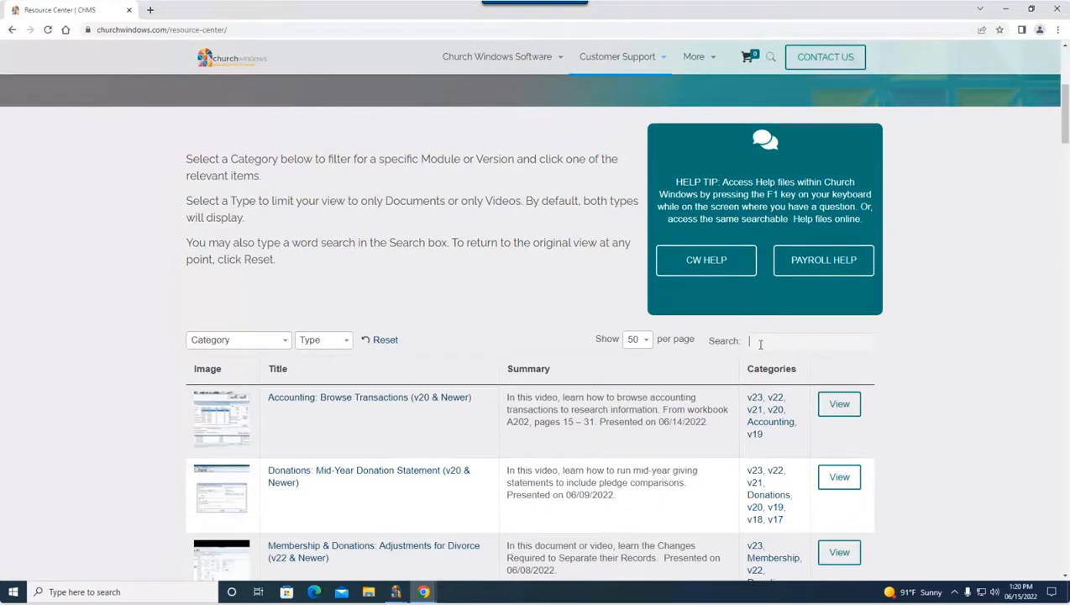
{"action": "type", "text": "void"}
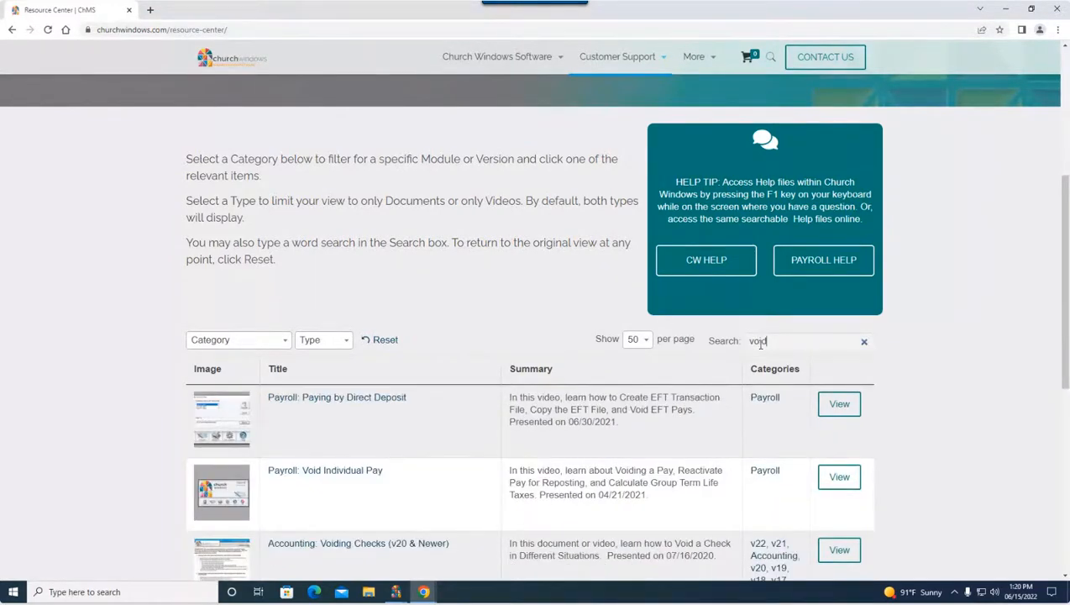
{"action": "scroll", "scroll_direction": "down", "scroll_amount": 3}
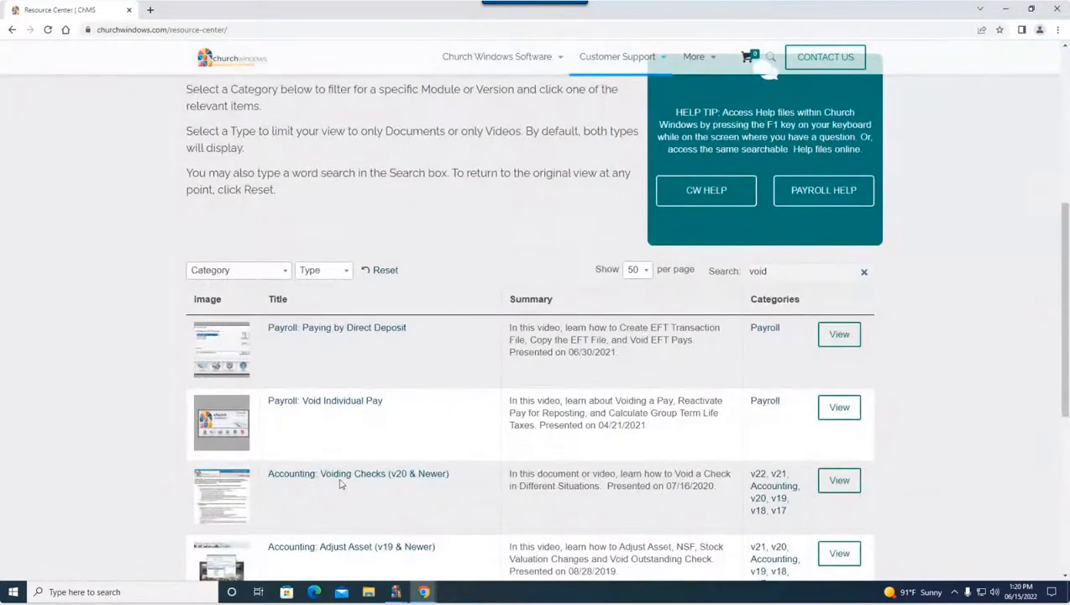
{"action": "left_click", "coordinate": [358, 473]}
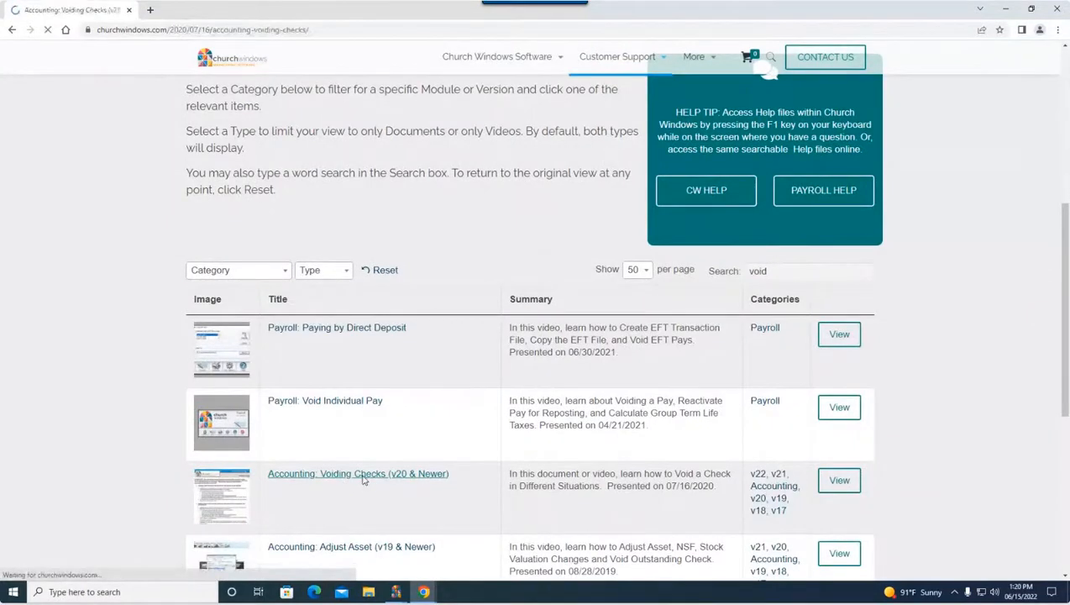
Load the Accounting: Voiding Checks (v20 & Newer) page with its 'Voiding a Check' PDF link and video.
{"action": "left_click", "coordinate": [358, 473]}
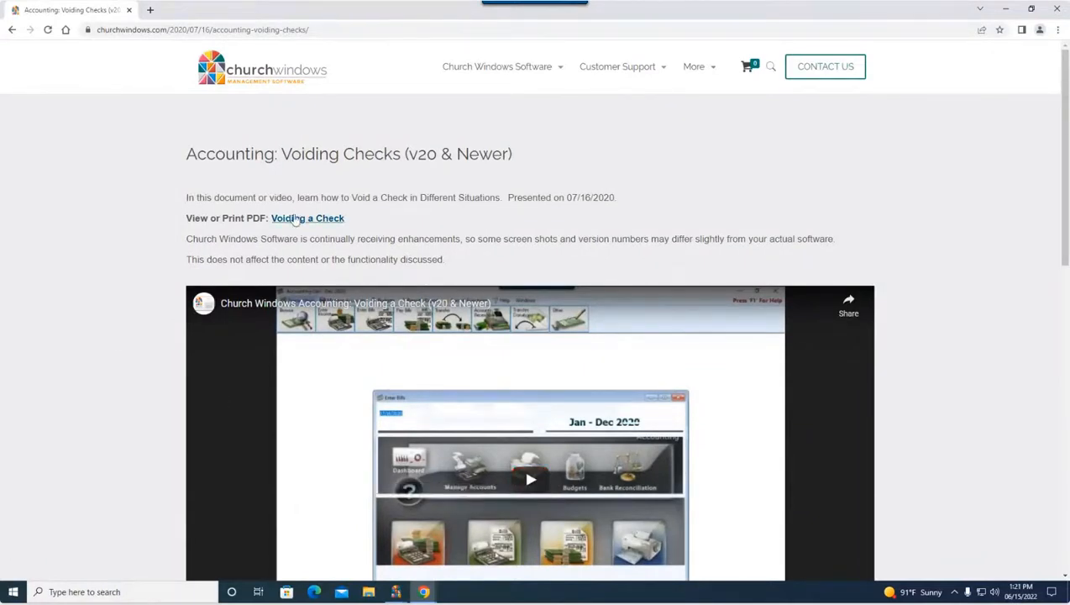
{"action": "mouse_move", "coordinate": [308, 218]}
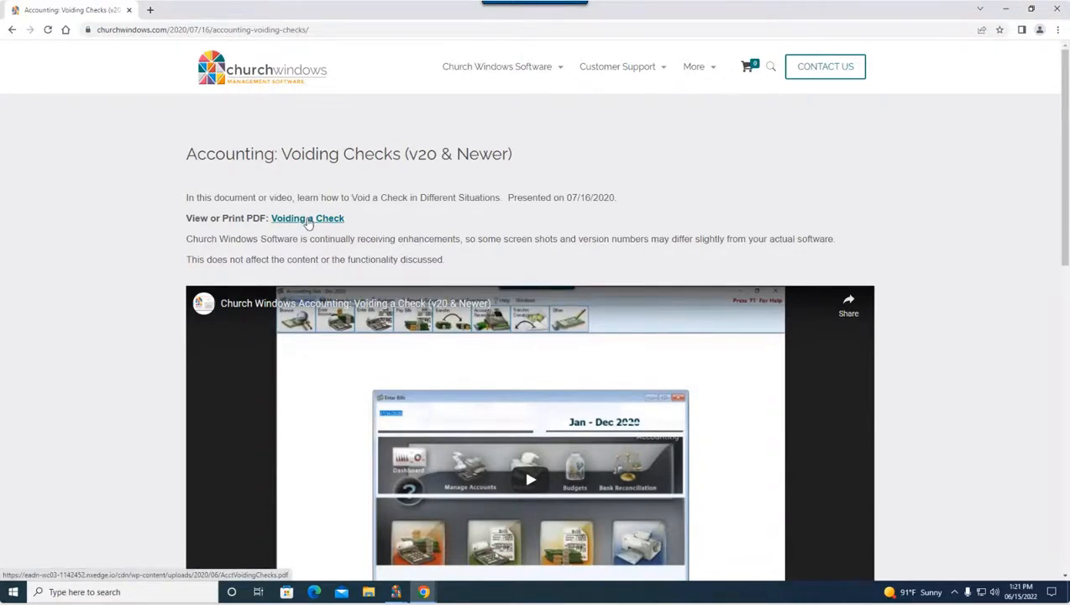
{"action": "mouse_move", "coordinate": [307, 224]}
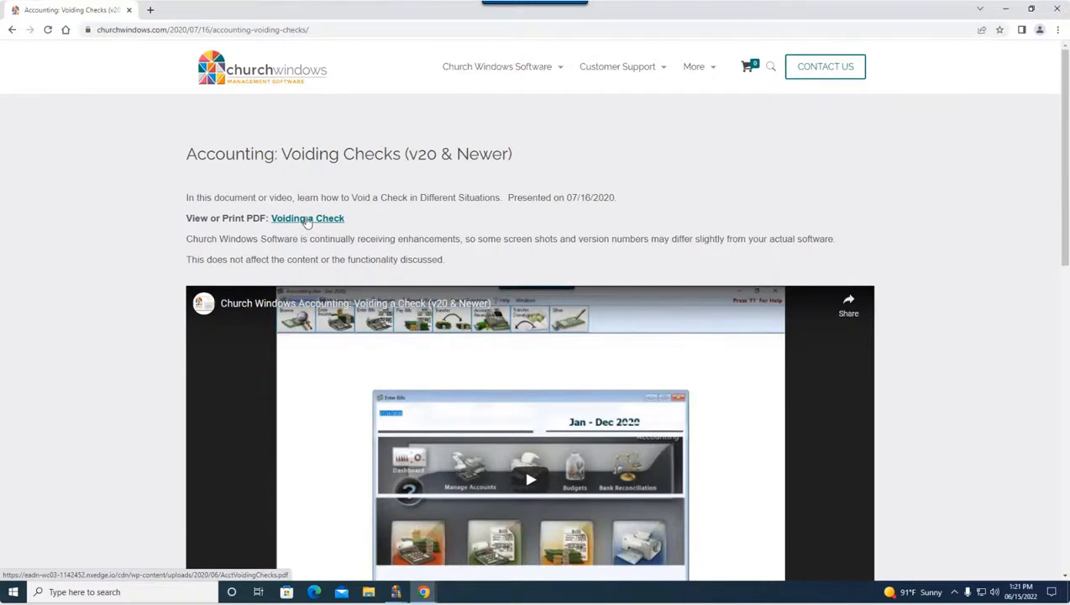
{"action": "mouse_move", "coordinate": [309, 227]}
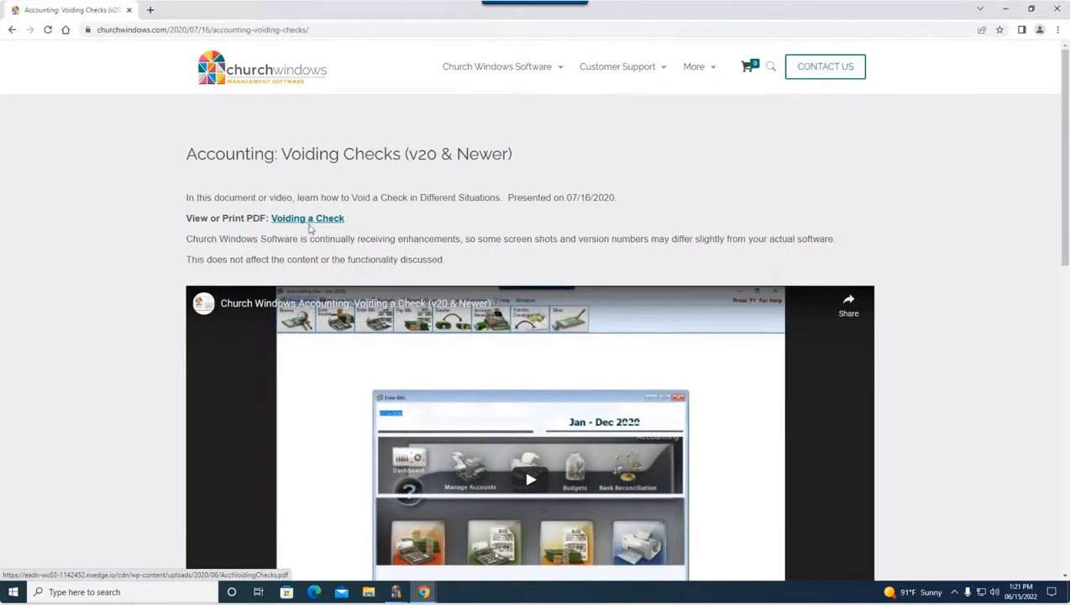